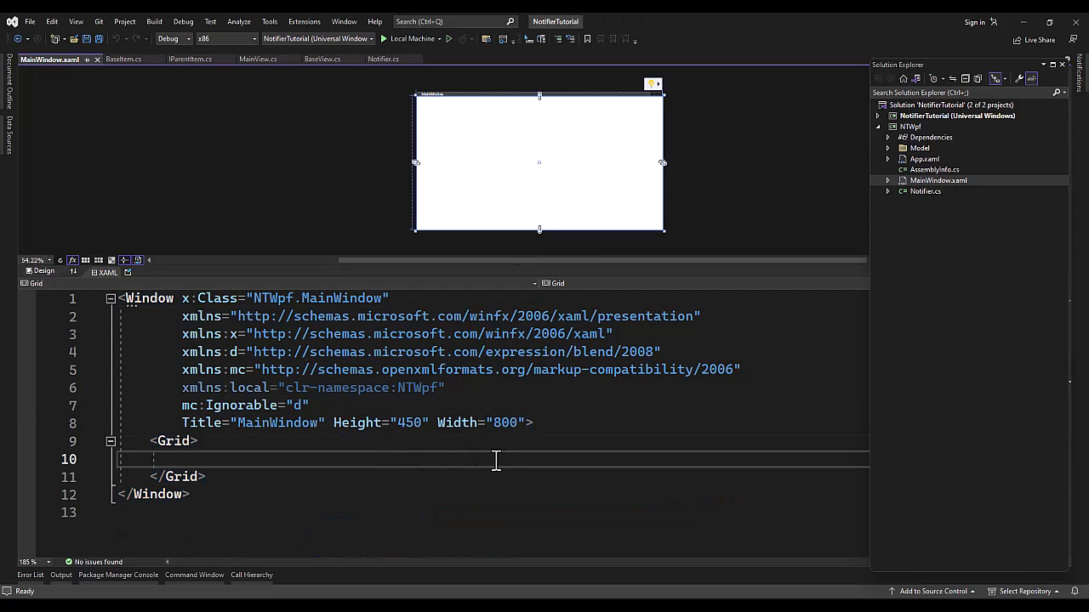
pyautogui.moveTo(335, 461)
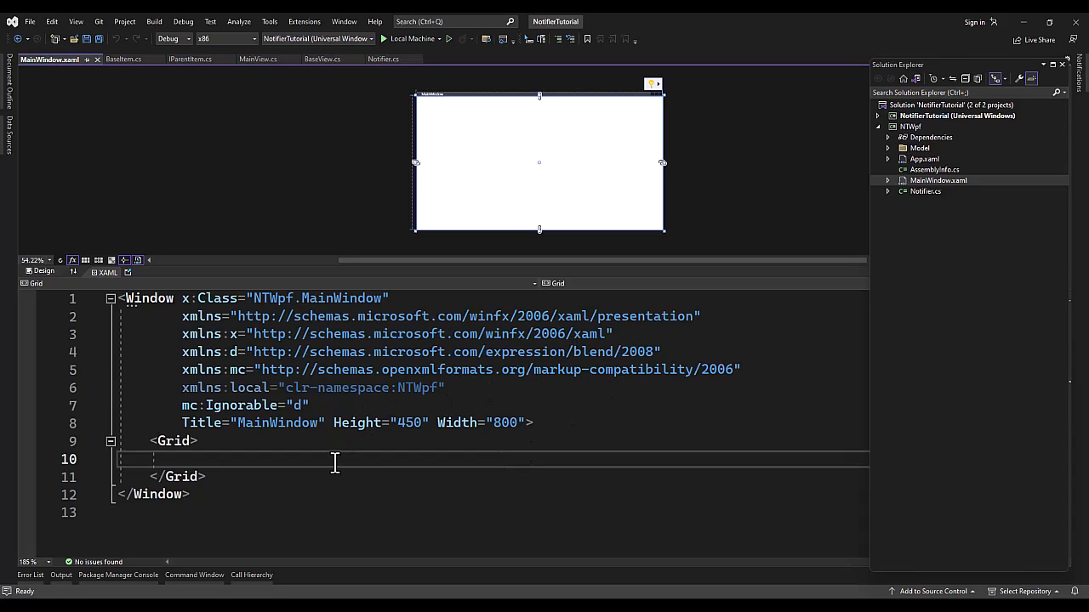
# - Add a horizontal StackPanel with an inner StackPanel and TreeView 'trv' bound to Child, MinWidth 200
pyautogui.write('<StackPanel>')
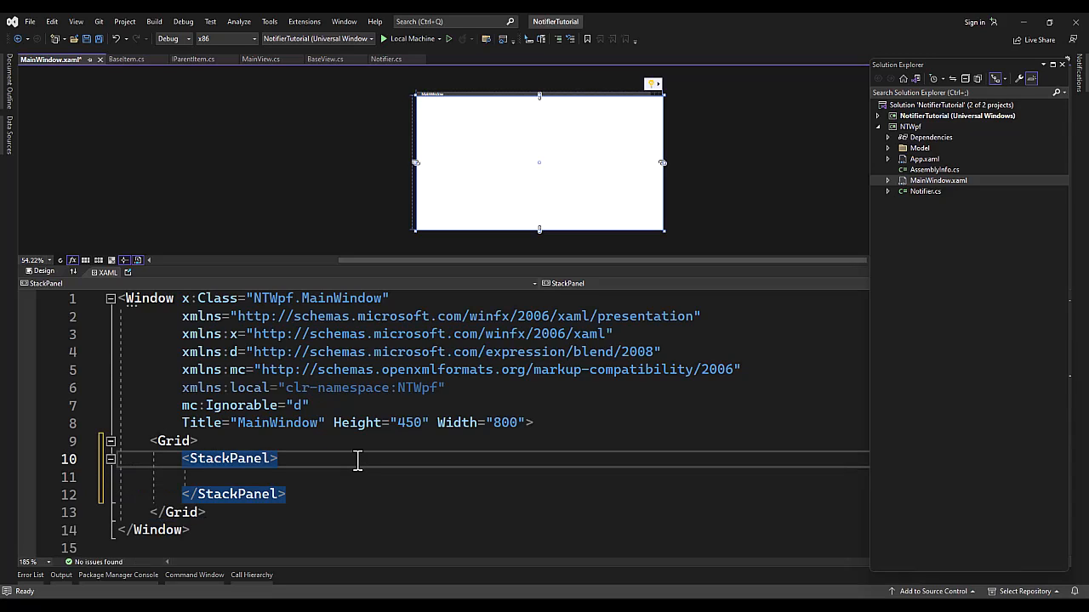
pyautogui.write('Orientation="Horizontal')
pyautogui.click(494, 477)
pyautogui.write('<')
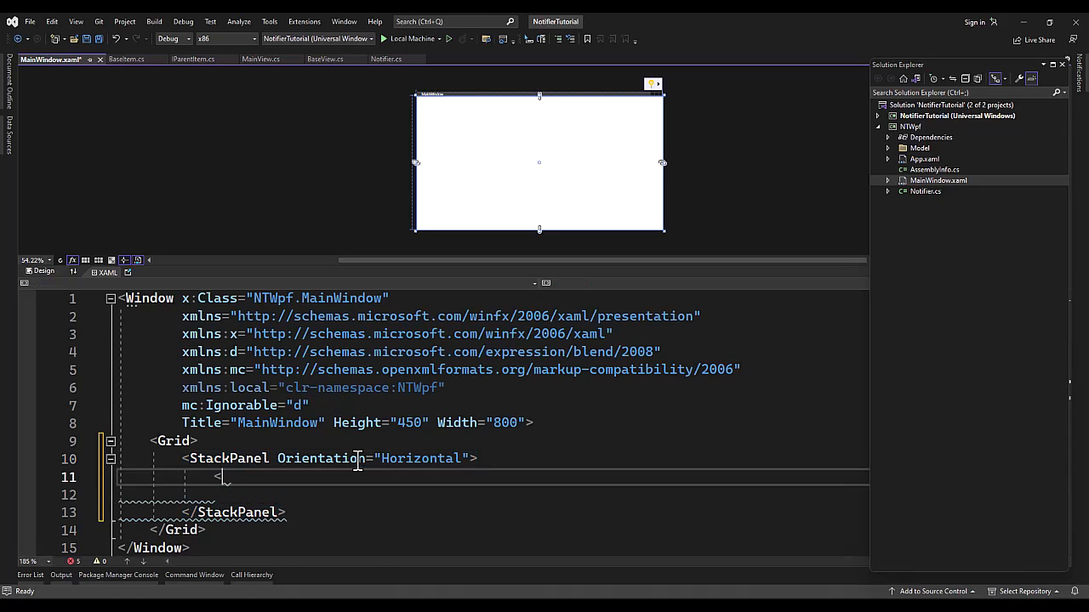
pyautogui.write('StackPanel>')
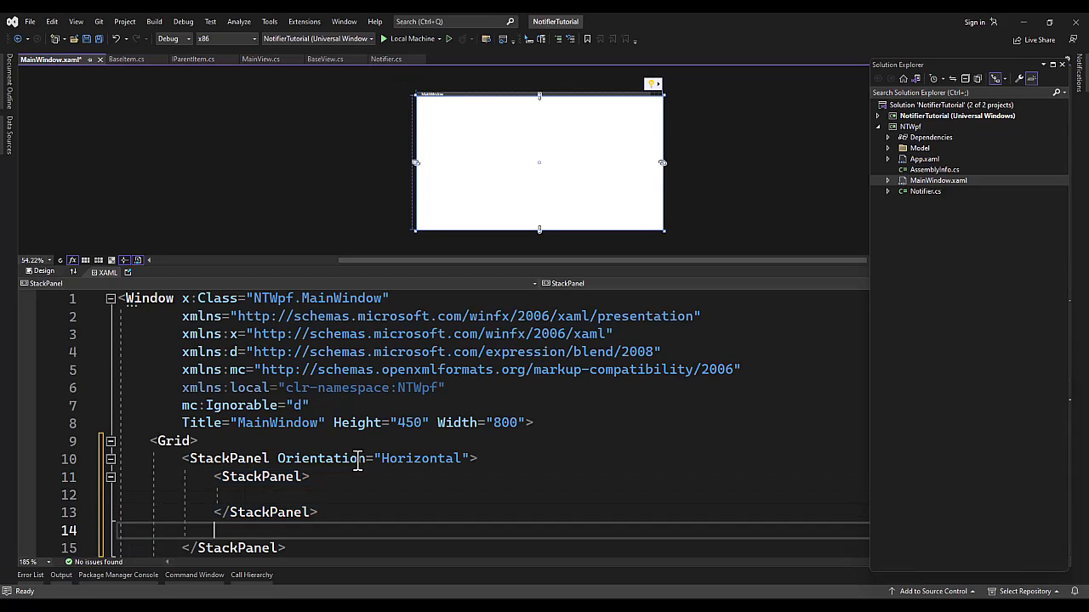
pyautogui.write('<TreeView x:Name=""')
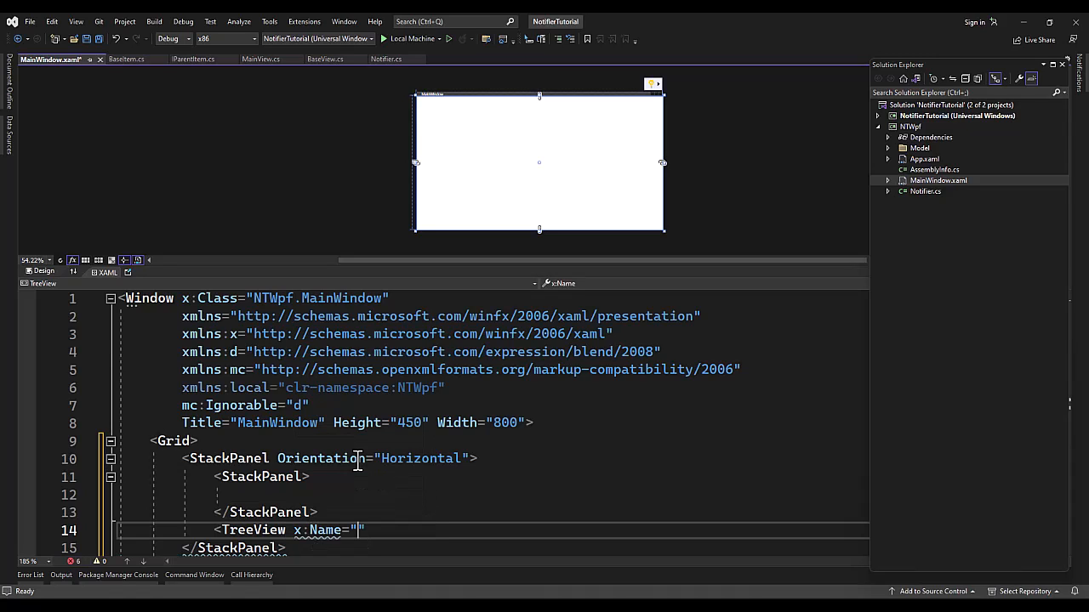
pyautogui.write('trv')
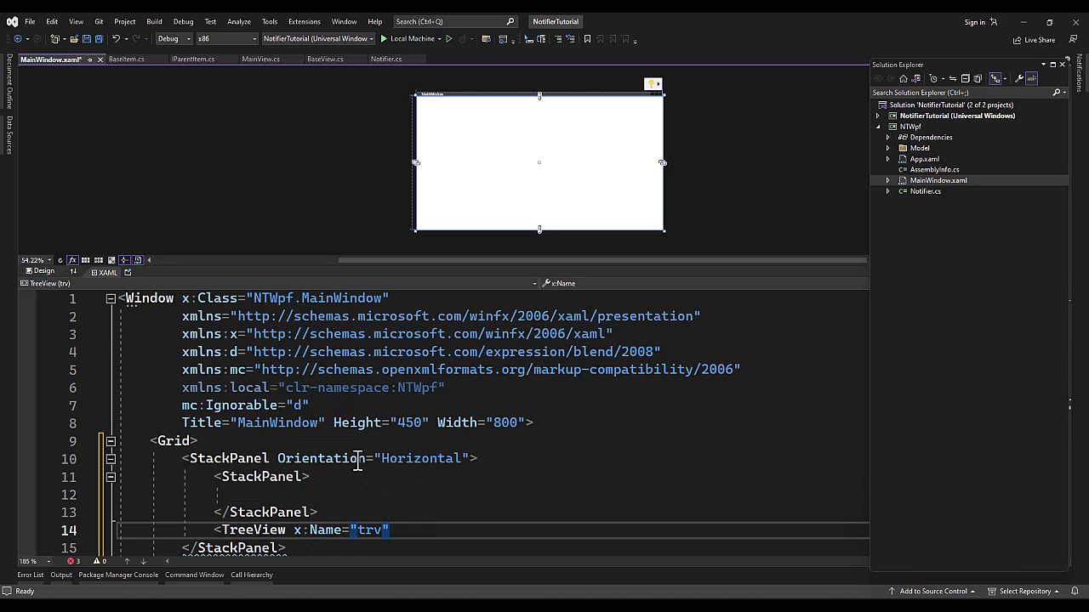
pyautogui.write('ItemsSource=""')
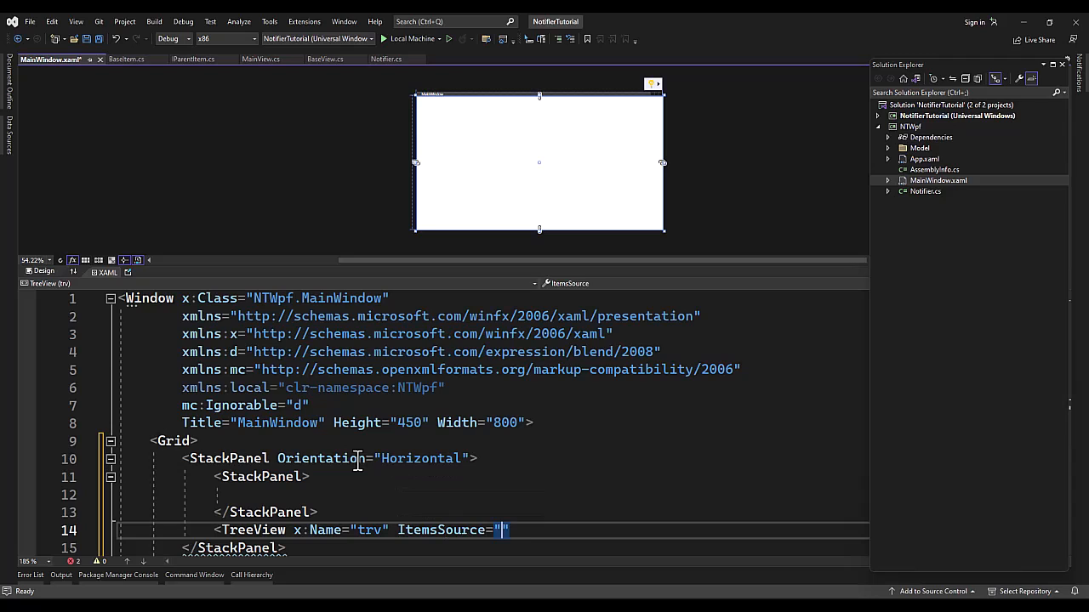
pyautogui.write('{Binding B')
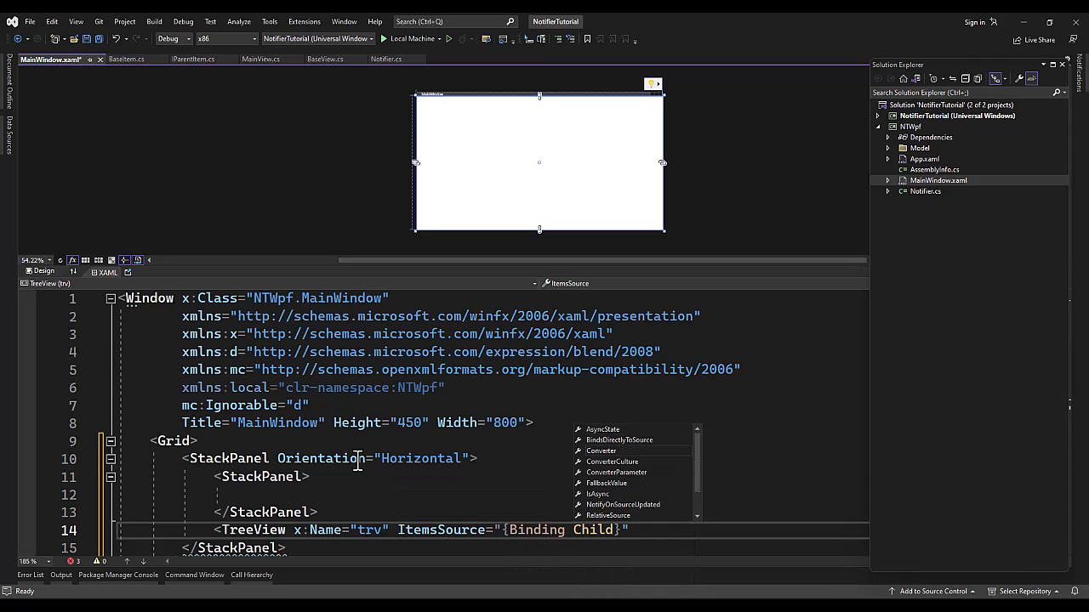
pyautogui.write('Minwi')
pyautogui.write('<')
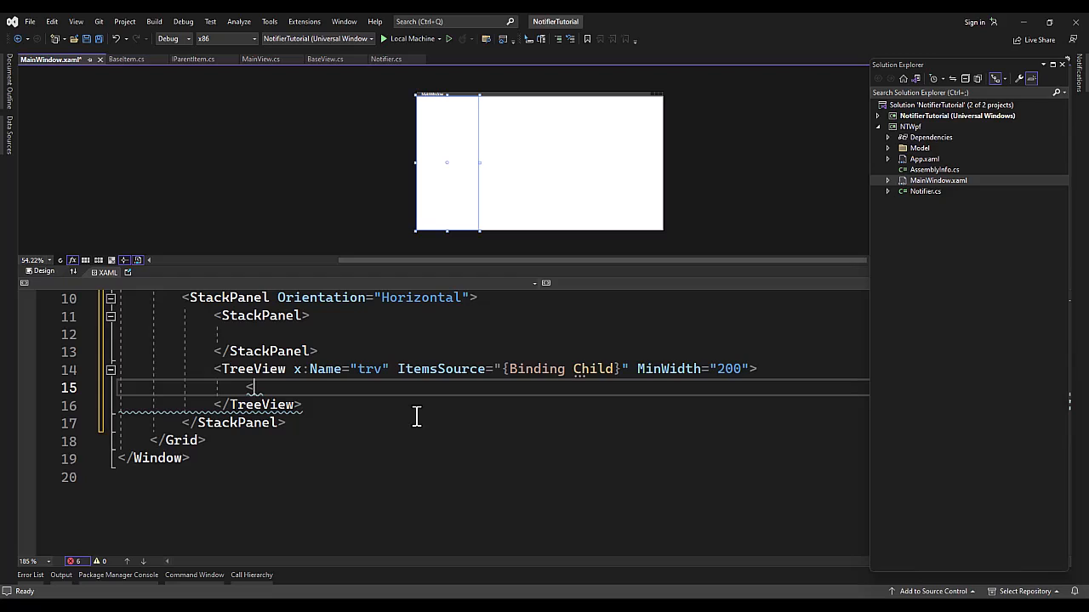
# - Add a TreeView.ItemTemplate element inside the trv TreeView
pyautogui.write('Tree')
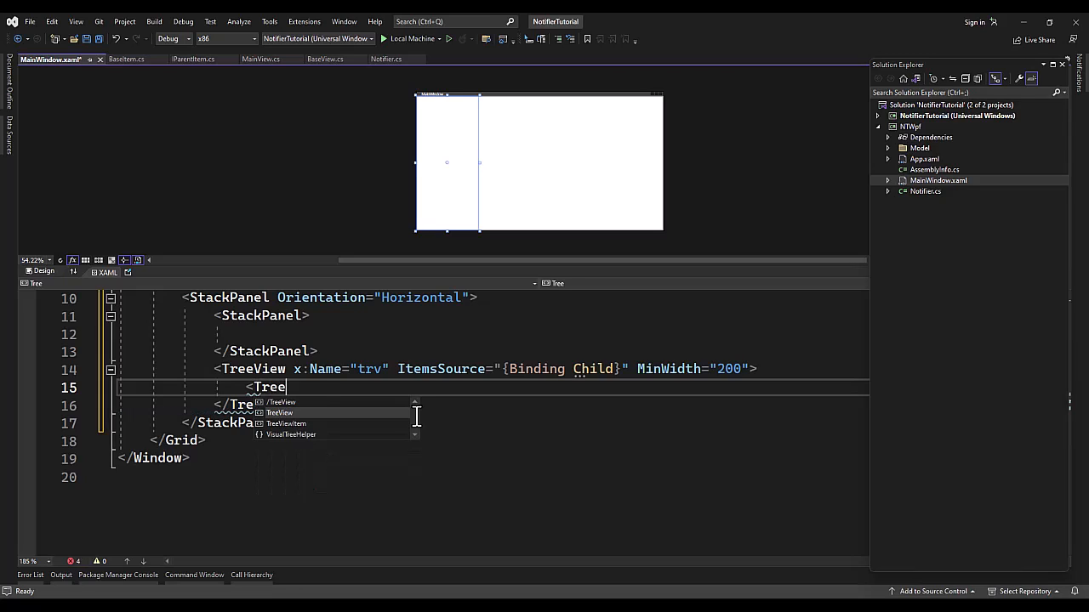
pyautogui.write('View.')
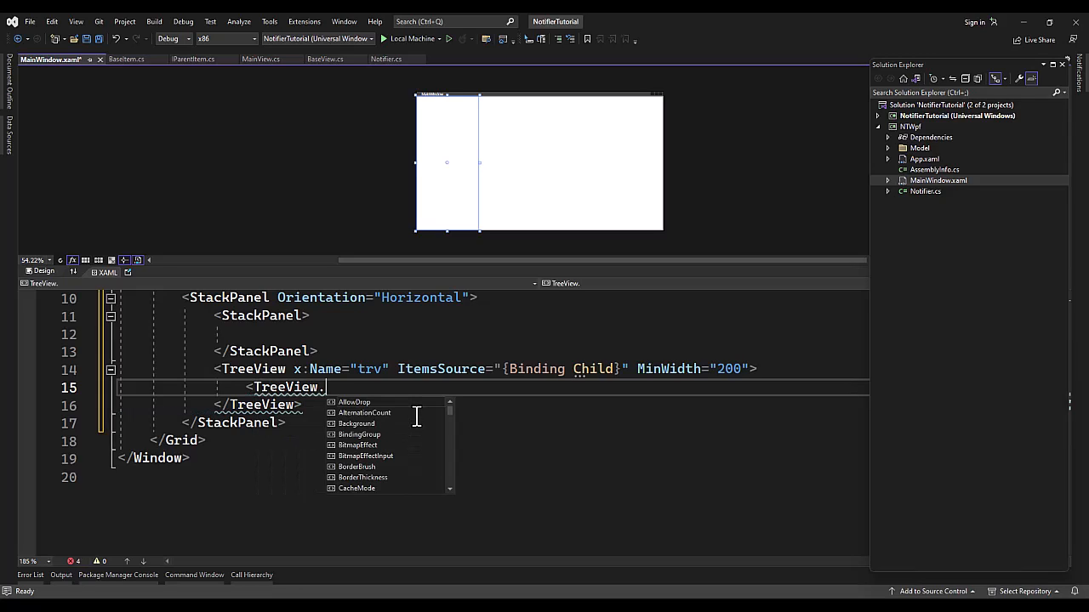
pyautogui.write('Item')
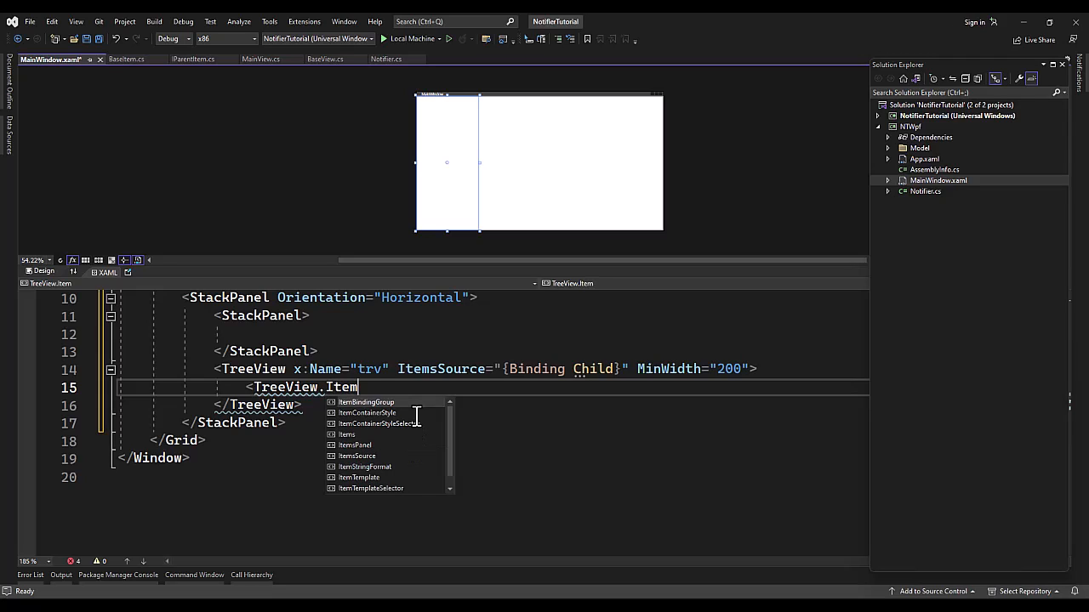
pyautogui.write('ss')
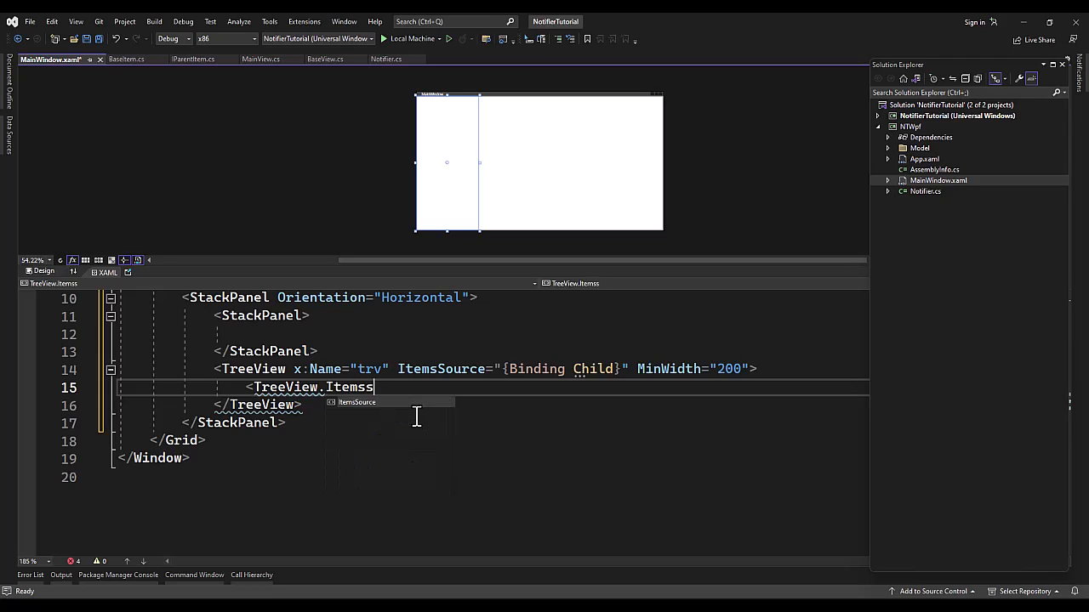
pyautogui.press('Backspace')
pyautogui.write('Template')
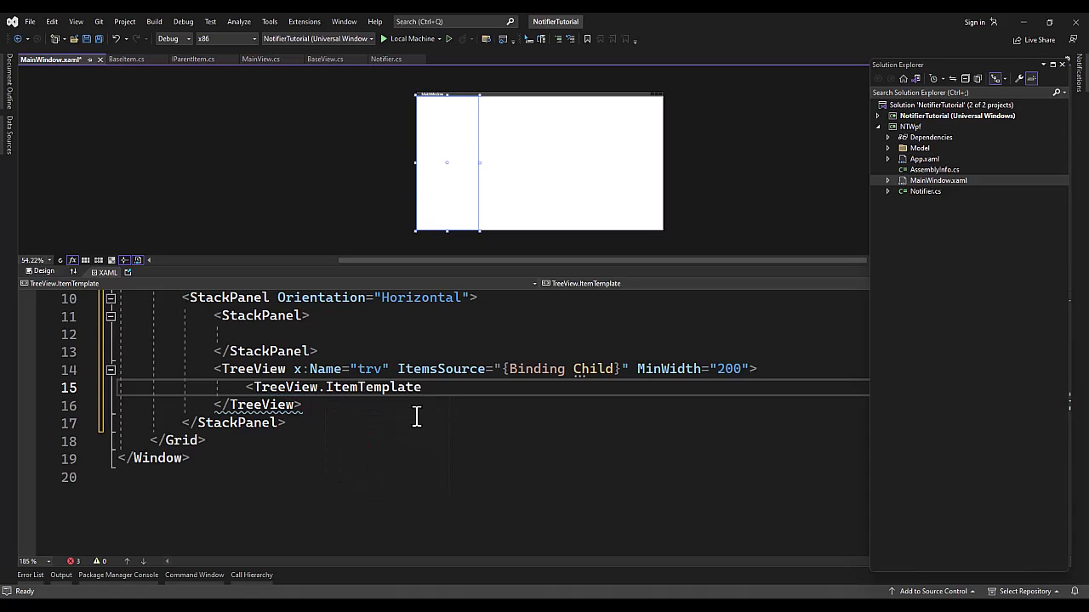
# - Start a HierarchicalDataTemplate with a DataType set to x:Type
pyautogui.write('<HierarchicalDataTemplate')
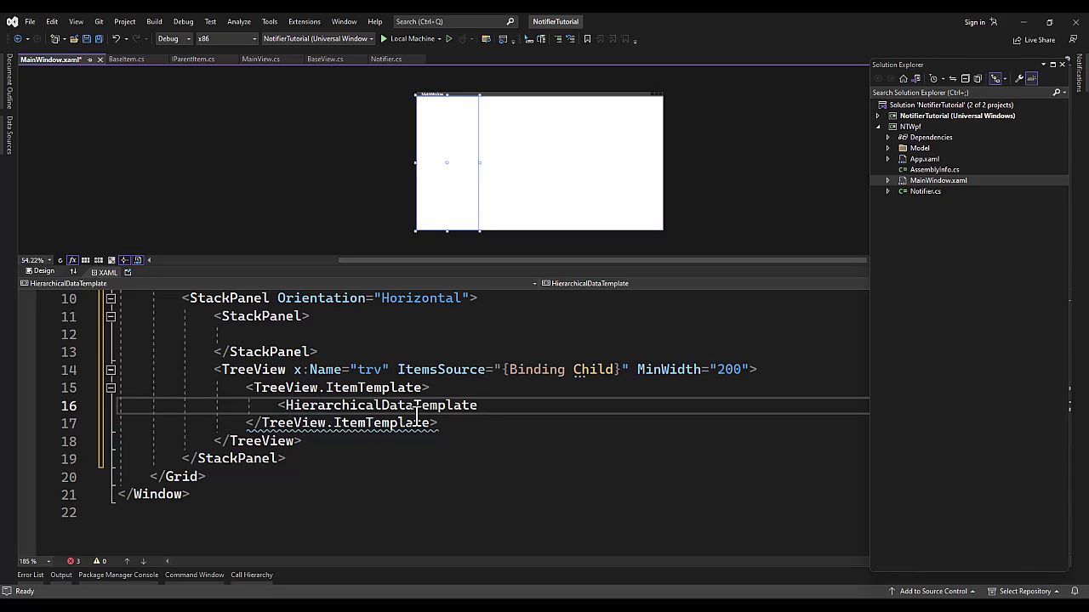
pyautogui.write('DataType="')
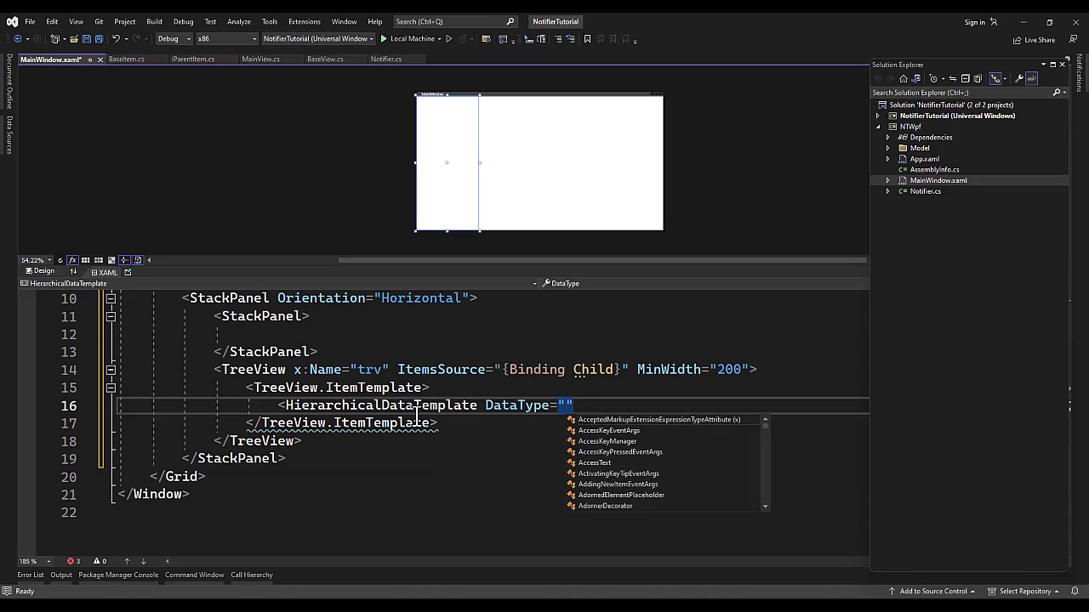
pyautogui.write('x')
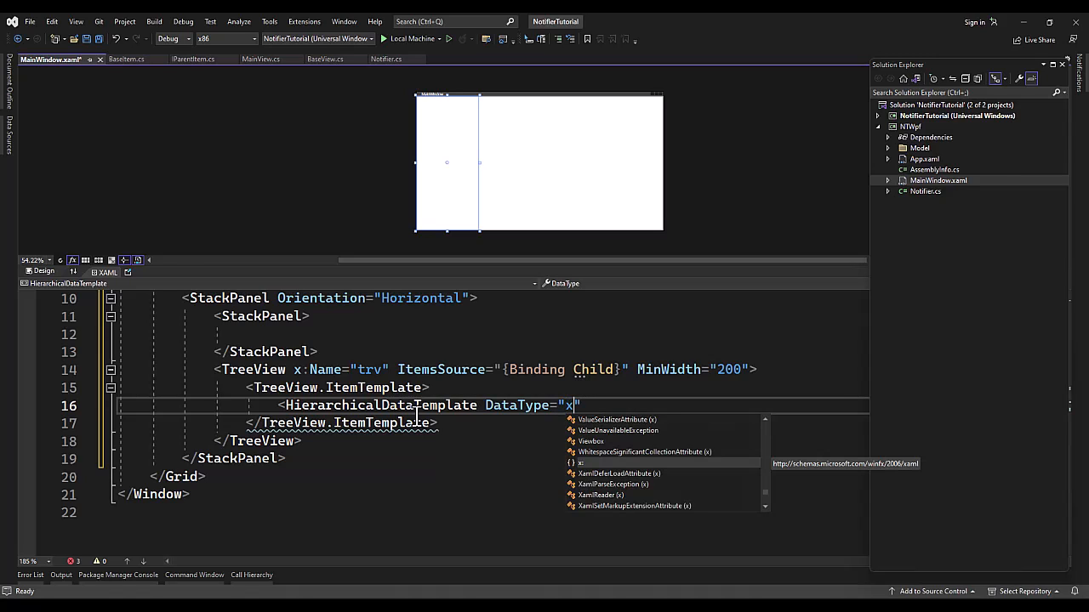
pyautogui.write(':')
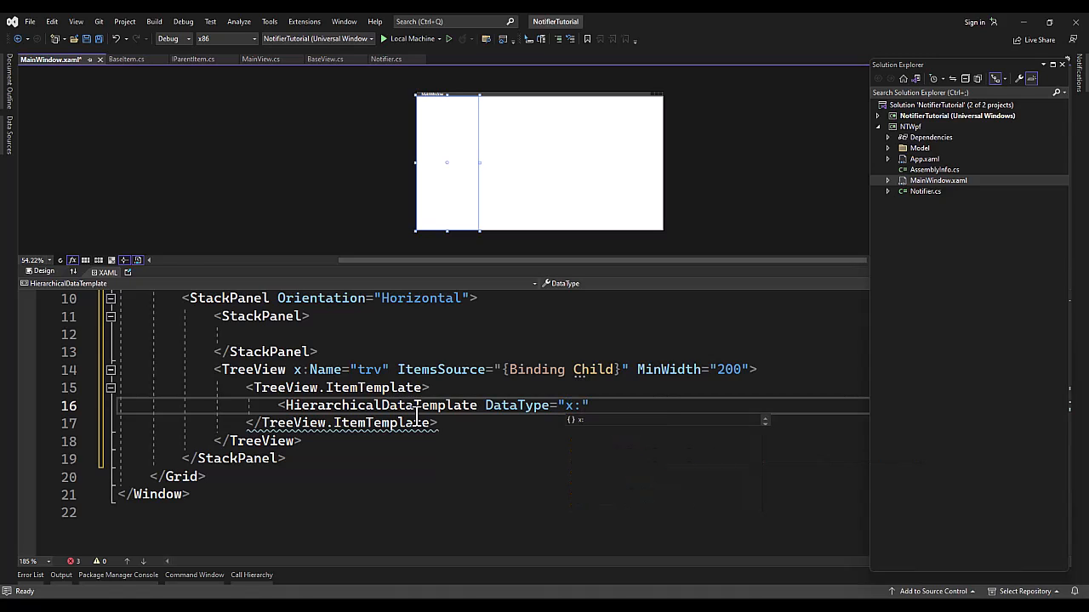
pyautogui.write('type')
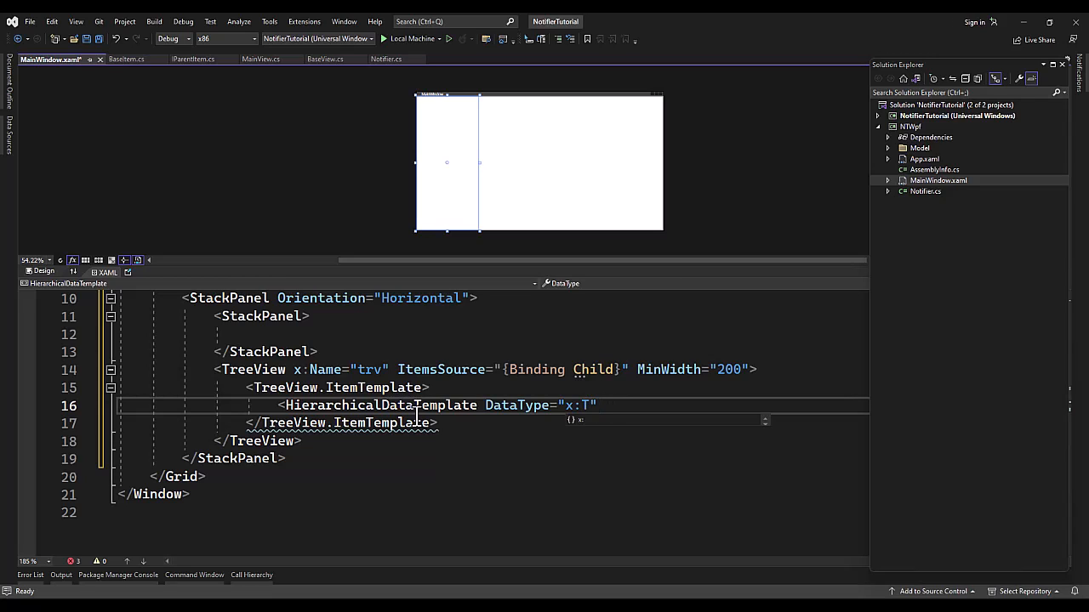
pyautogui.write('y')
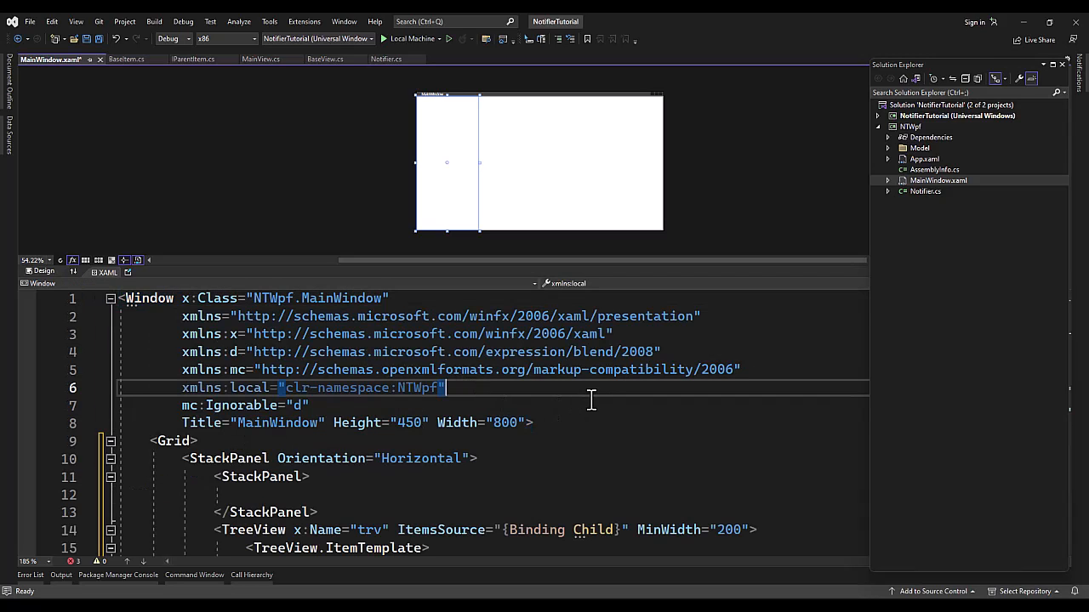
# - Add xmlns:model="clr-namespace:NTWpf.Model" to the Window header
pyautogui.write('xm')
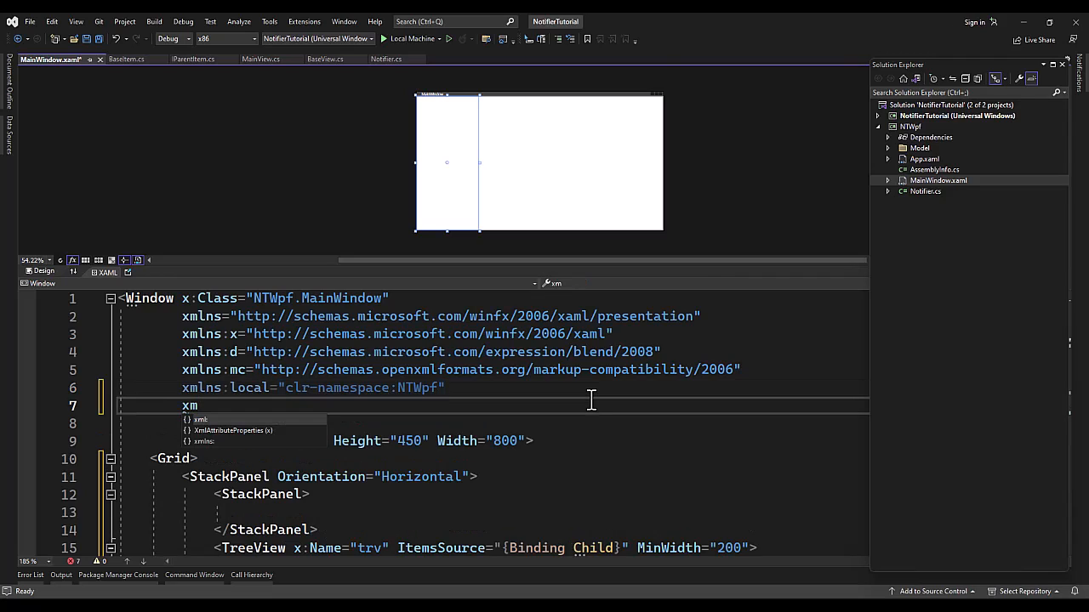
pyautogui.write('lns:model="')
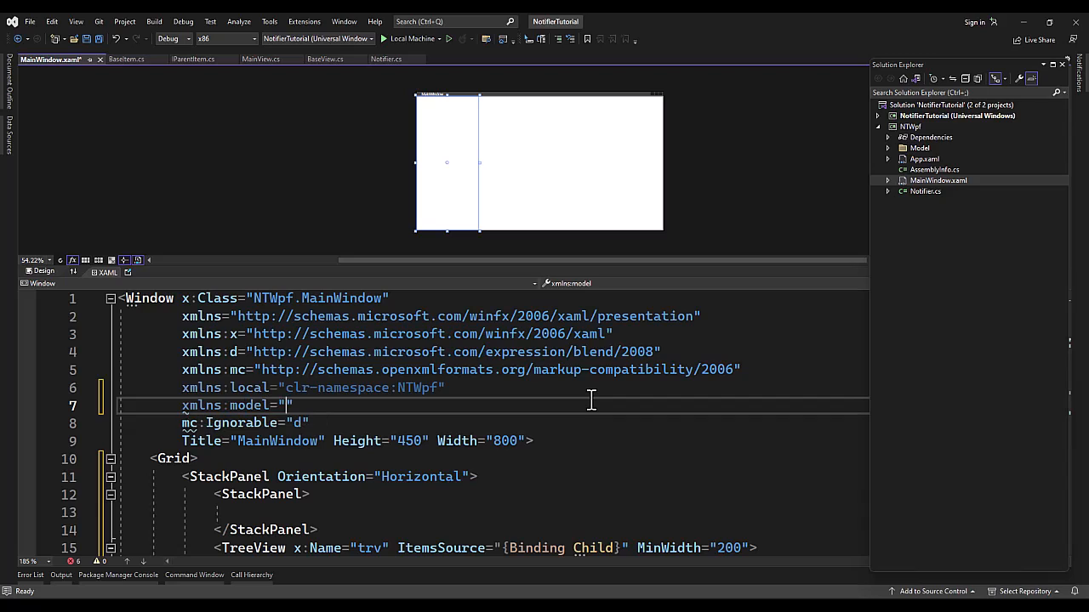
pyautogui.write('using')
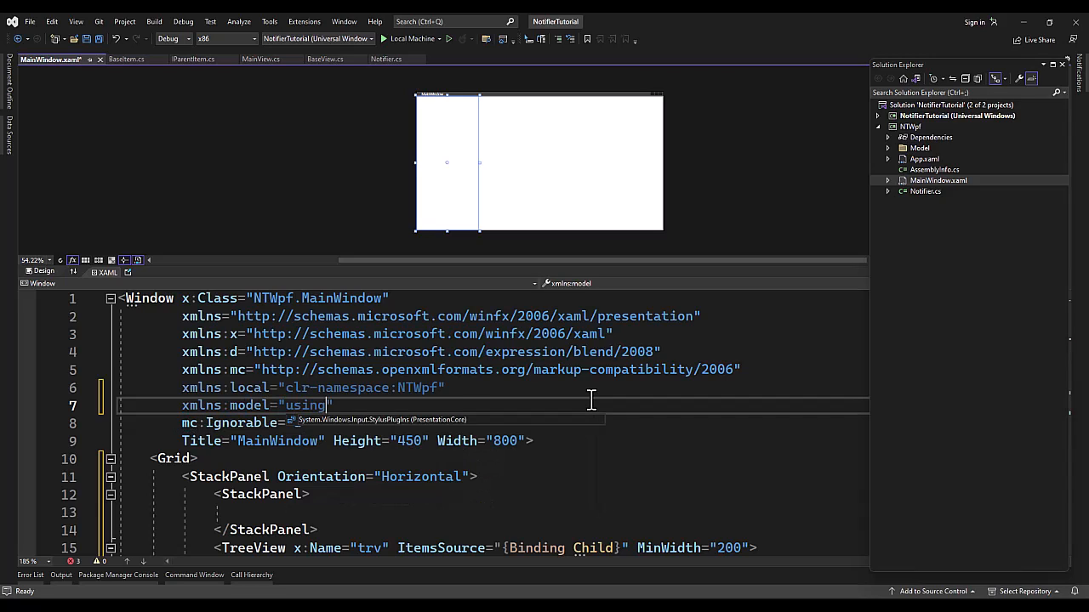
pyautogui.write(':')
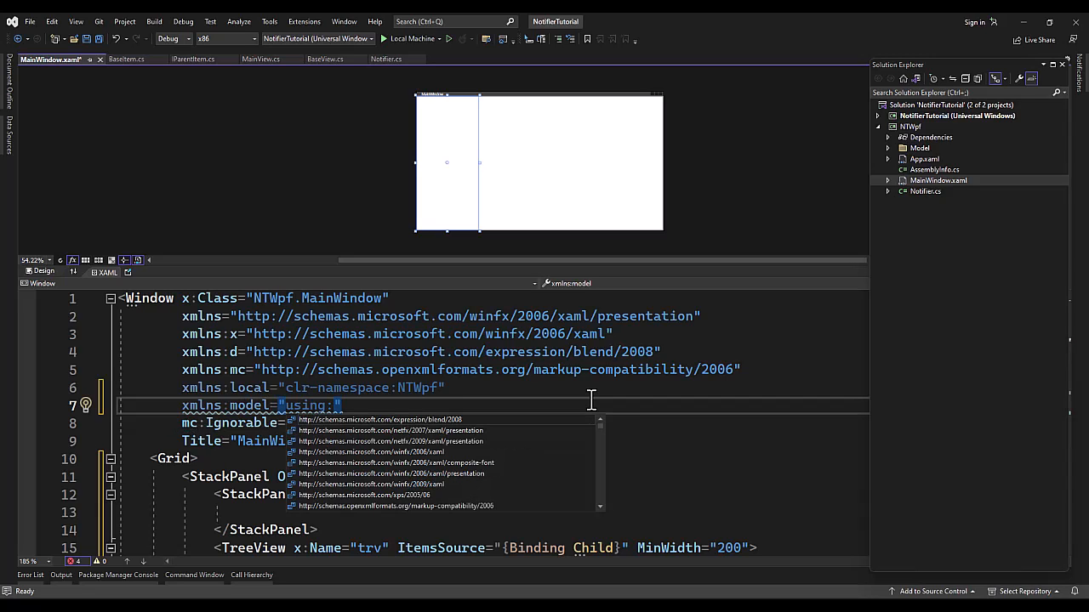
pyautogui.write('NTWpf')
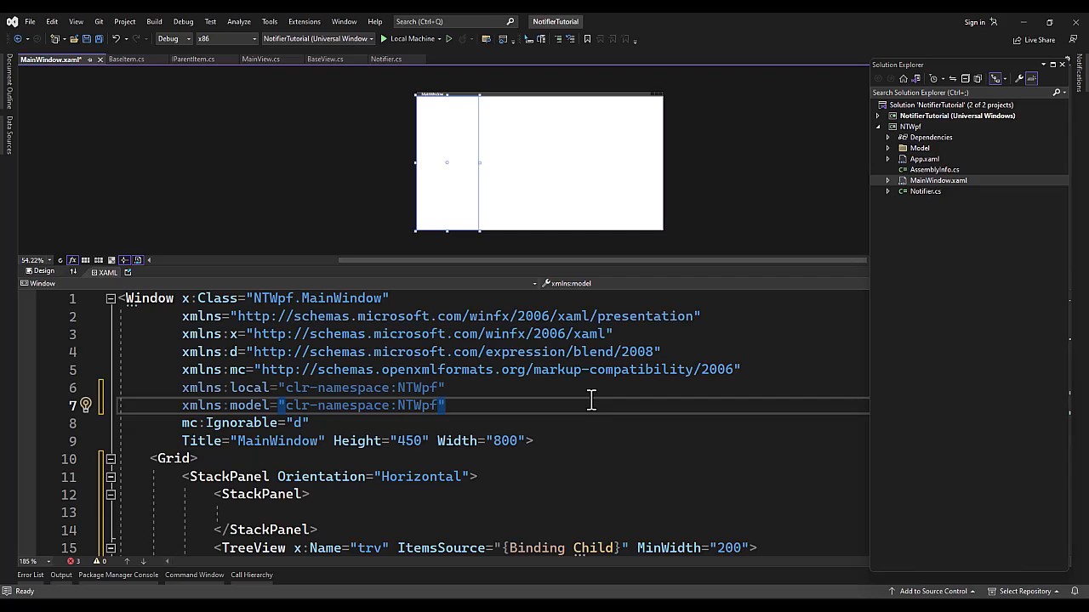
pyautogui.write('.Model')
pyautogui.write('<HierarchicalDataTemplate DataType="x:Type')
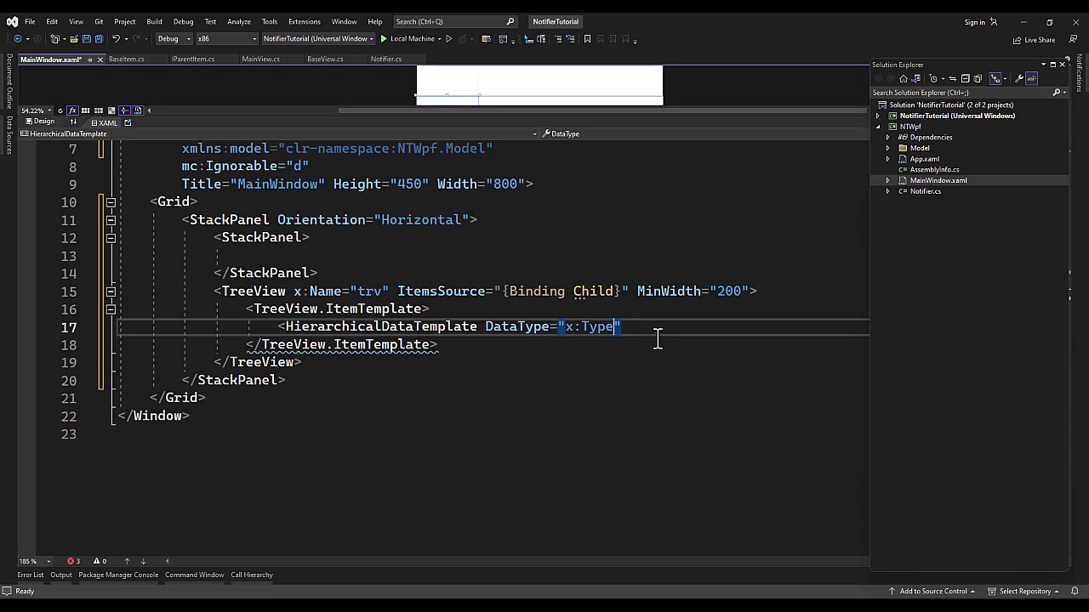
# - Set the template's DataType to x:Type model:BaseItem
pyautogui.write('model:')
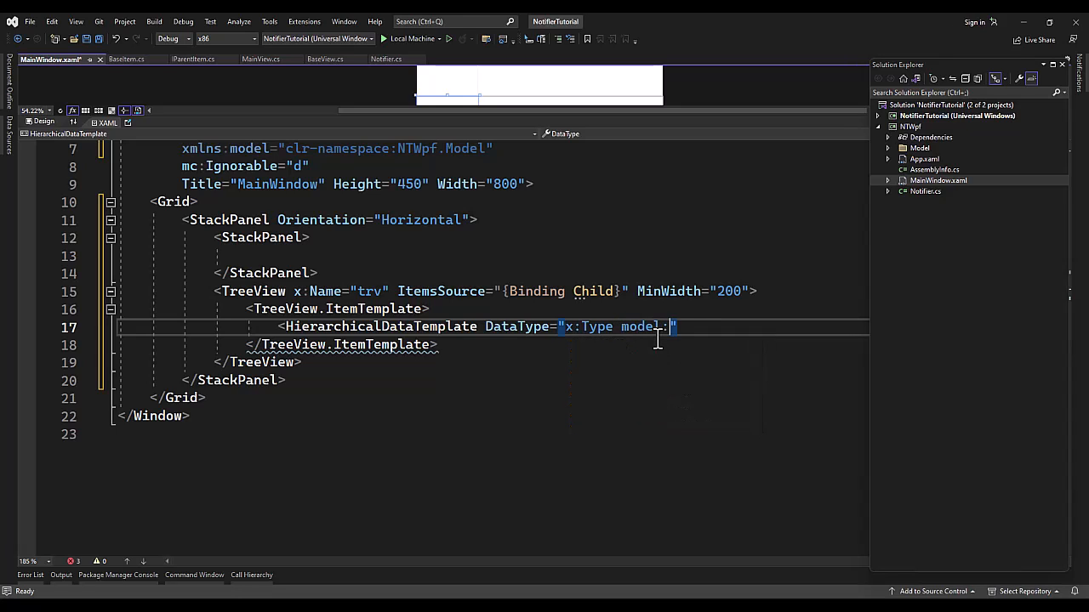
pyautogui.write('bas')
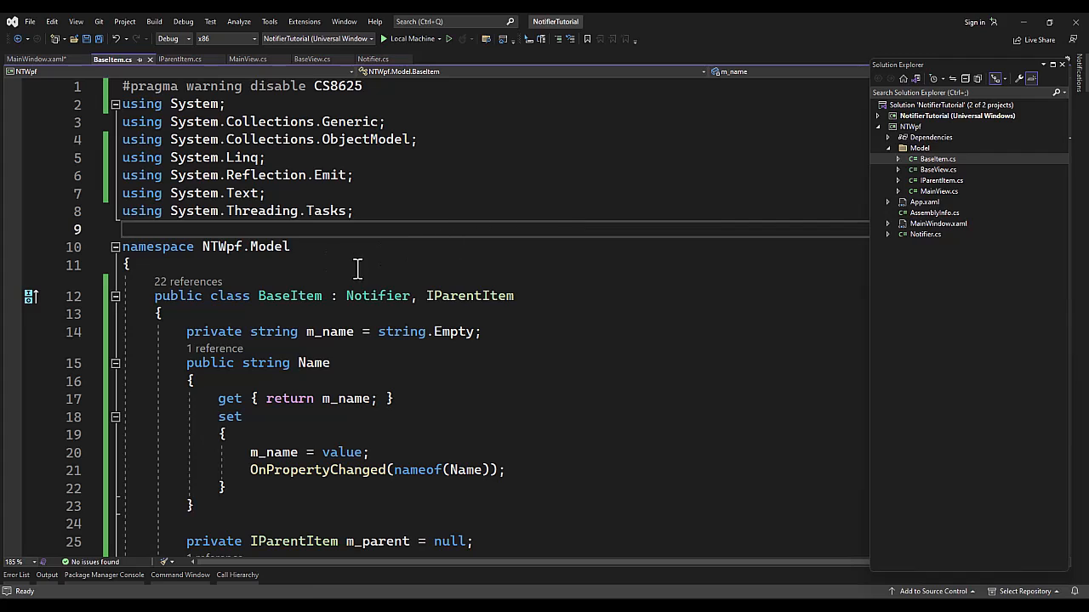
pyautogui.doubleClick(289, 295)
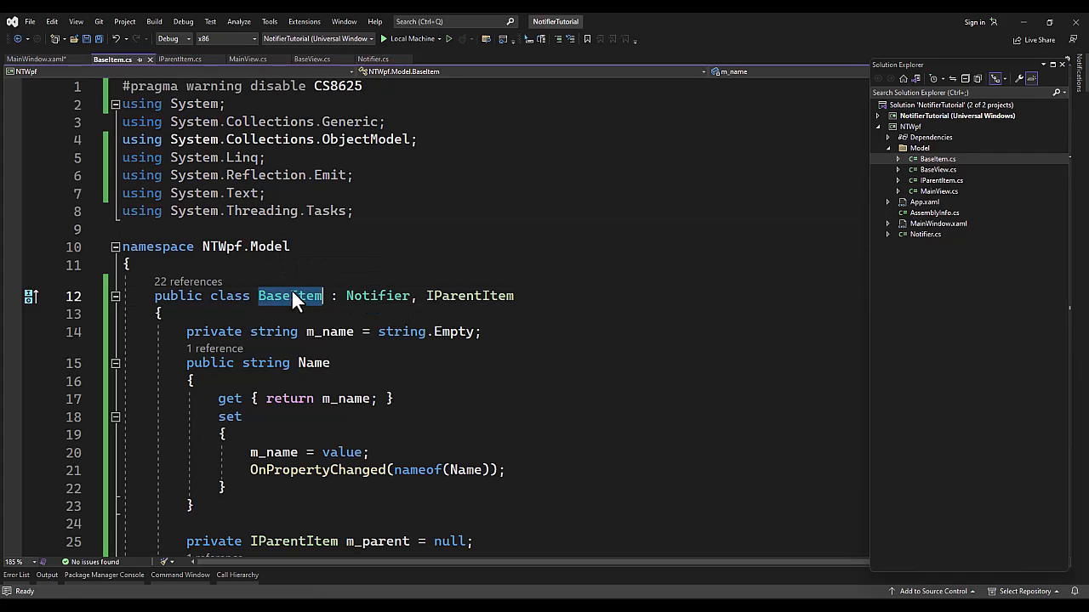
pyautogui.click(45, 59)
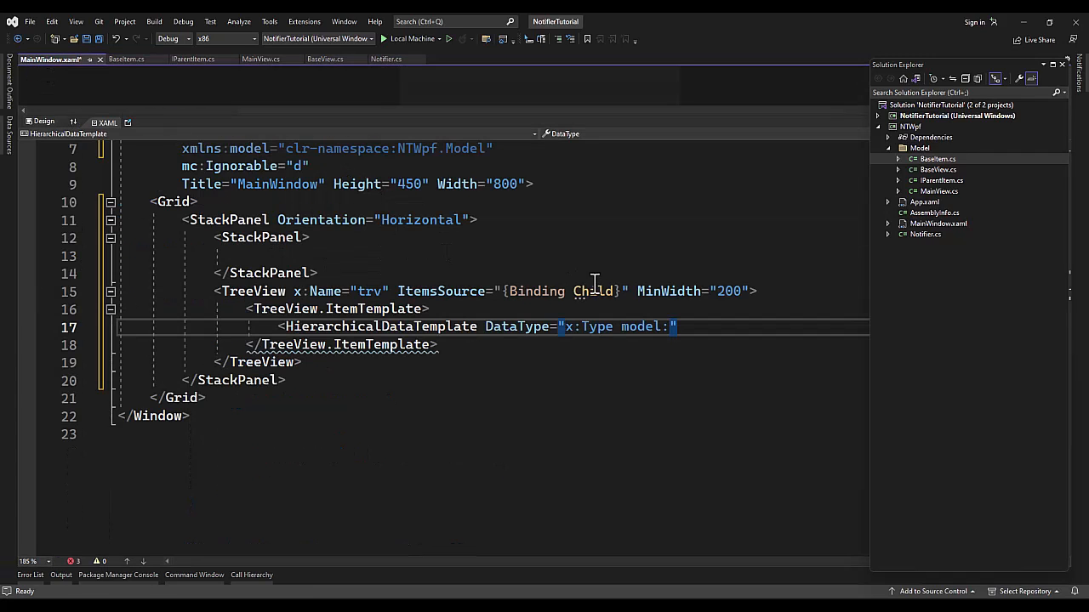
pyautogui.write('BaseItem')
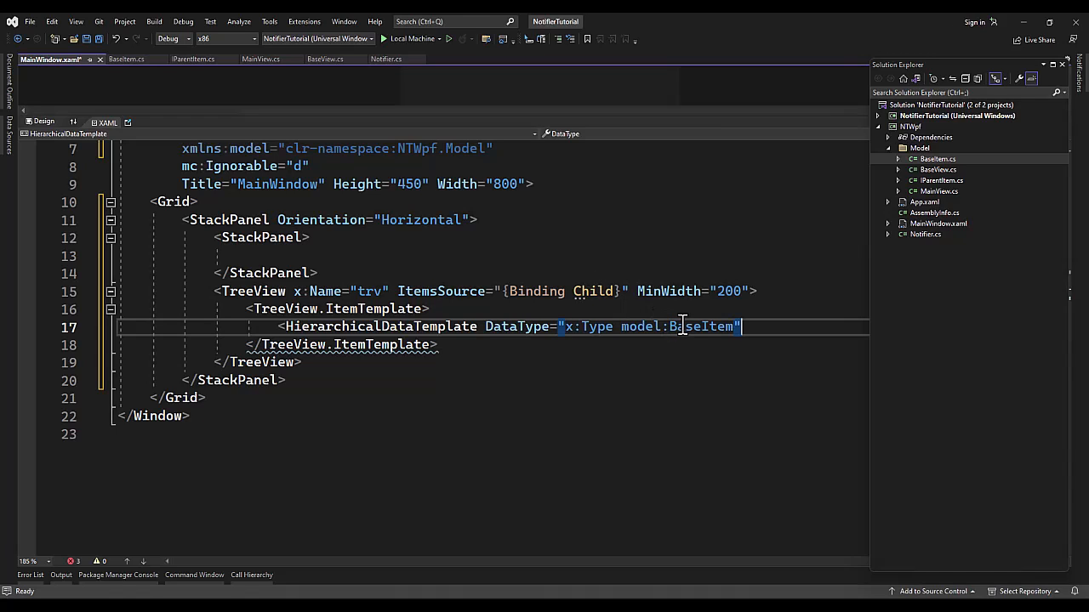
pyautogui.write('Item')
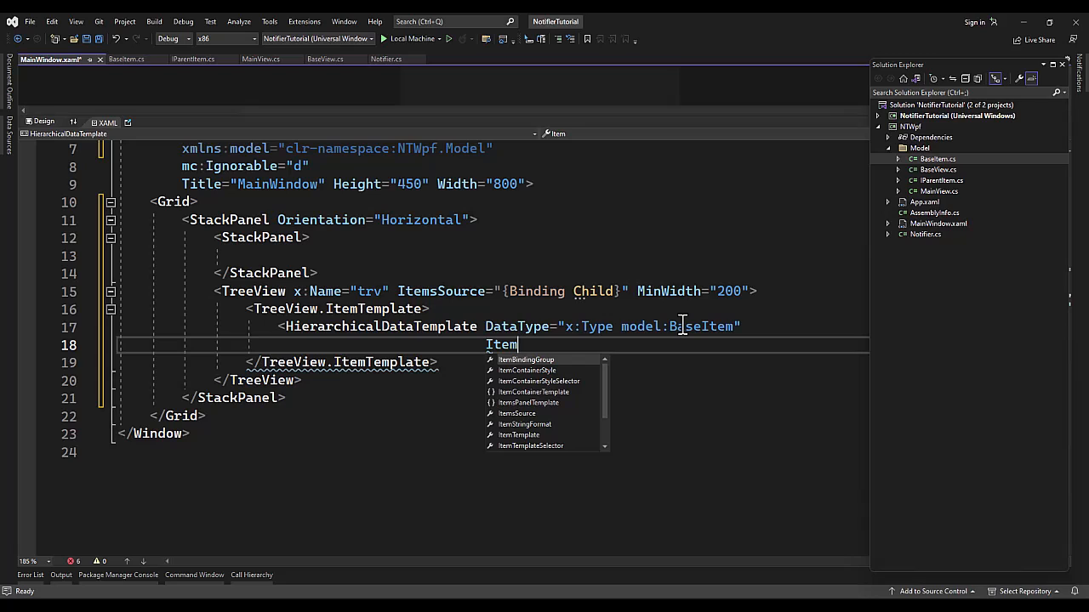
# - Bind the template's ItemsSource to Children and begin a TextBlock inside it
pyautogui.write('ItemsSource="{Binding Children}""></HierarchicalD')
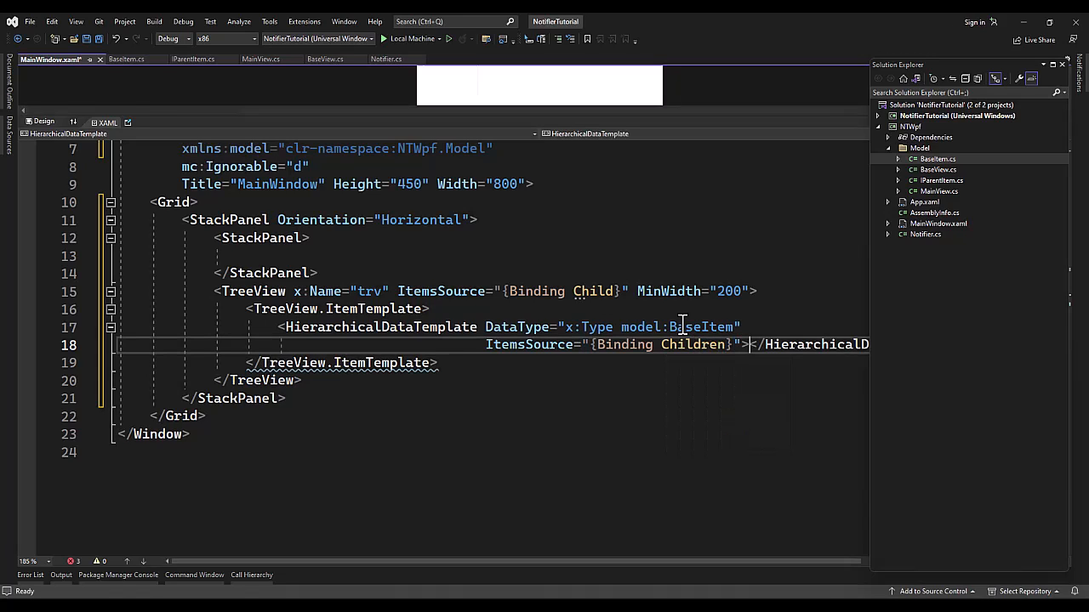
pyautogui.press('Enter')
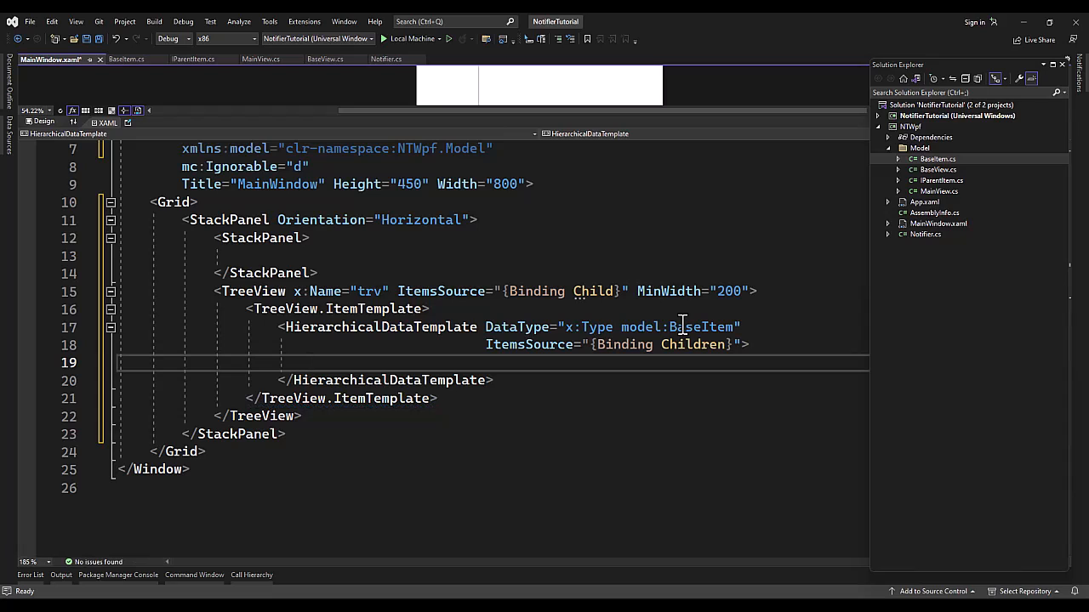
pyautogui.write('<TextBlock Text="')
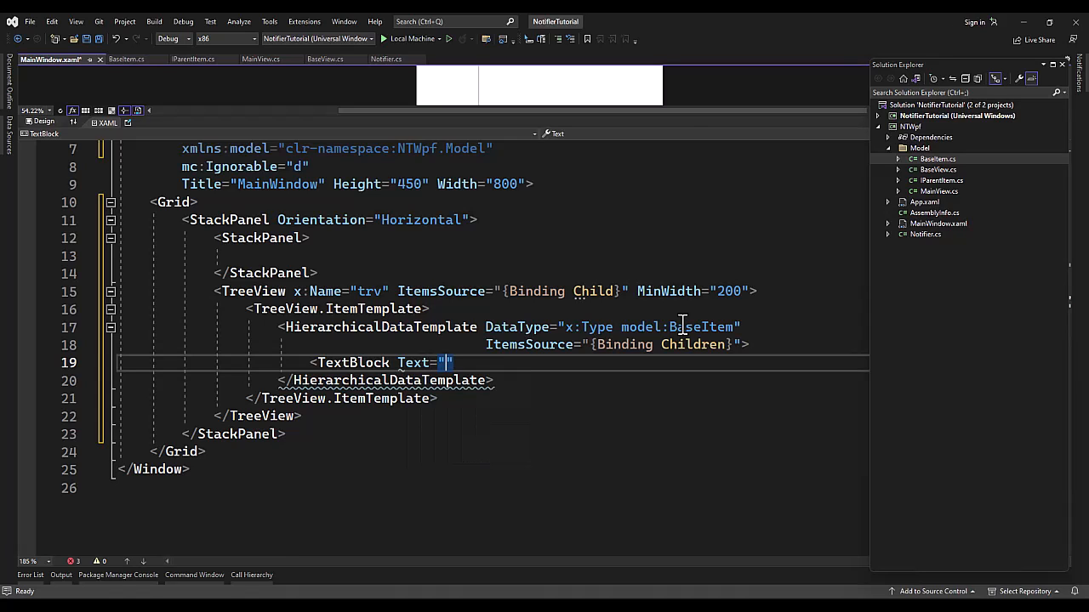
# - Complete the TextBlock as Text="{Binding Name}" and close the tag
pyautogui.write('{Binding Na')
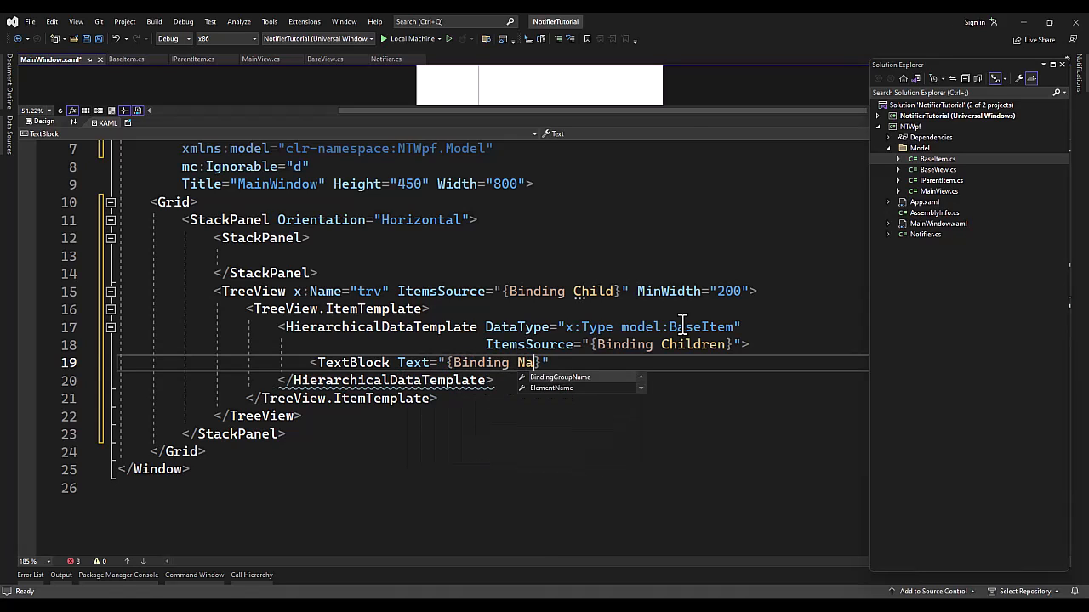
pyautogui.write('me')
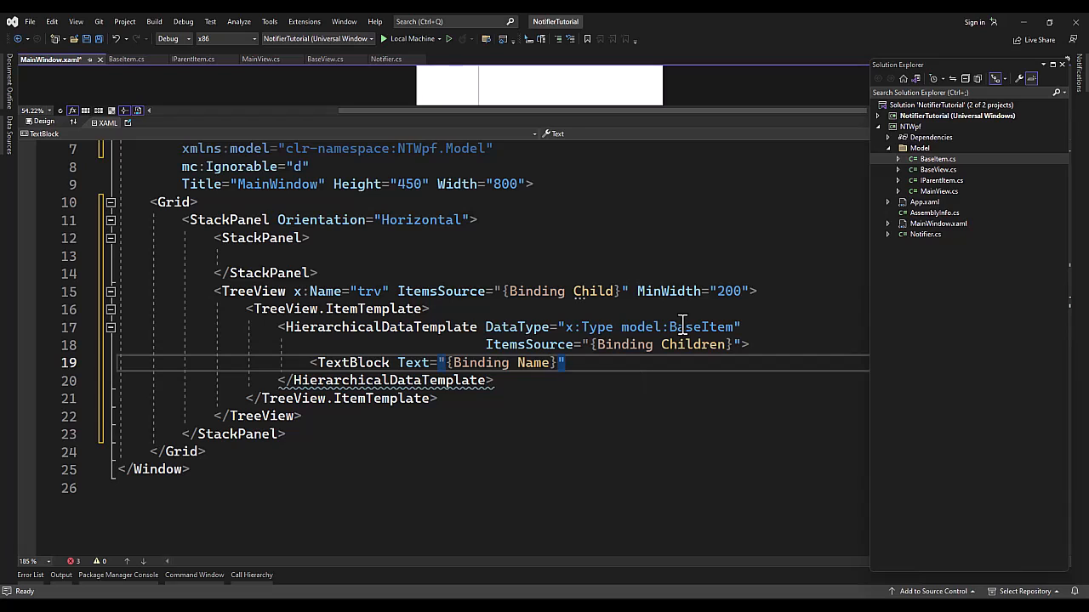
pyautogui.write('/>')
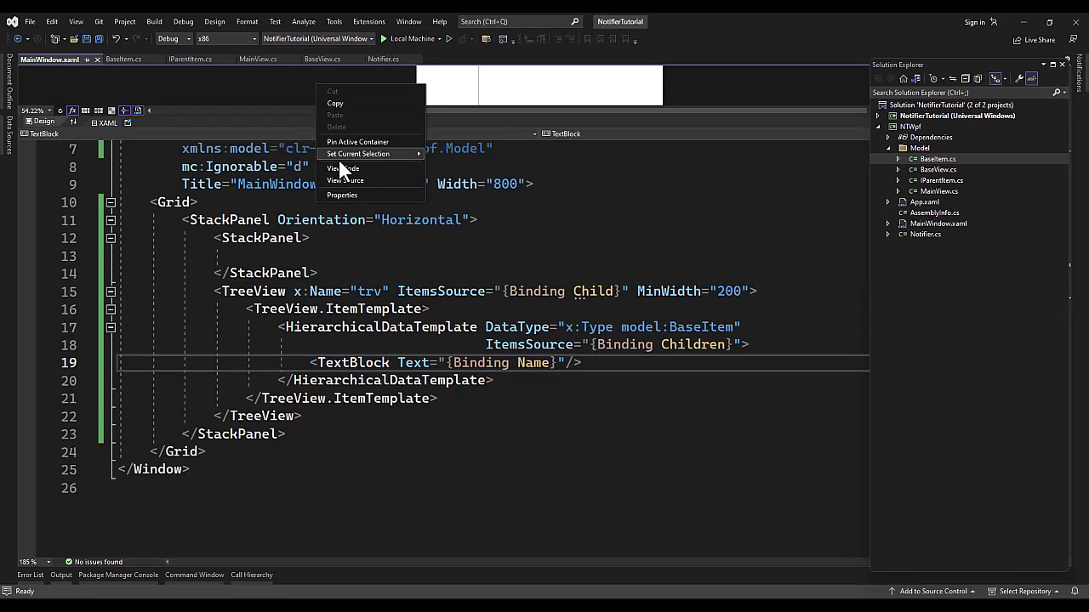
# - Open MainWindow.xaml.cs and add a private MainView m_mainView field
pyautogui.click(342, 169)
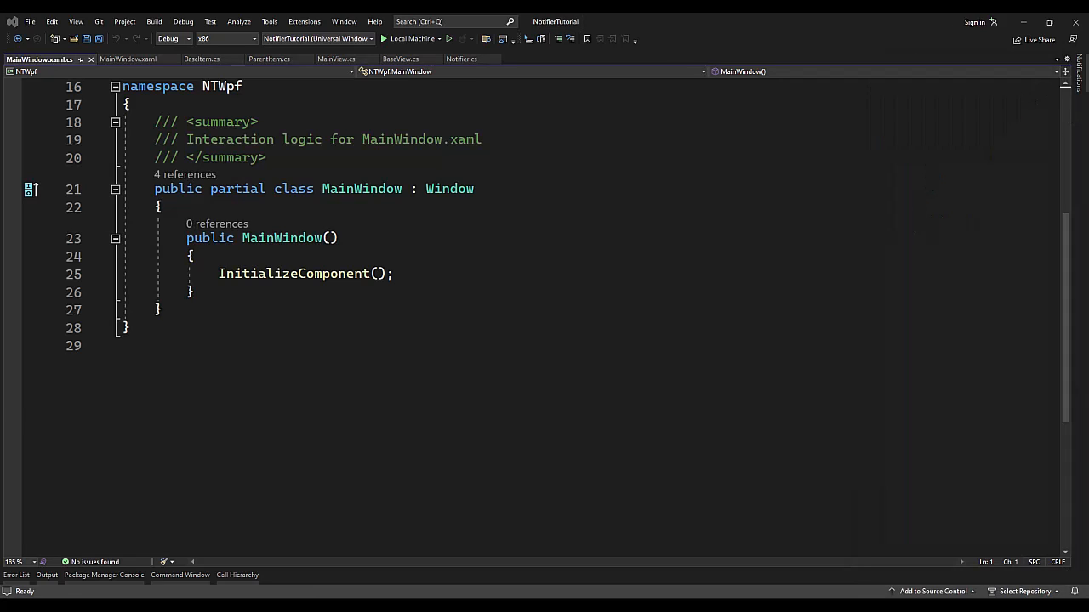
pyautogui.click(574, 207)
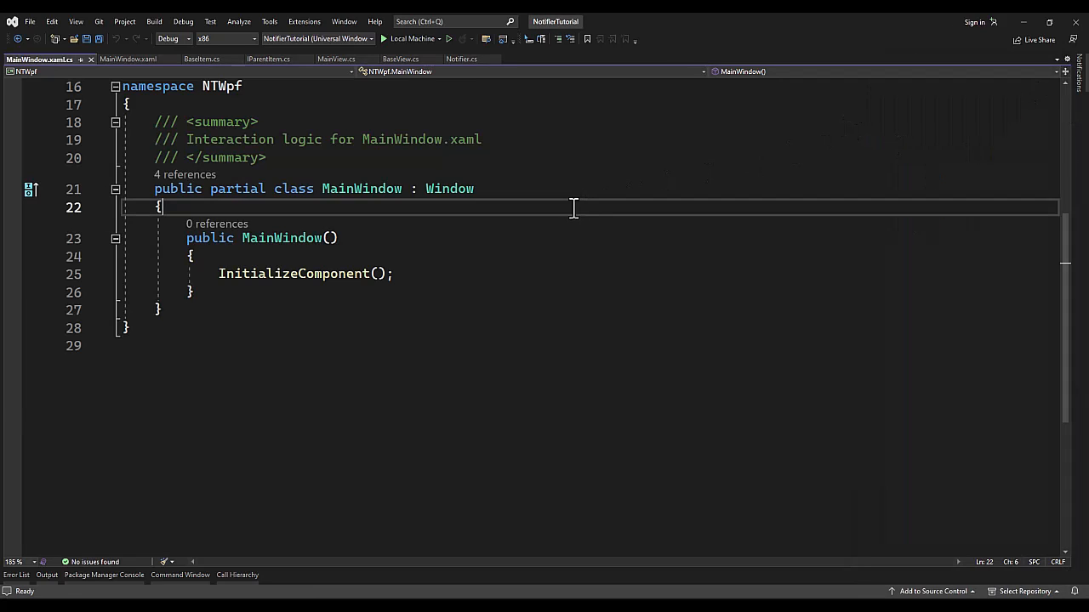
pyautogui.write('p')
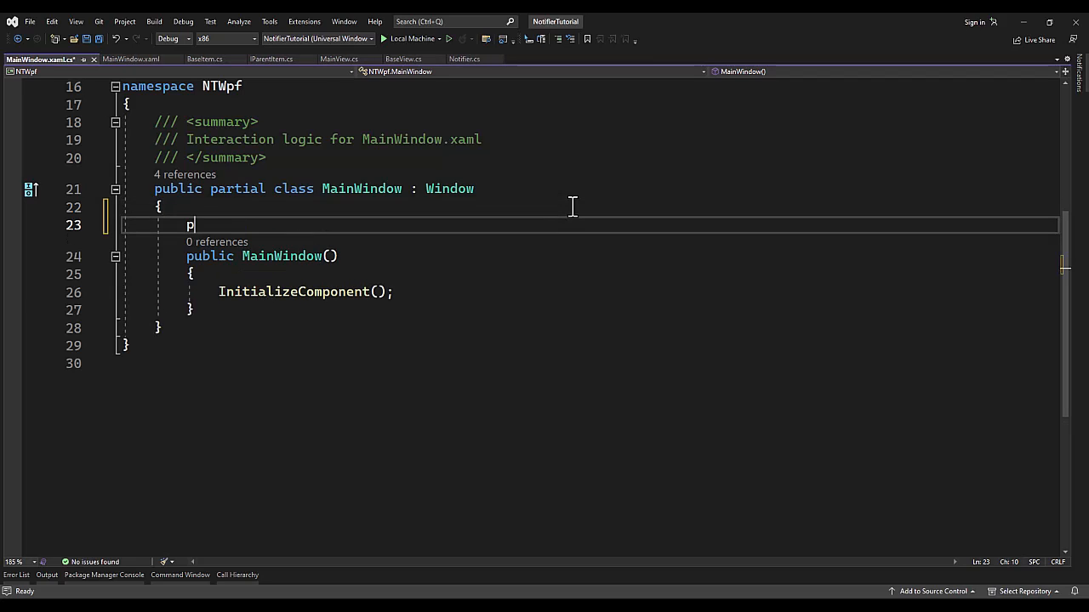
pyautogui.write('rivate Main')
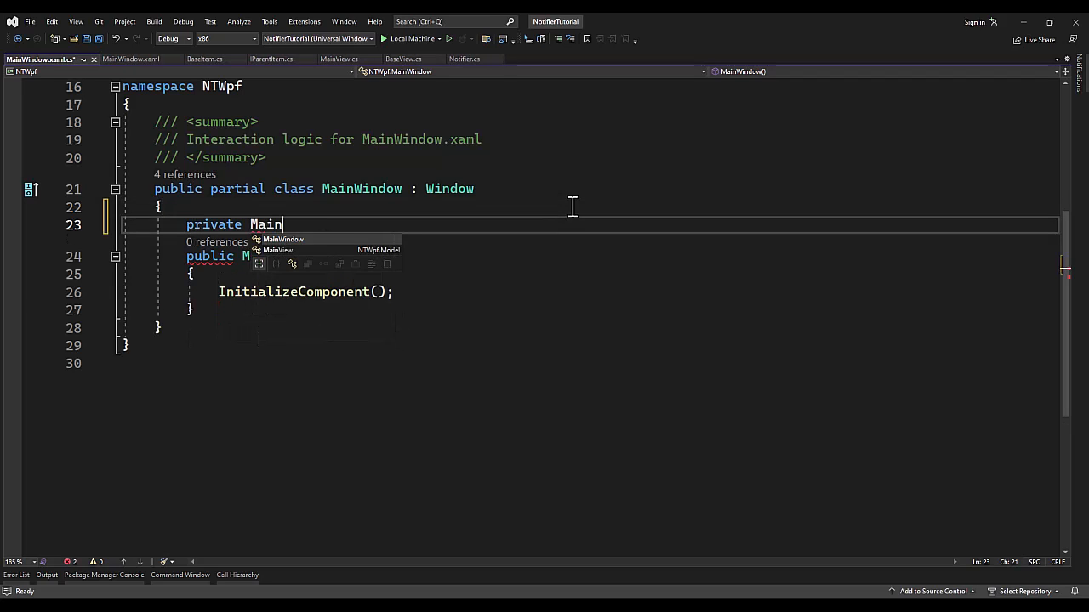
pyautogui.write('View m_')
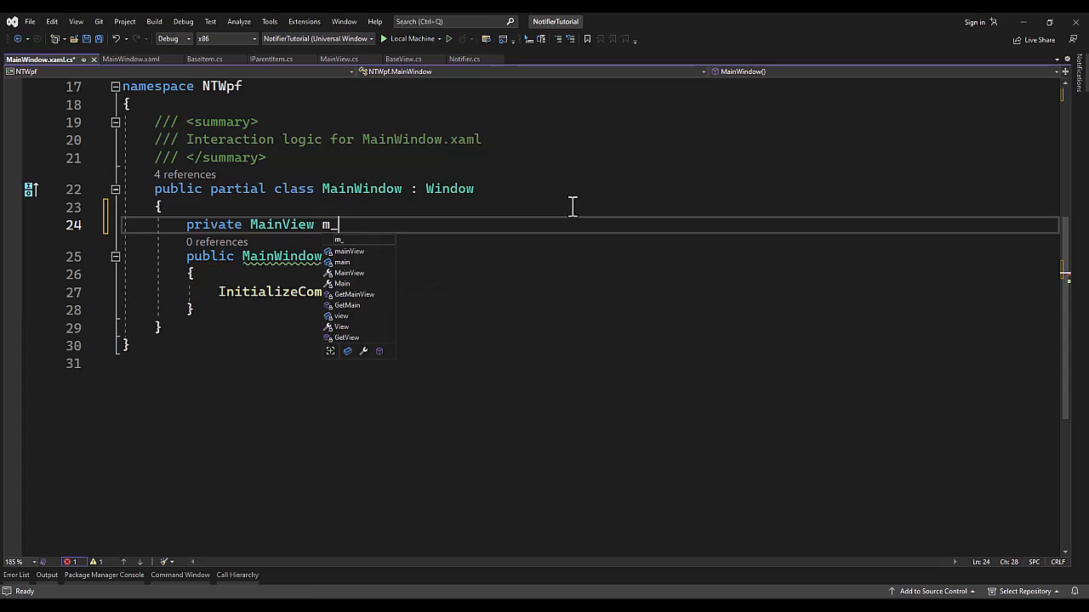
pyautogui.write('mainView;')
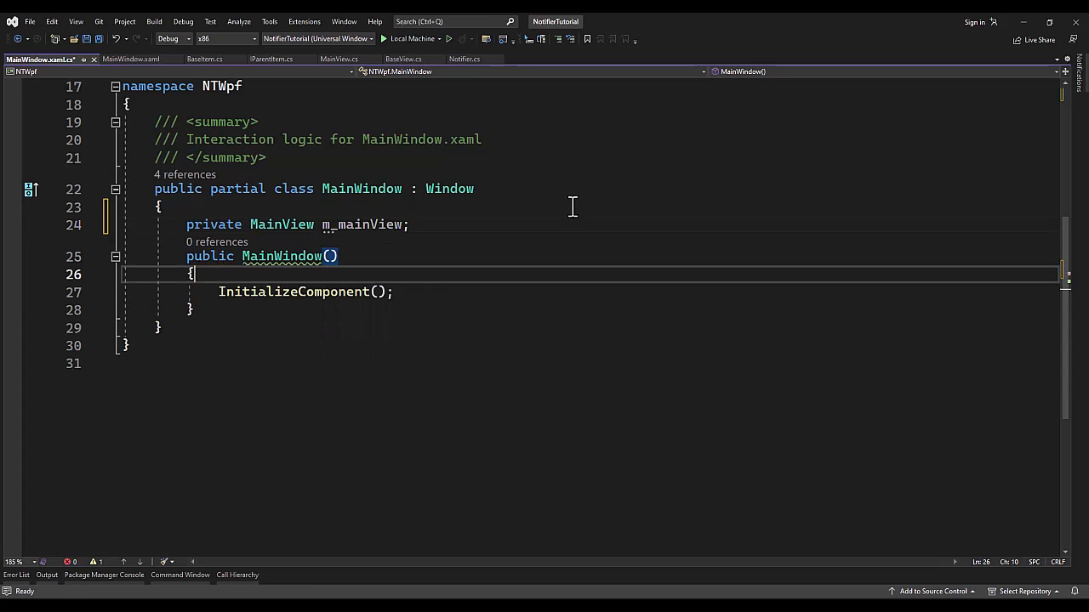
# - In the constructor, create BaseItem item0 with Name "Item0"
pyautogui.press('Enter')
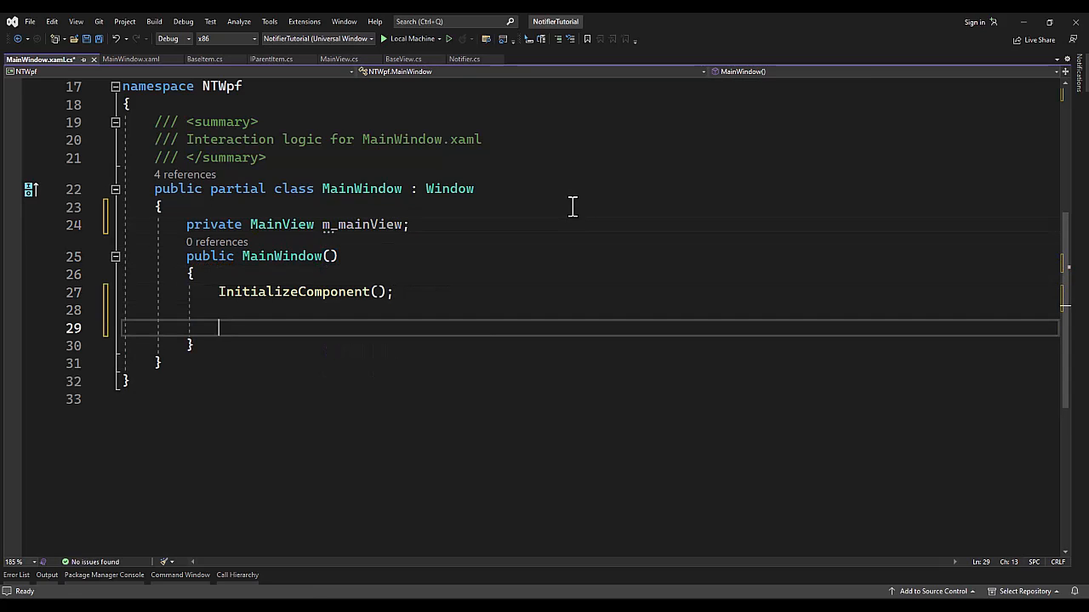
pyautogui.moveTo(302, 256)
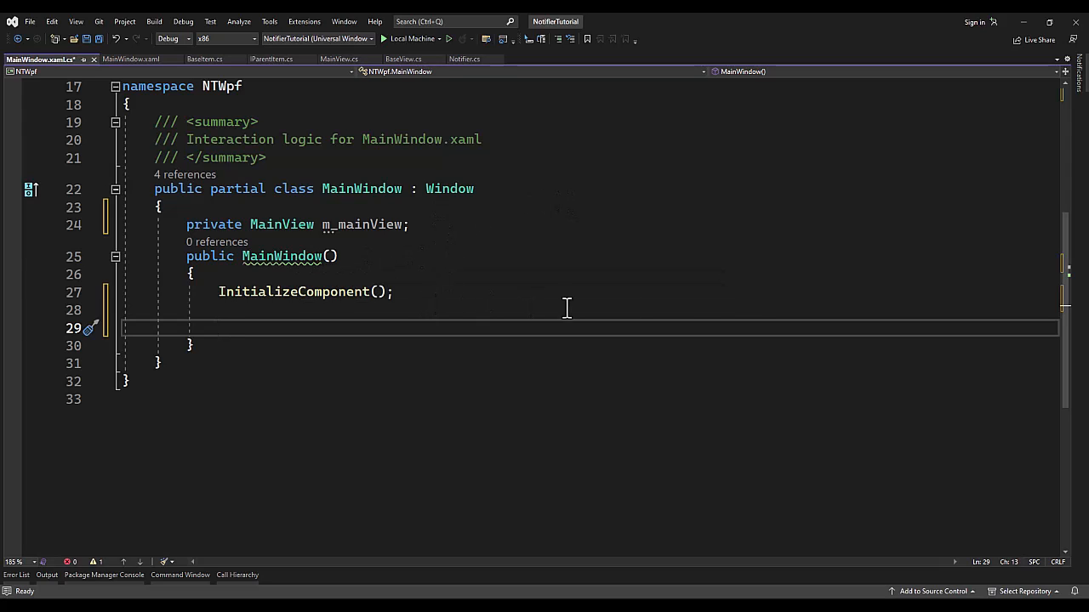
pyautogui.write('Base')
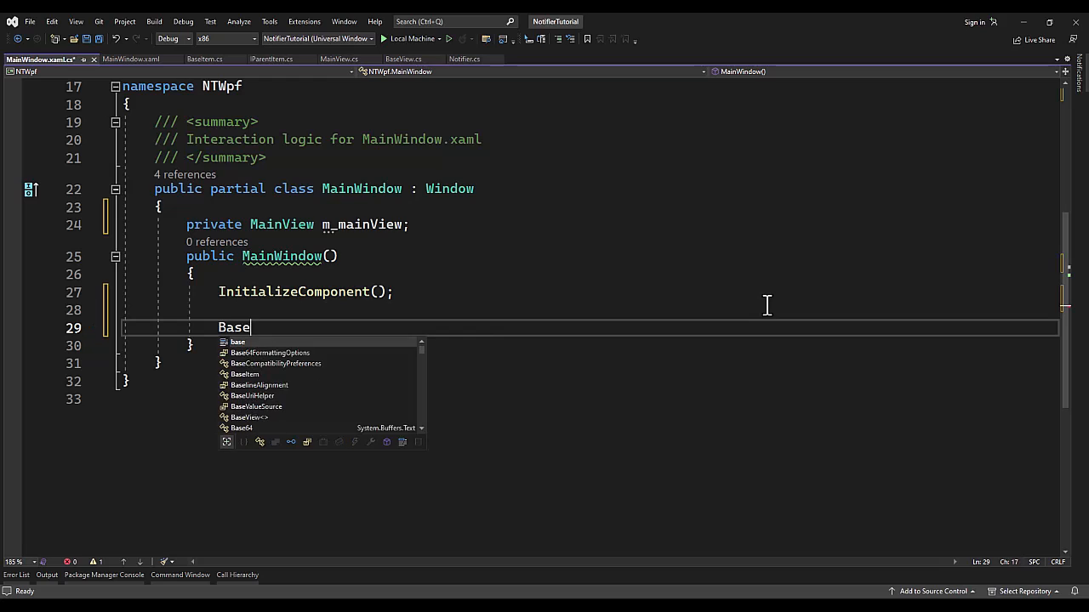
pyautogui.write('Item item0')
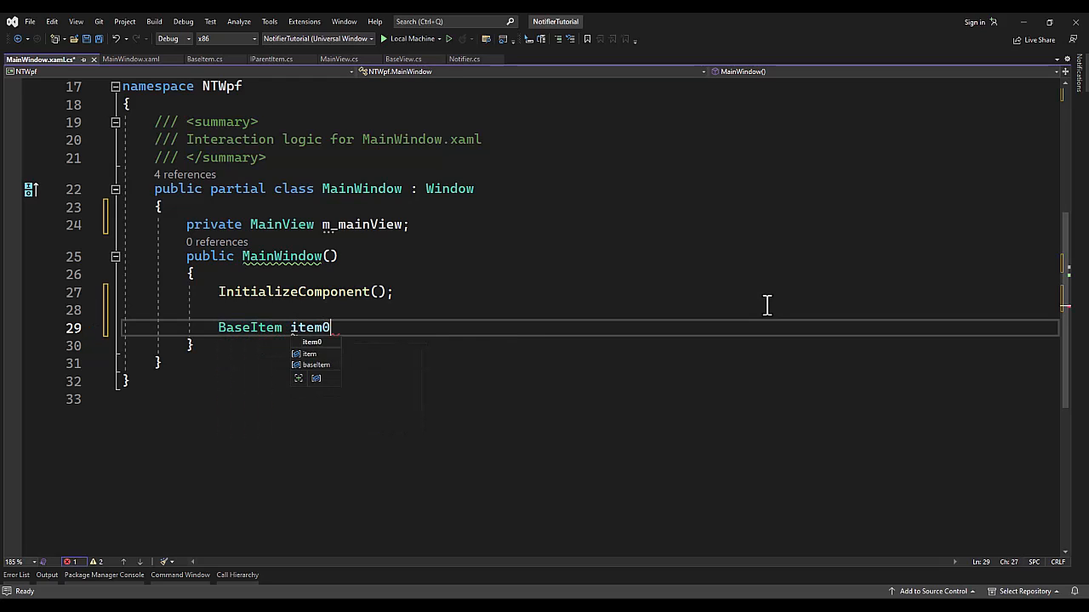
pyautogui.write('= new BaseItem()')
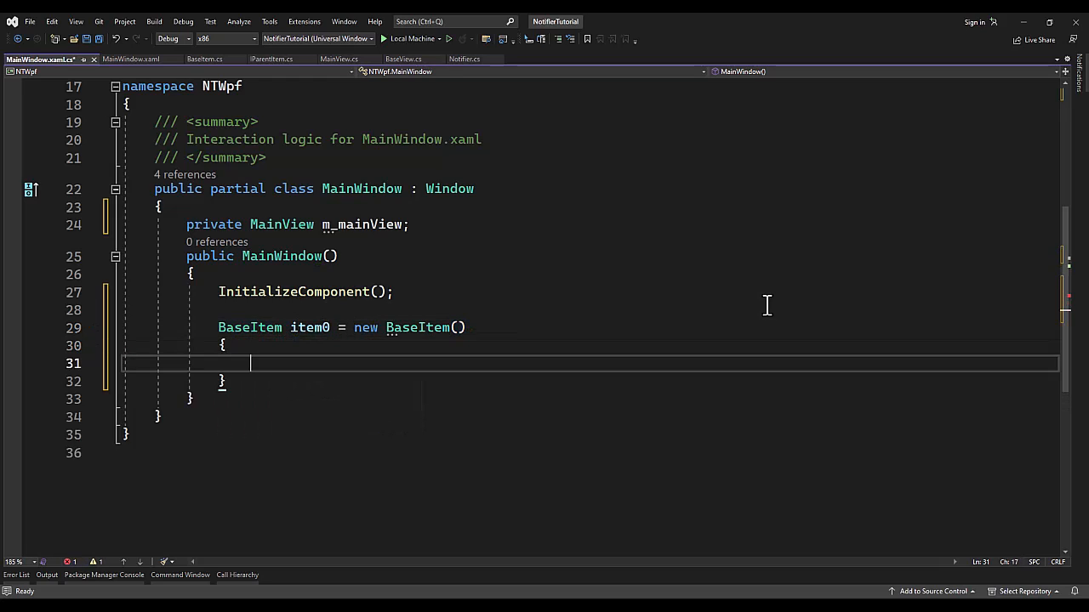
pyautogui.write('Name = "I"')
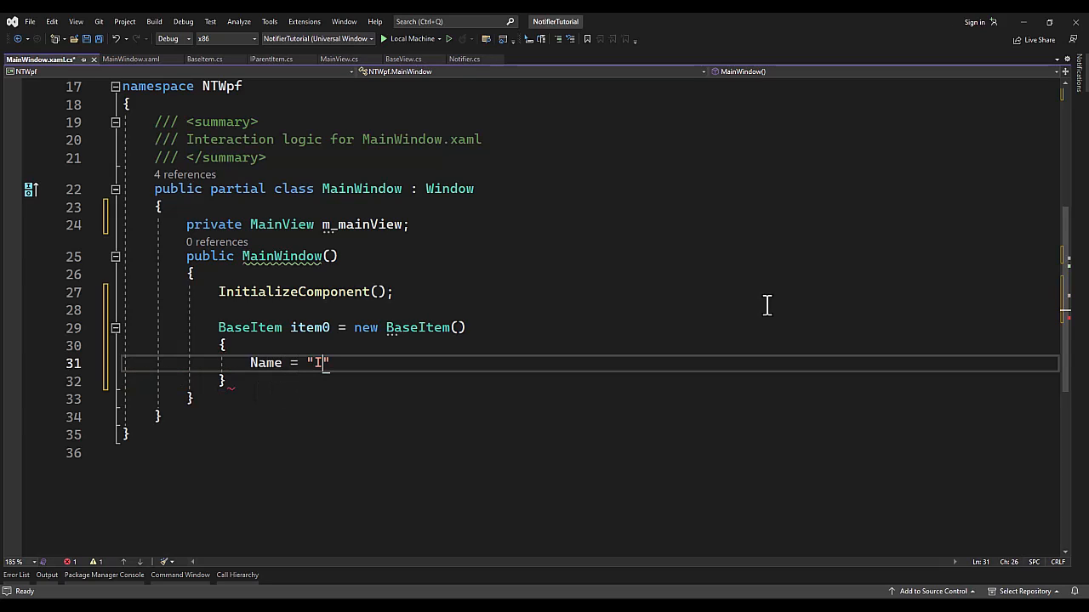
pyautogui.write('tem0')
pyautogui.write('P')
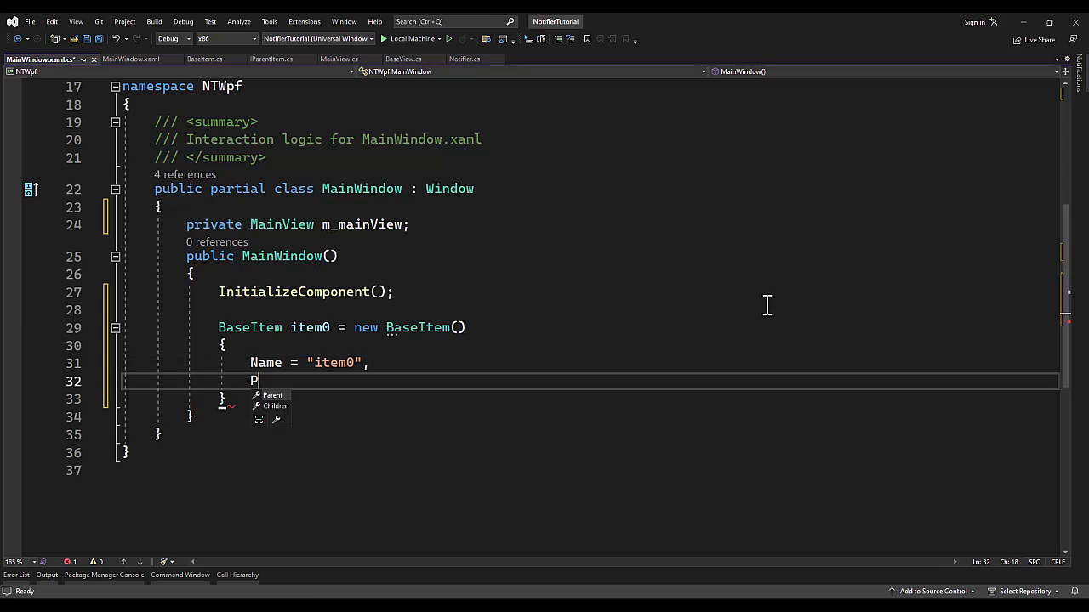
# - Add a public ModelView property returning m_mainView and set item0's Parent to ModelView
pyautogui.write('arent = M')
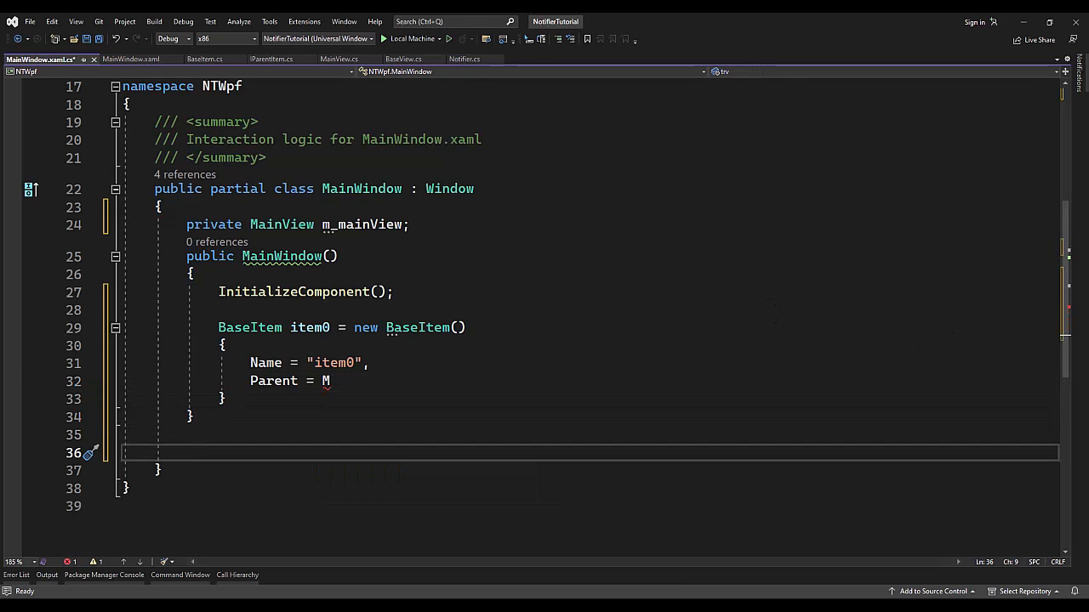
pyautogui.moveTo(508, 431)
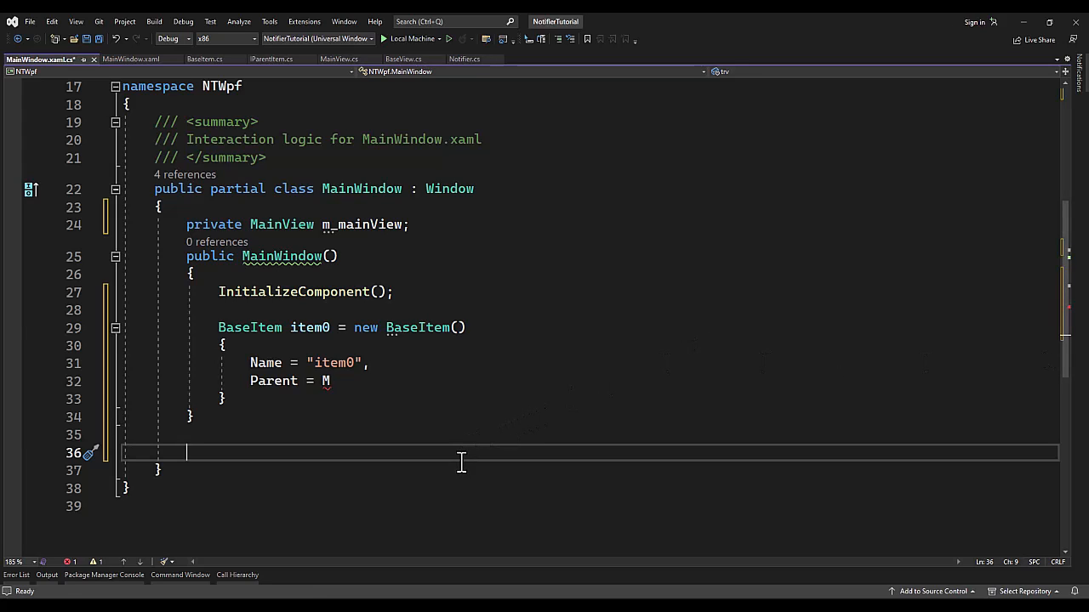
pyautogui.moveTo(461, 443)
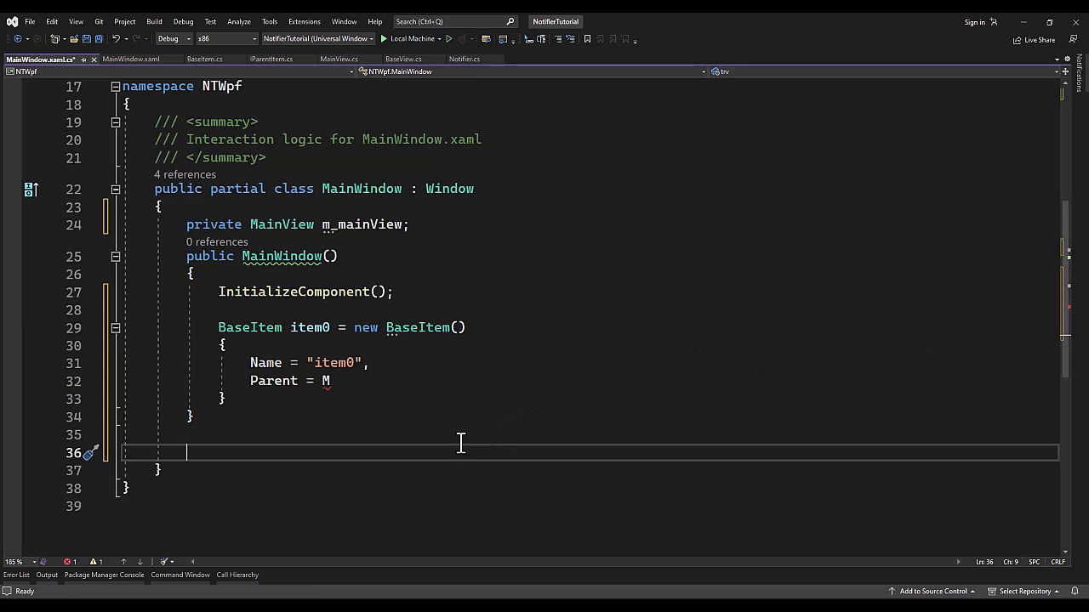
pyautogui.write('public Mainp')
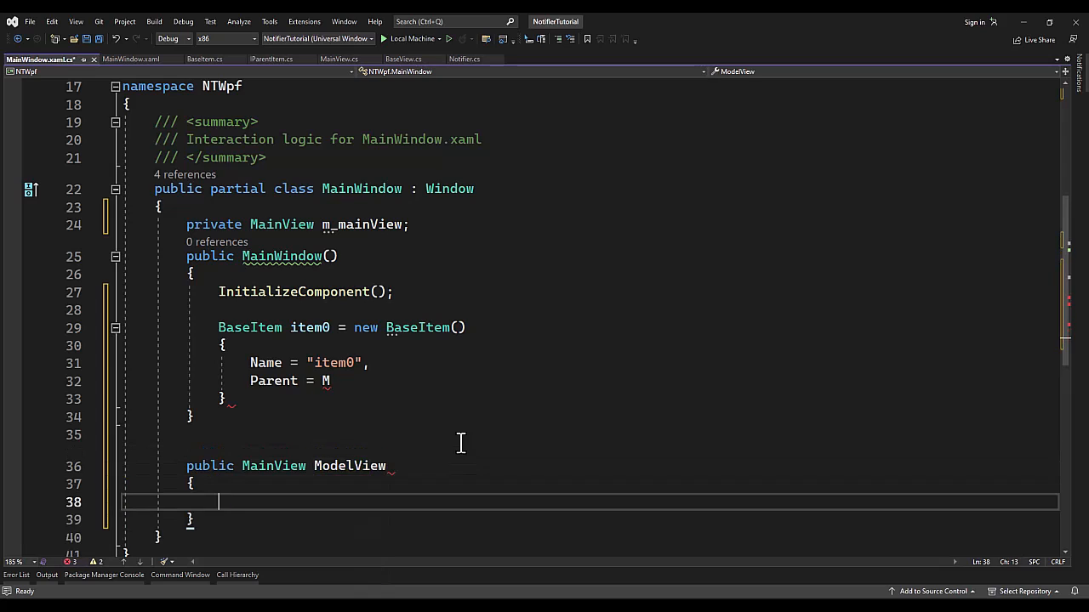
pyautogui.write('get { return m_mainView;')
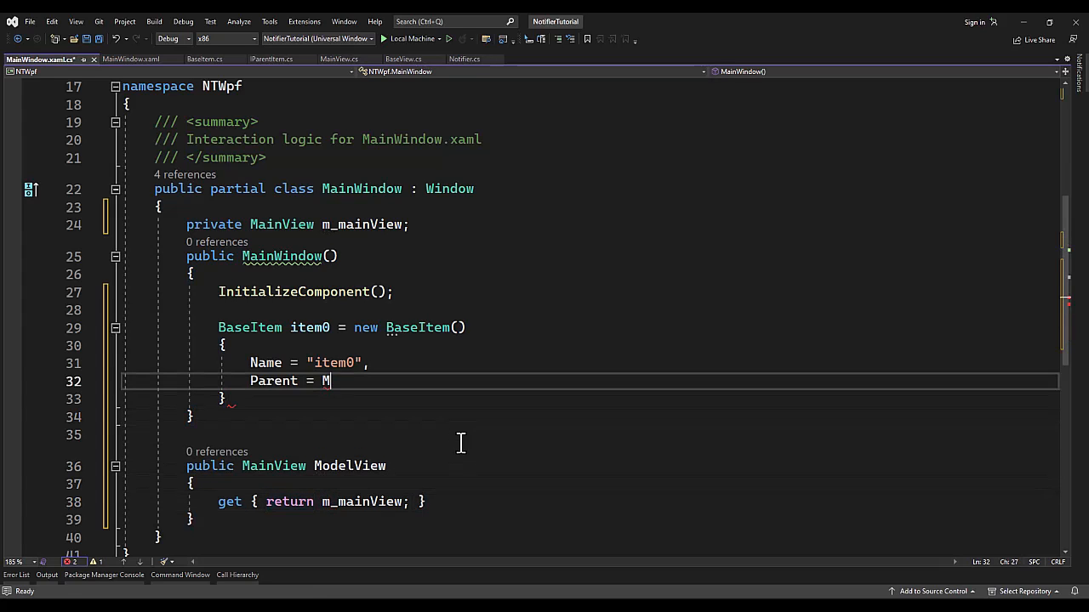
pyautogui.write('odelView')
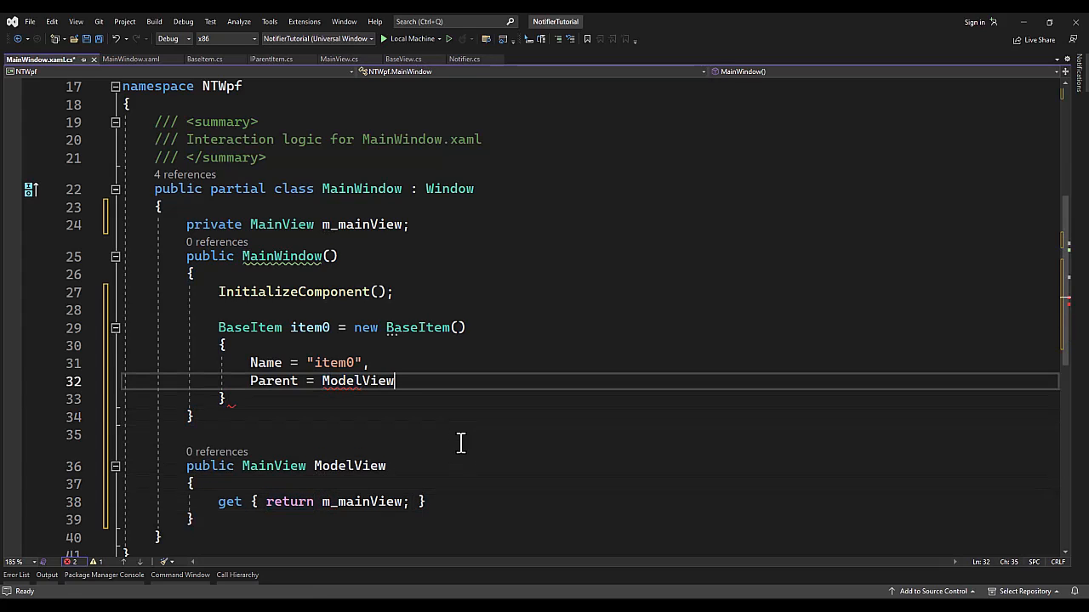
pyautogui.write(',')
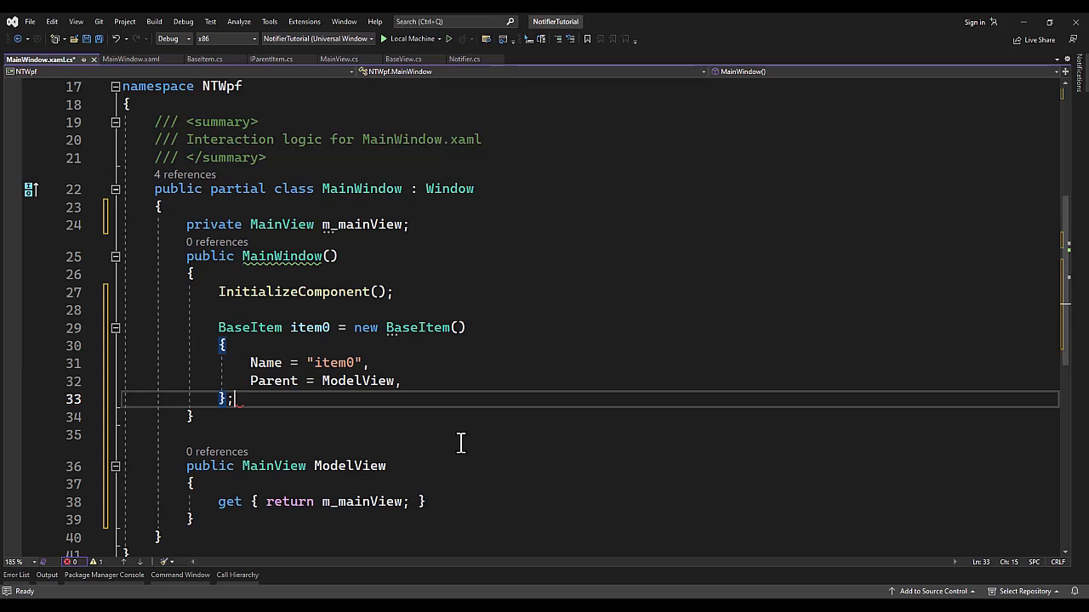
# - Create BaseItem child0 with Name "child0" and Parent item0
pyautogui.write('BaseItem')
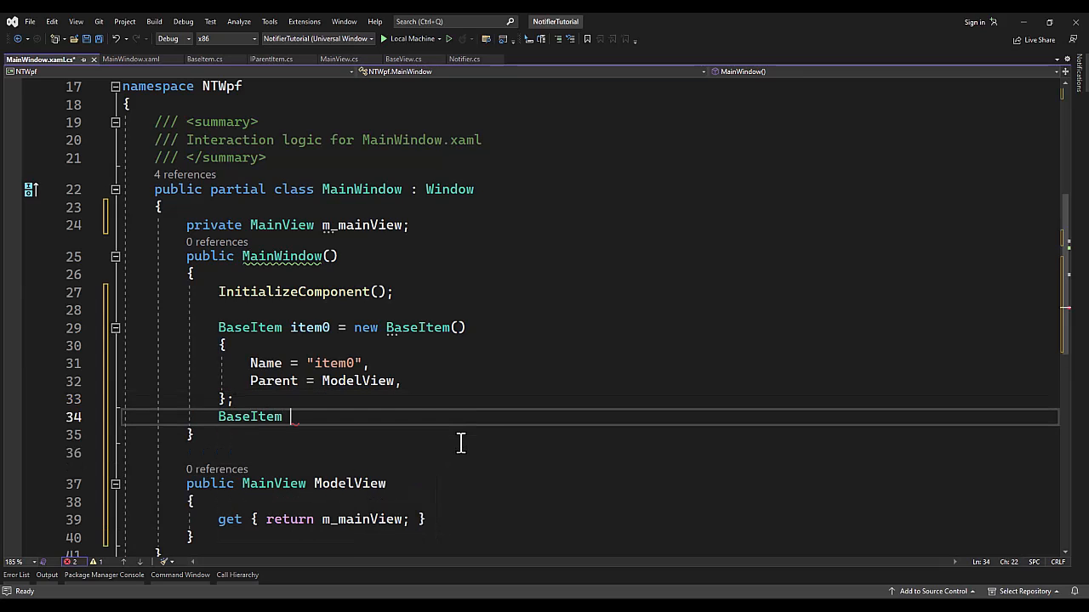
pyautogui.write('child0 = new BaseItem(')
pyautogui.write('{ ')
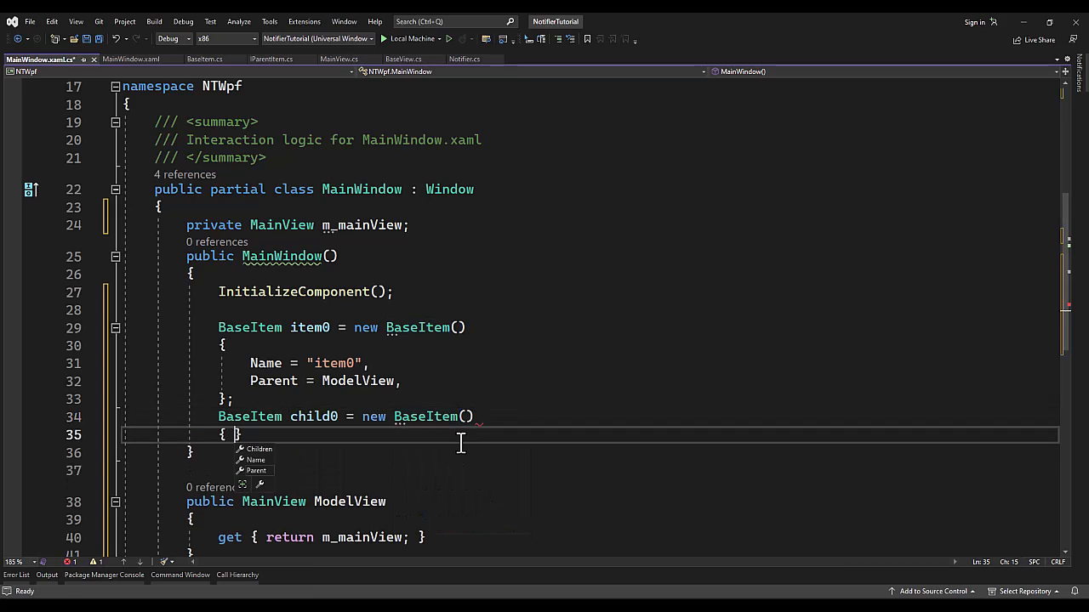
pyautogui.write('Name=')
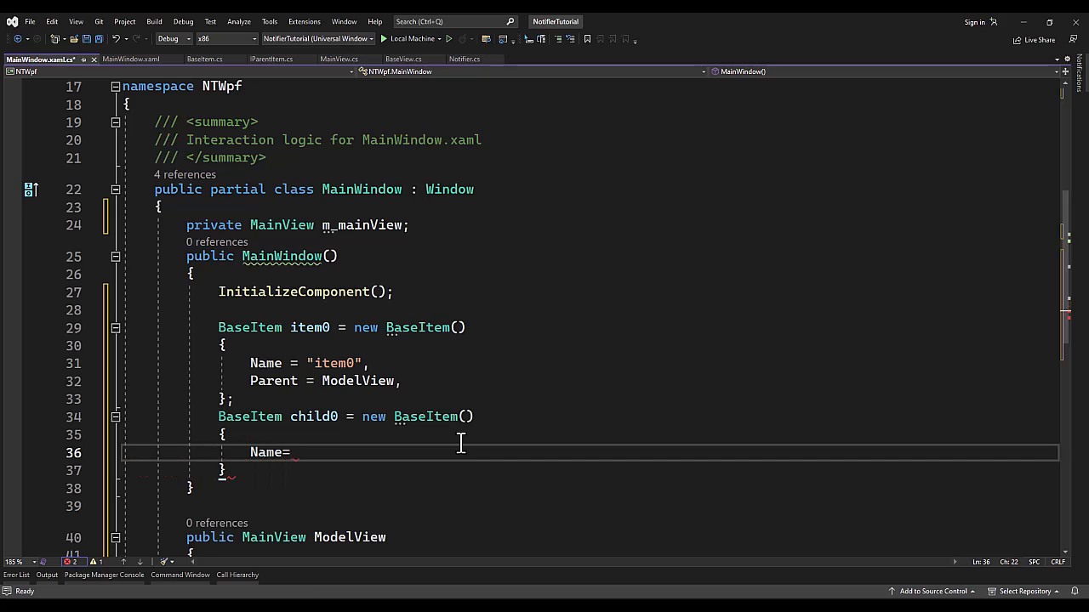
pyautogui.write('"child0",')
pyautogui.write('Parent =')
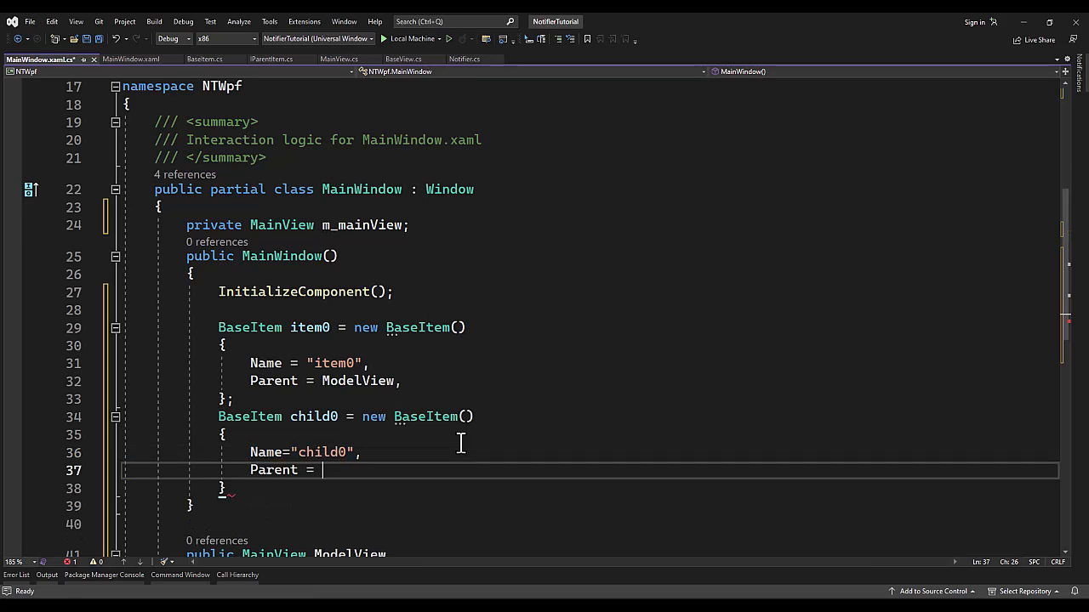
pyautogui.write('item0,')
pyautogui.click(230, 488)
pyautogui.write(';')
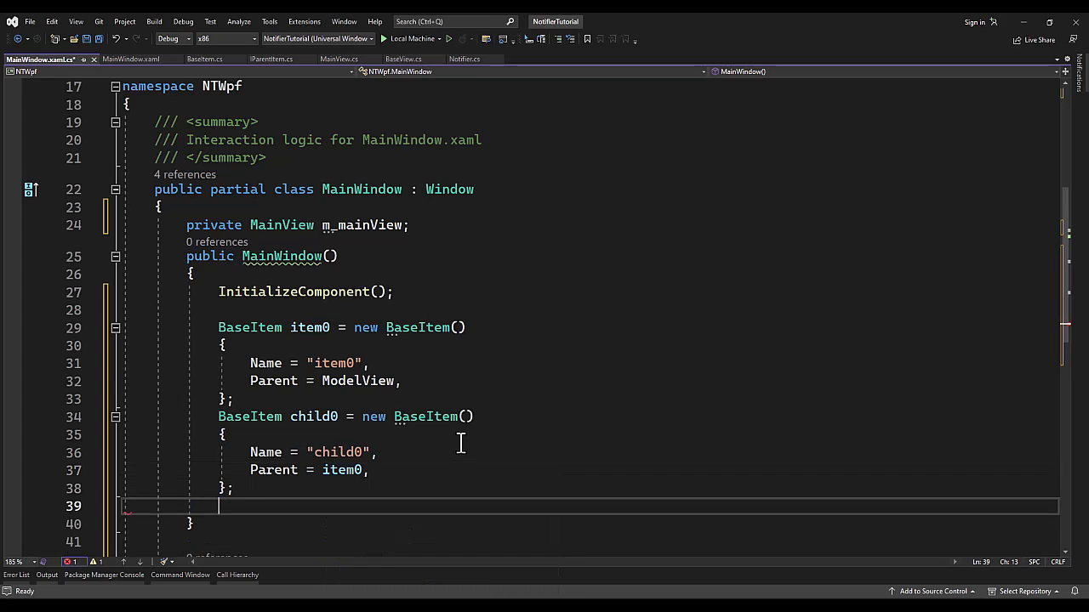
# - Create BaseItem child01 with Name "child01" and Parent child0
pyautogui.write('BaseIte')
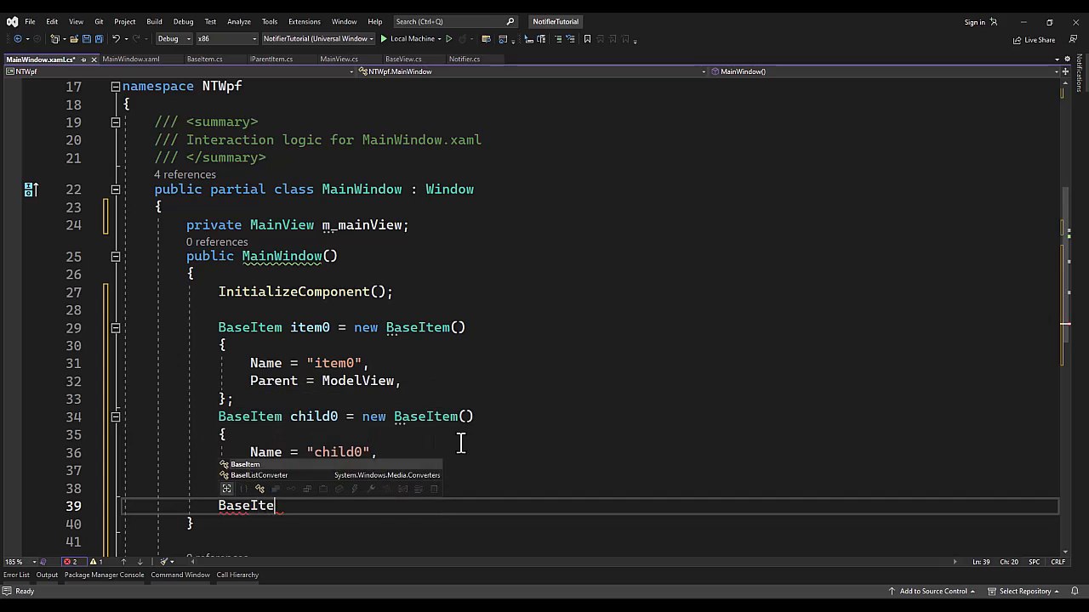
pyautogui.write('child')
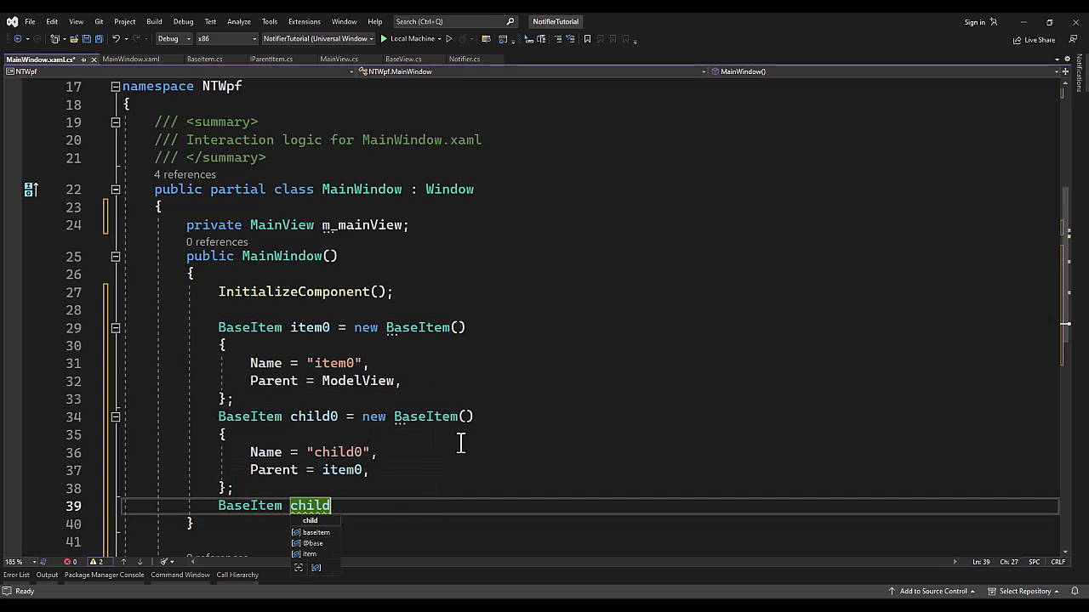
pyautogui.write('01 = new')
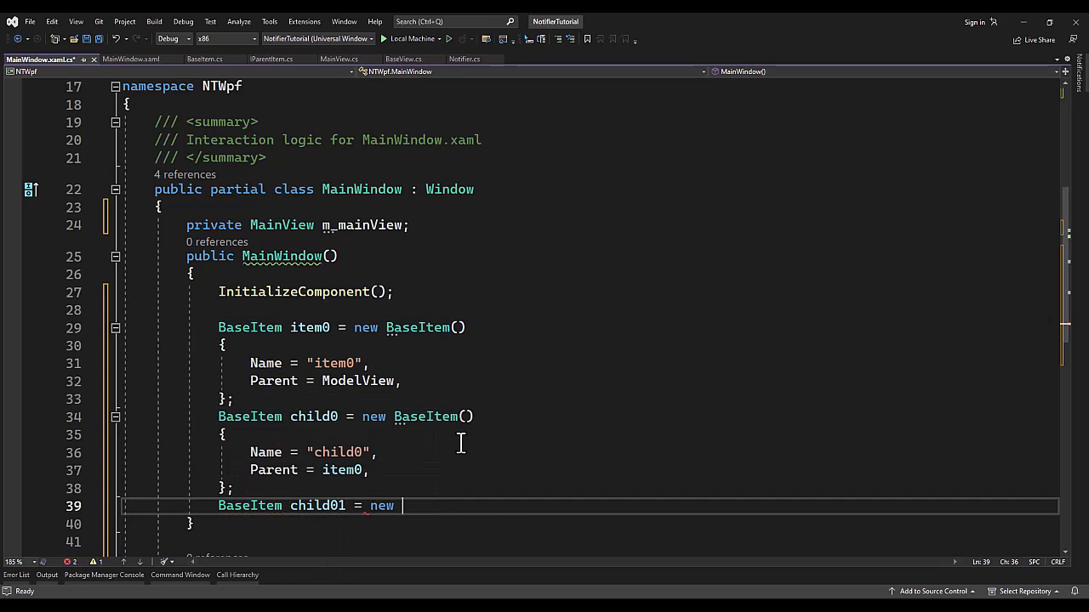
pyautogui.write('BaseItem()')
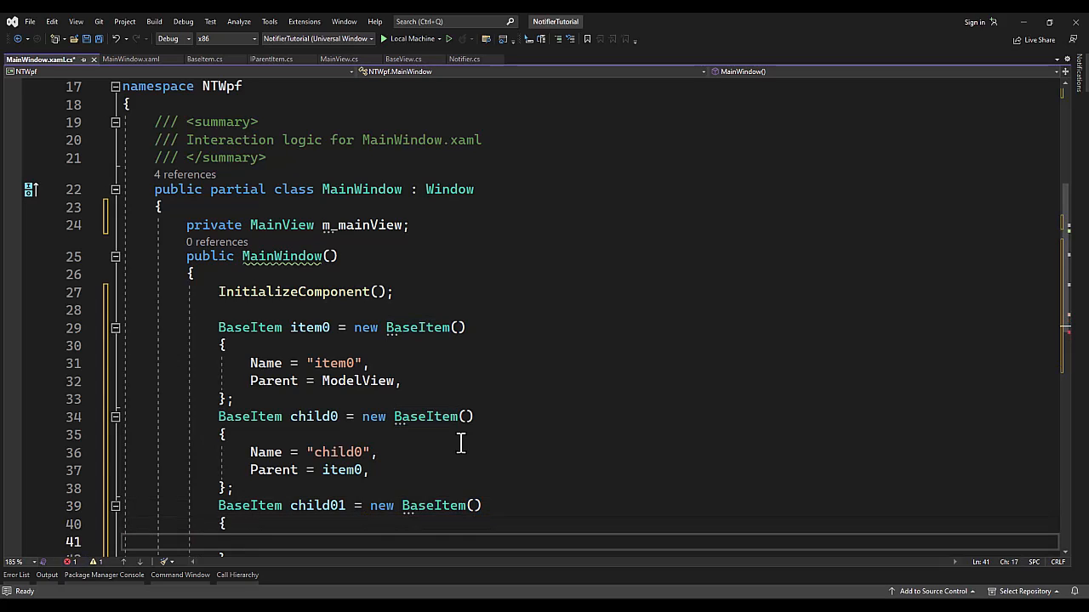
pyautogui.scroll(-3)
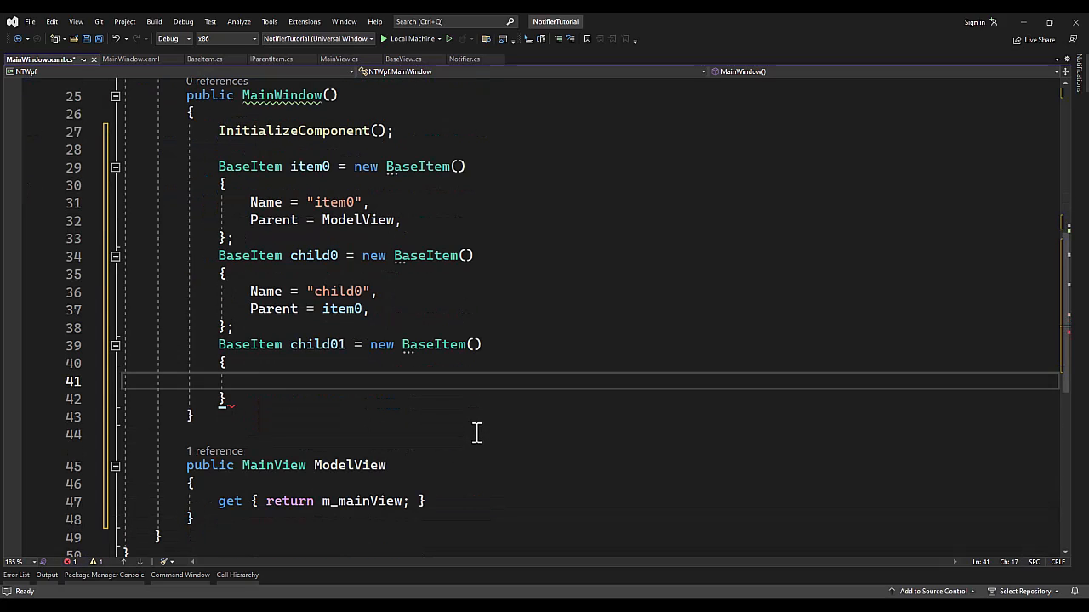
pyautogui.write('Name')
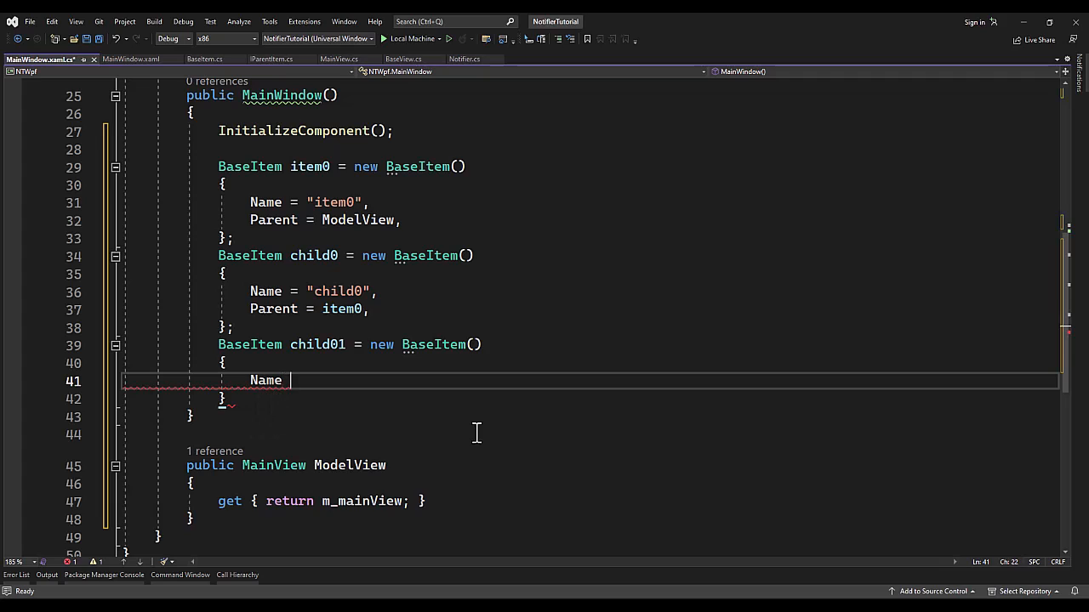
pyautogui.write('= "child01",')
pyautogui.write('par')
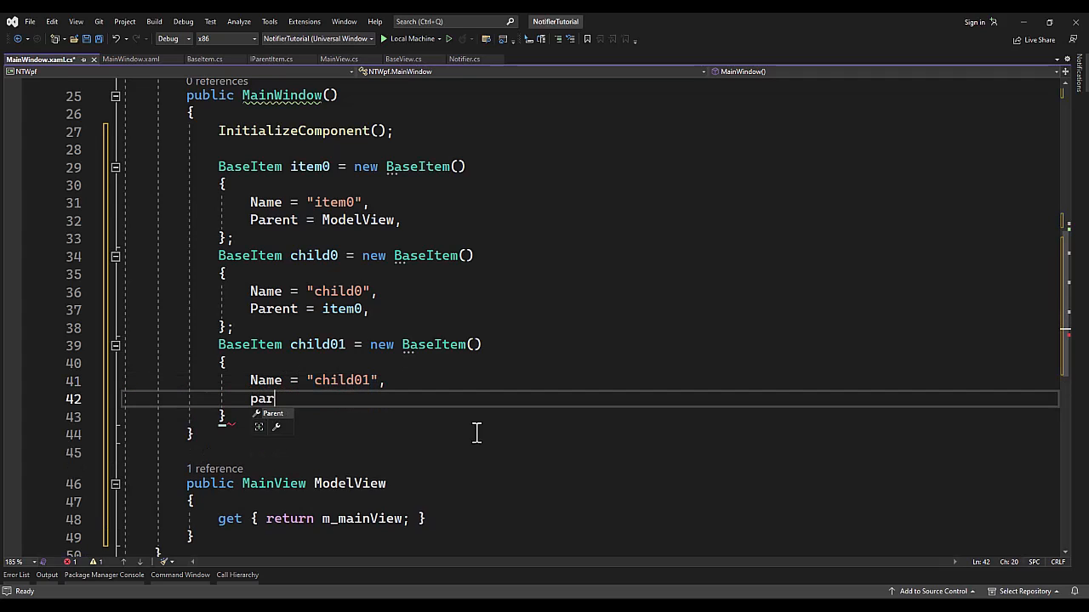
pyautogui.write('ent = child0,')
pyautogui.write('B')
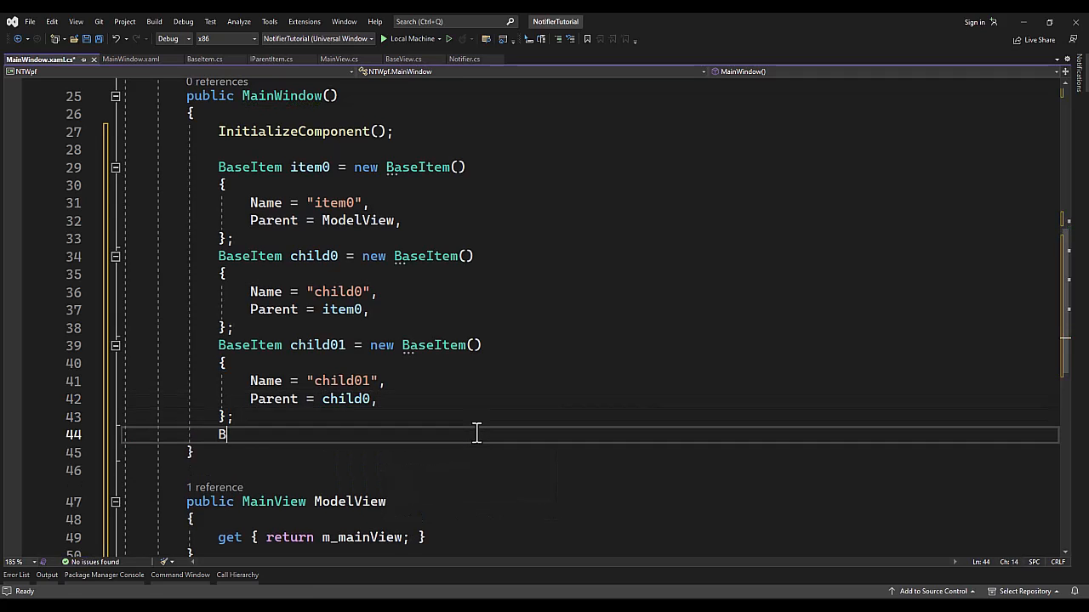
# - Create child02 under child0 and add children via item0.Children.Add calls
pyautogui.write('ase child02 = new')
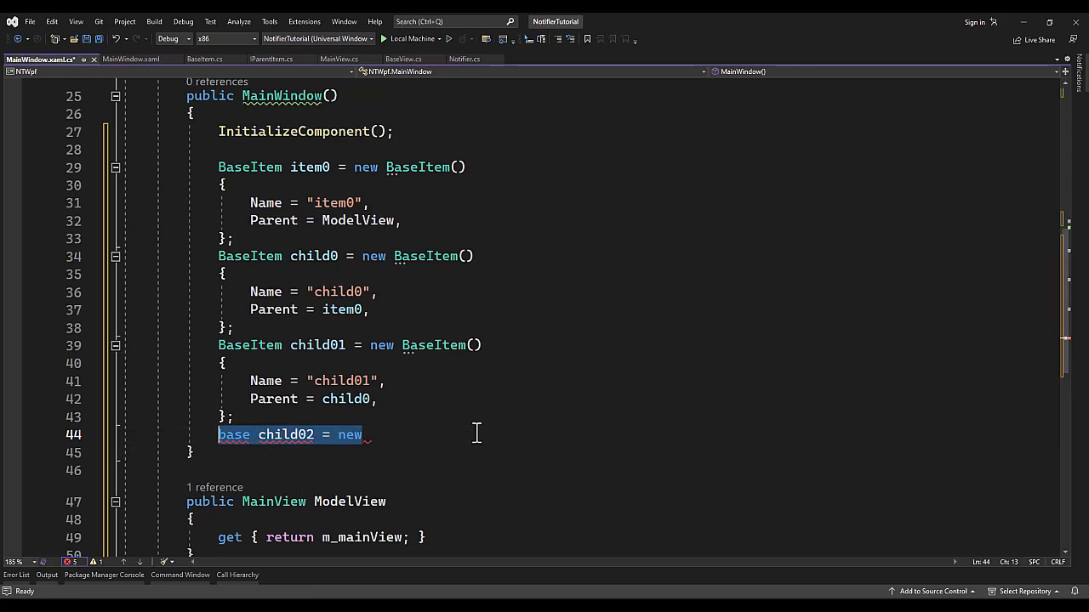
pyautogui.write('BaseItem ch')
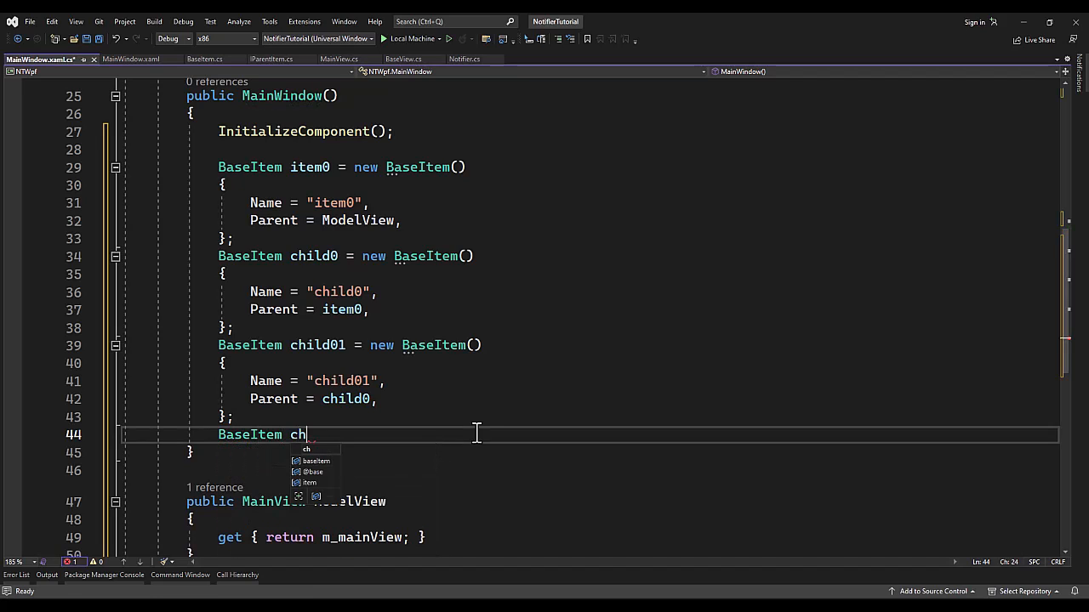
pyautogui.write('ild02 = new')
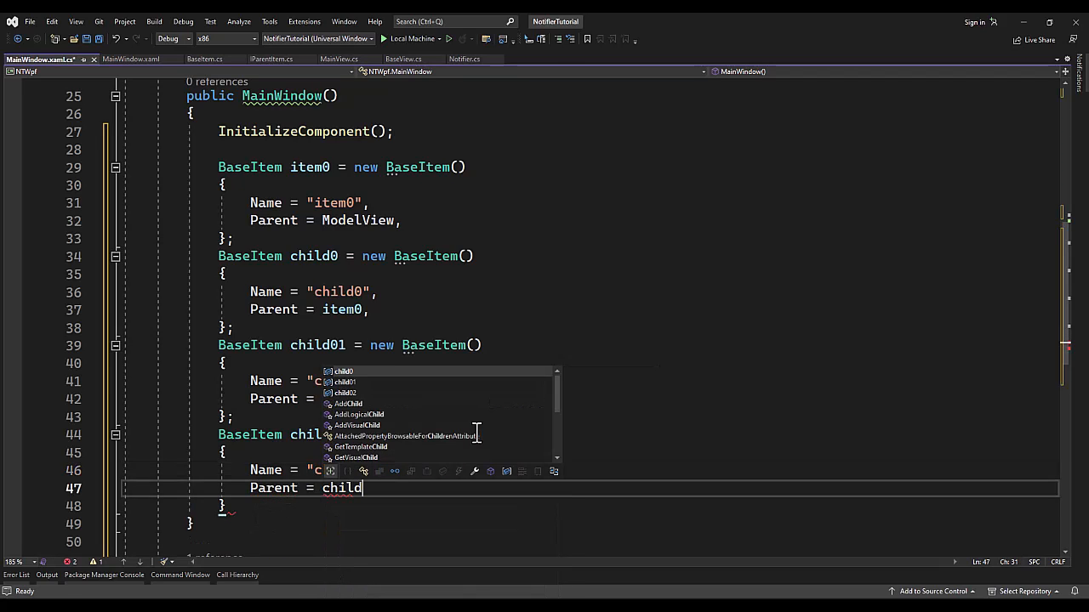
pyautogui.write('0,')
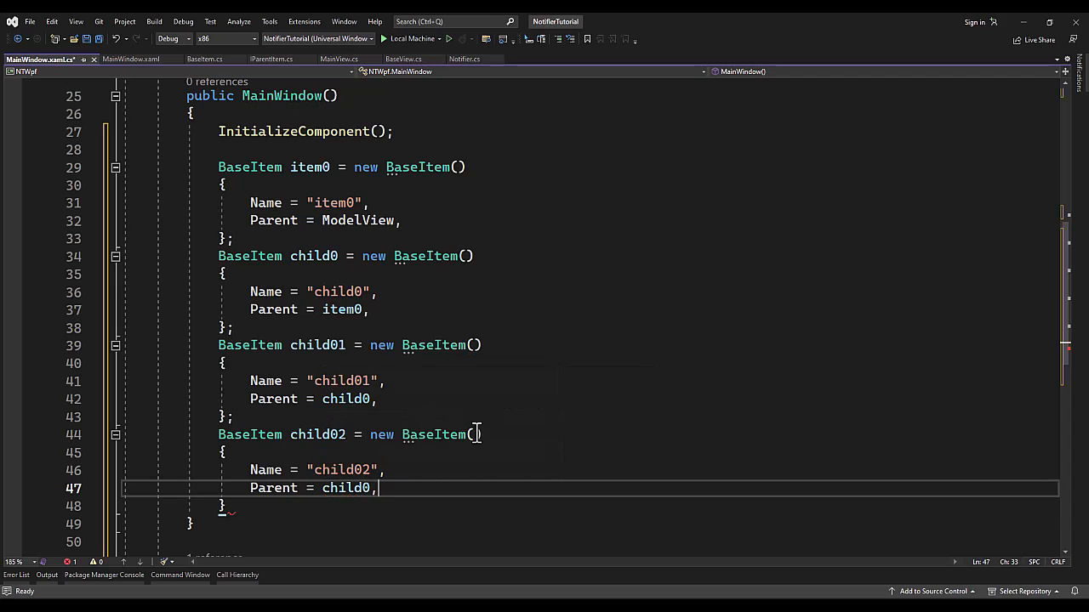
pyautogui.write('i')
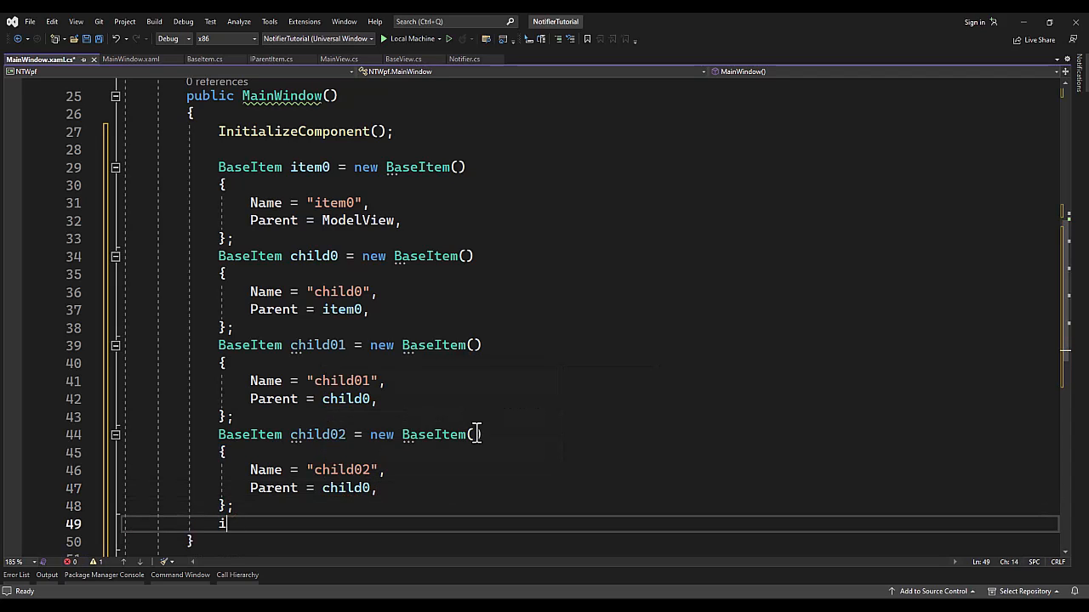
pyautogui.write('tem0.Children.ad')
pyautogui.write('child0.Children.Add(child02);')
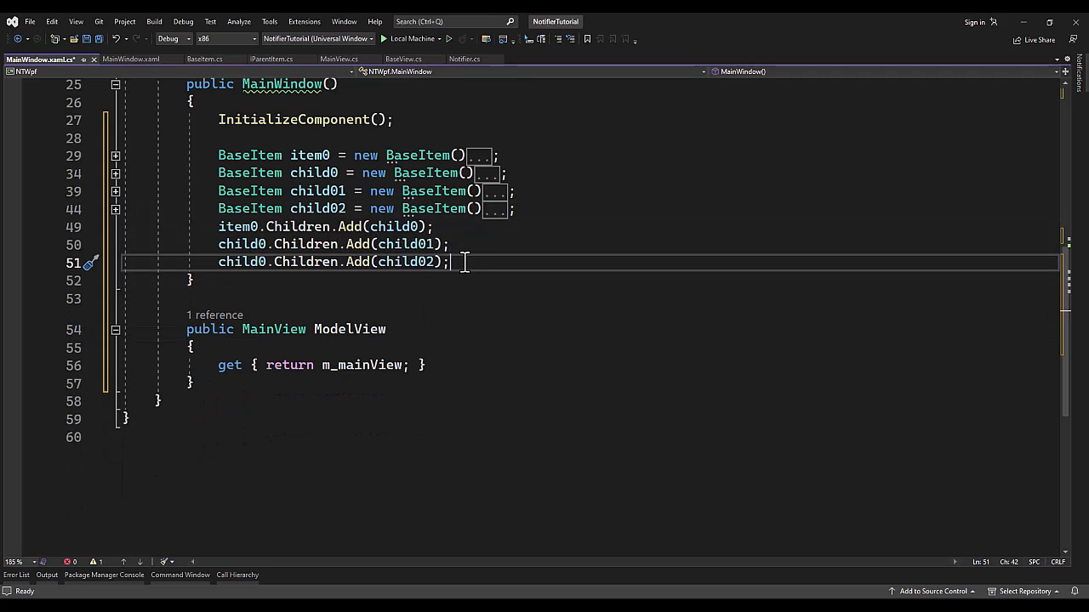
# - Assign m_mainView = new MainView(this) and begin a m_mainView.Children.Add( call
pyautogui.write('m_')
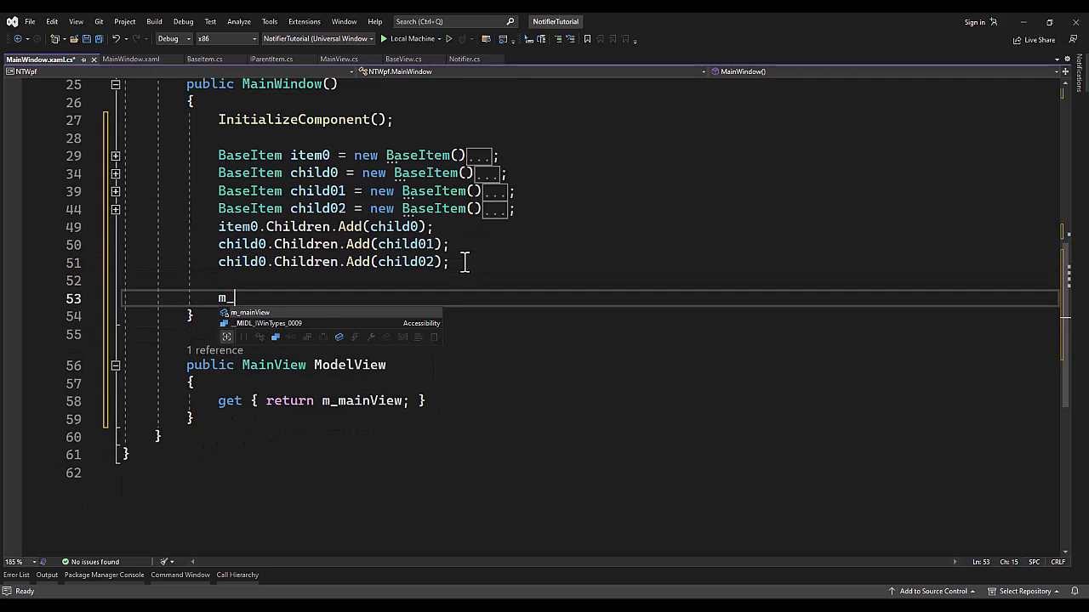
pyautogui.write('_mainView = ne')
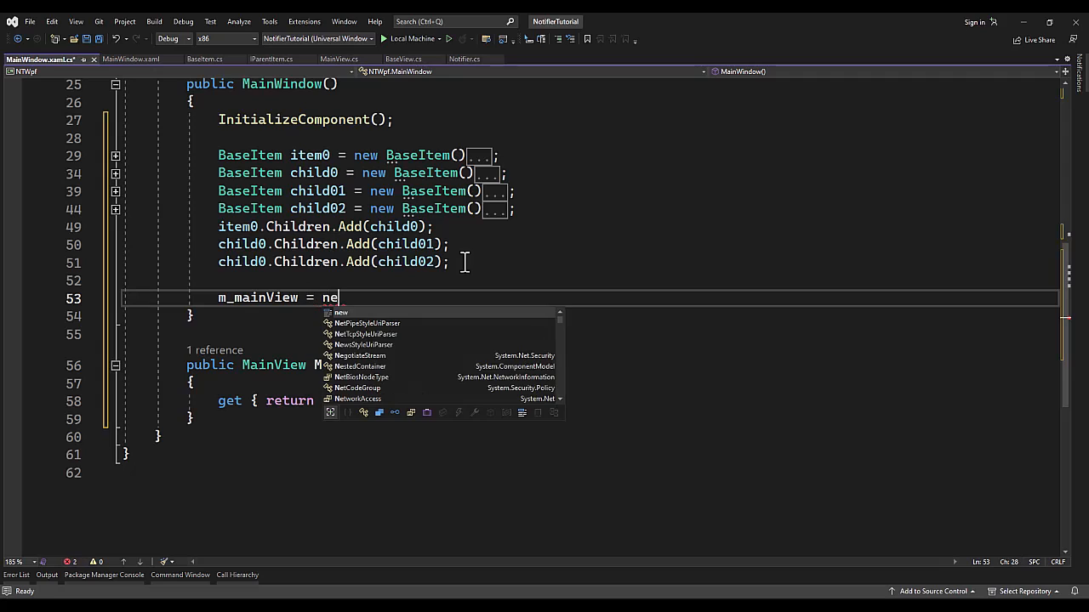
pyautogui.write('w MainView()')
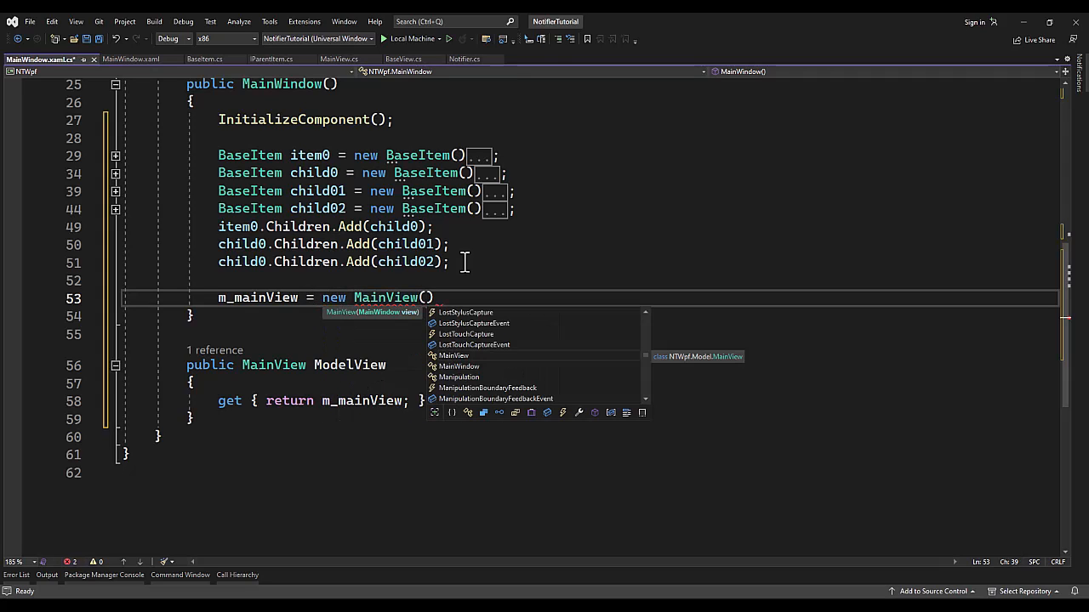
pyautogui.write('this;')
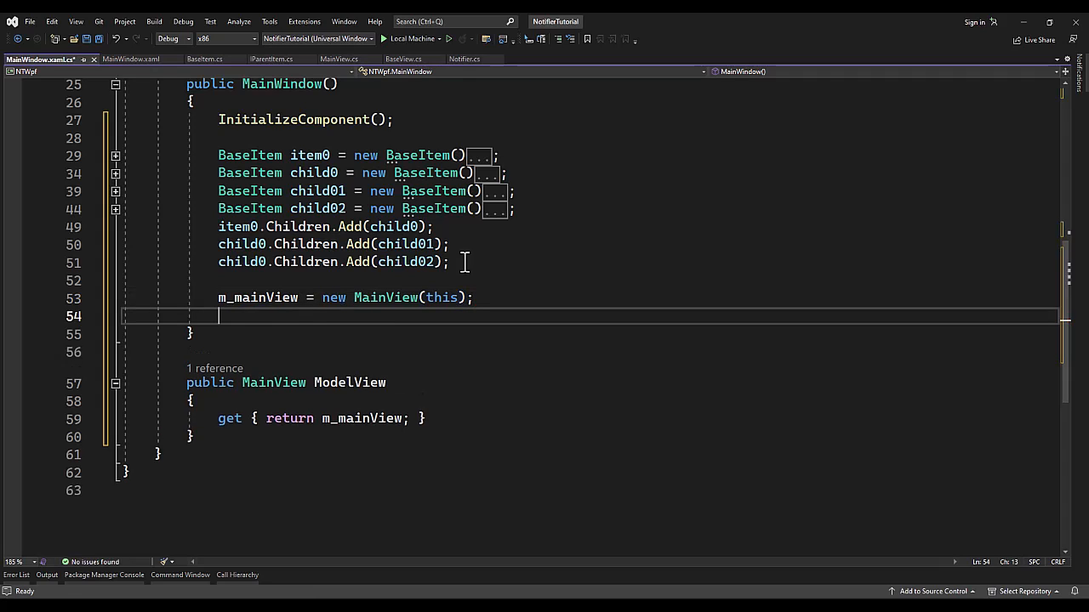
pyautogui.write('m_mainView')
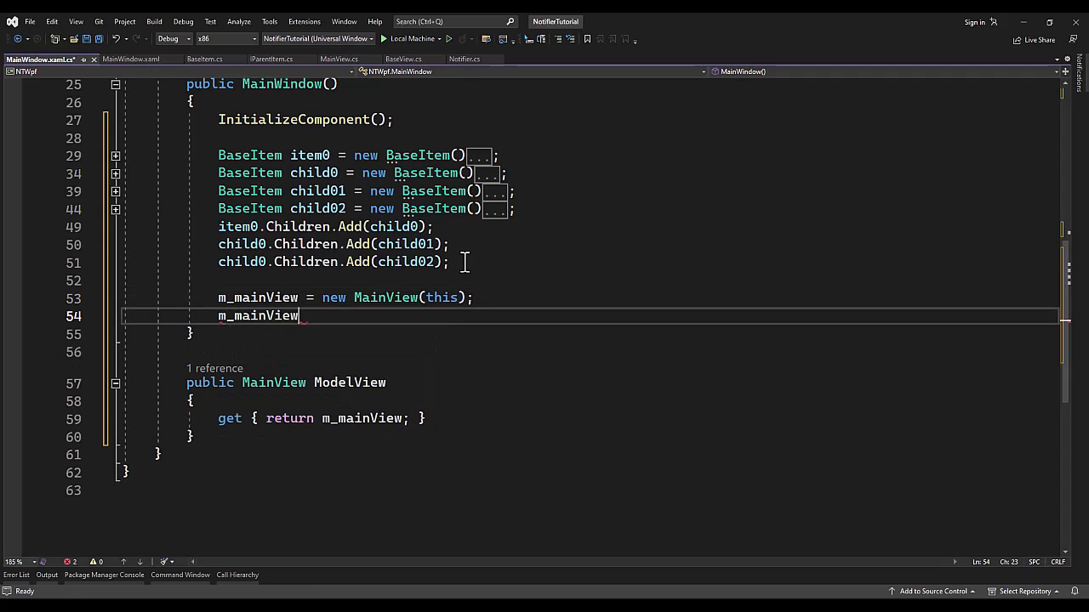
pyautogui.write('.')
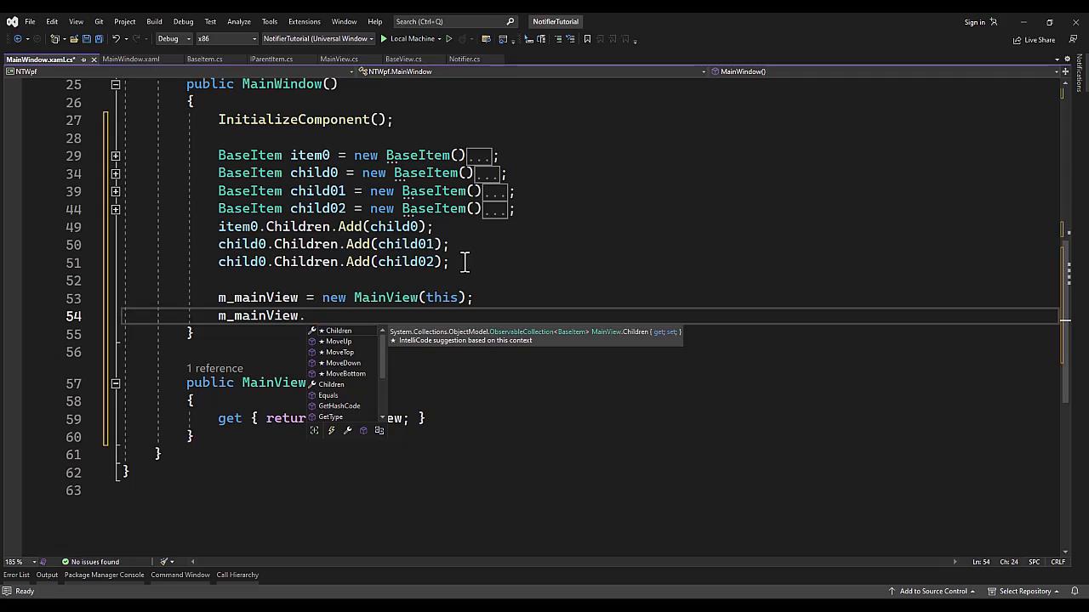
pyautogui.write('Children.Add(')
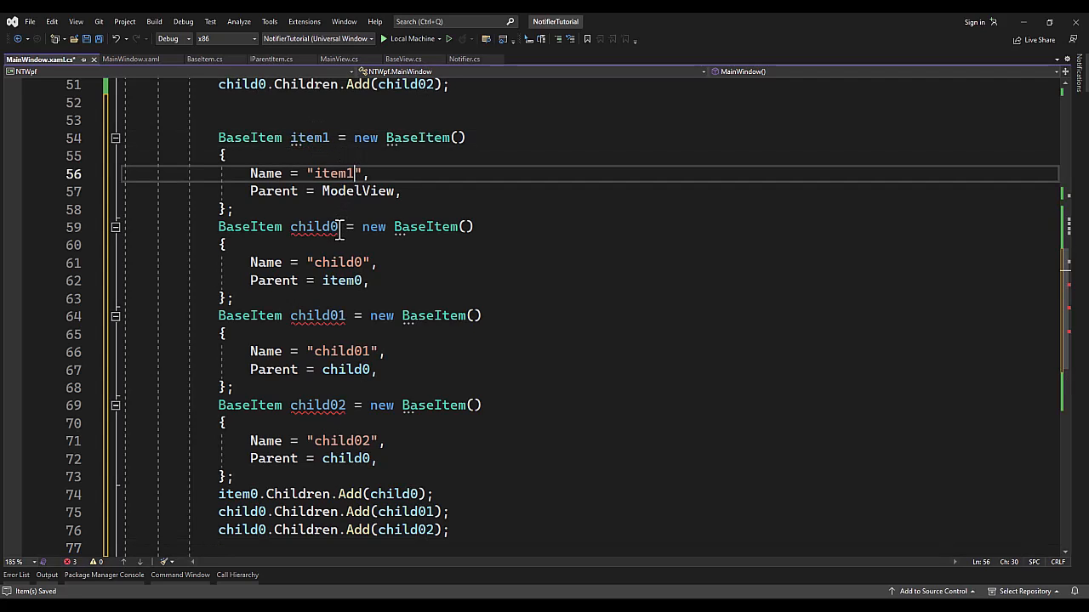
# - Rename the copied blocks to item1 with child1, child11, child12, then return to MainWindow.xaml
pyautogui.doubleClick(314, 226)
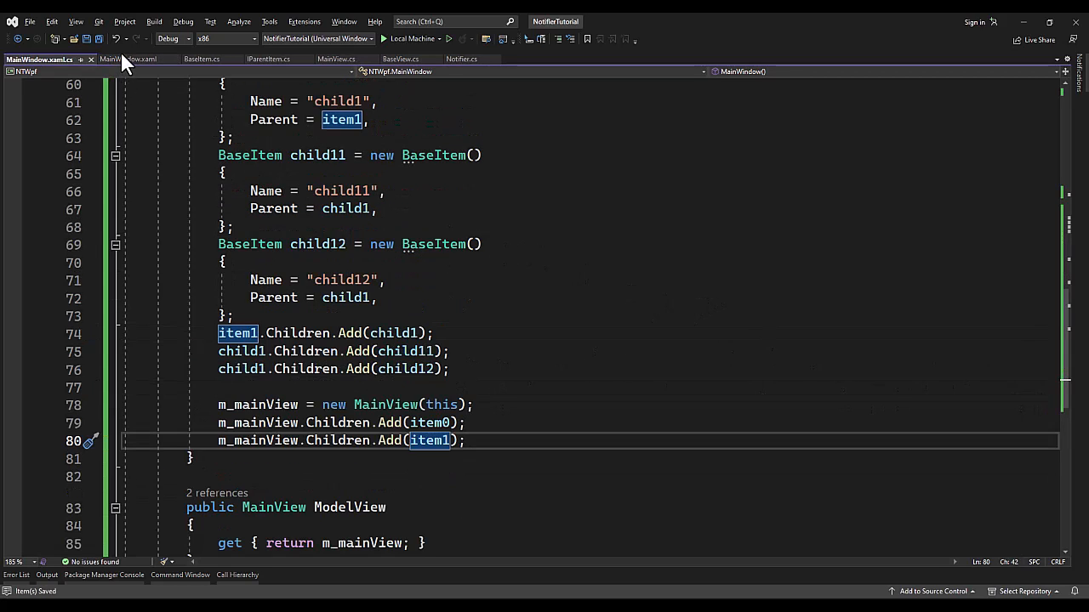
pyautogui.click(130, 58)
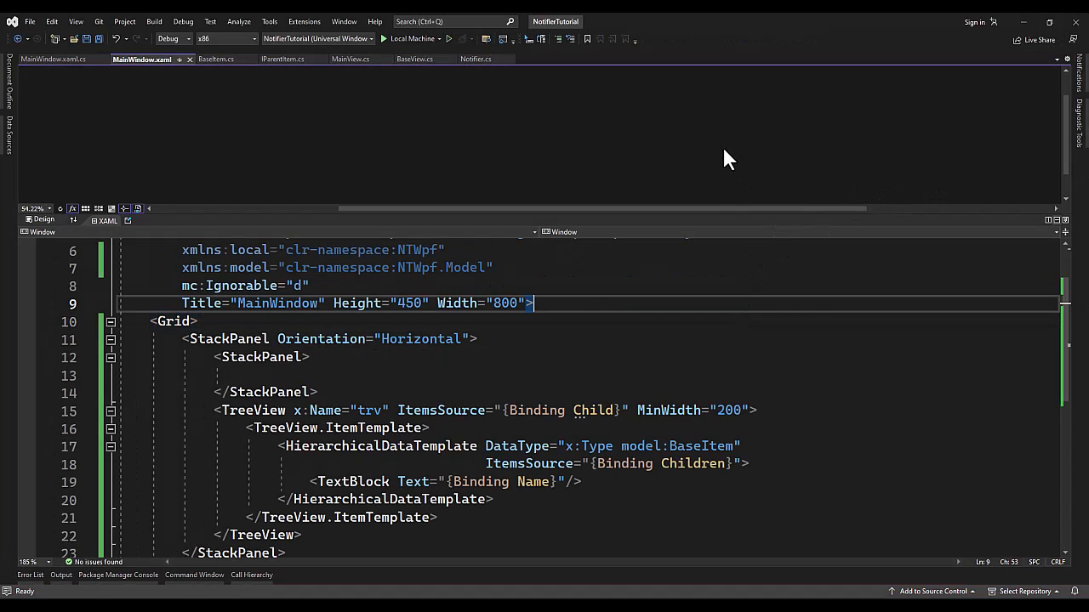
# - Show Solution Explorer and open the NTWpf project's context menu to set it as startup
pyautogui.click(75, 21)
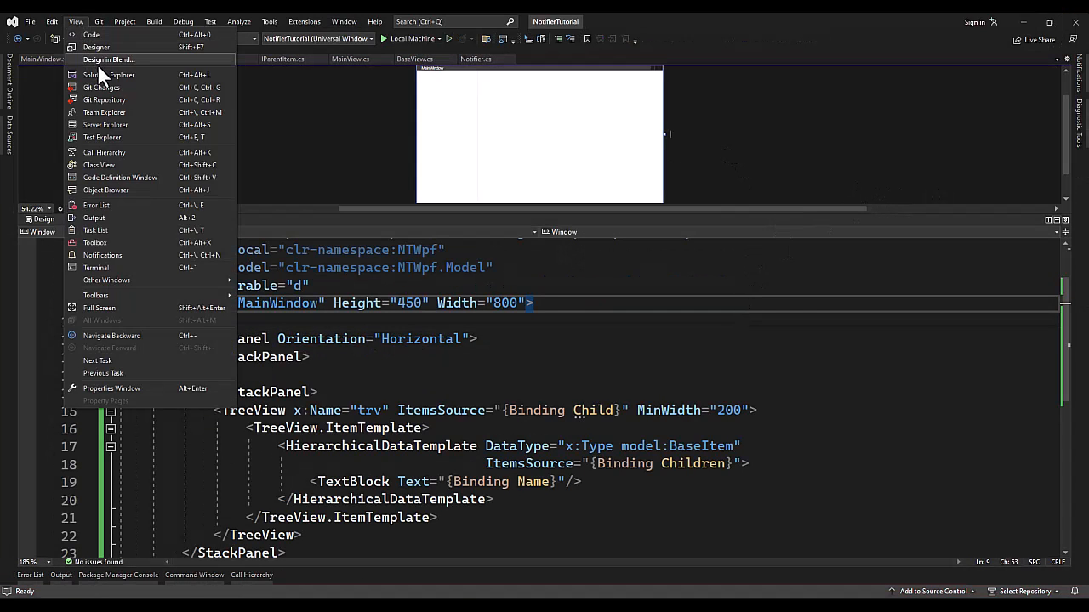
pyautogui.click(102, 75)
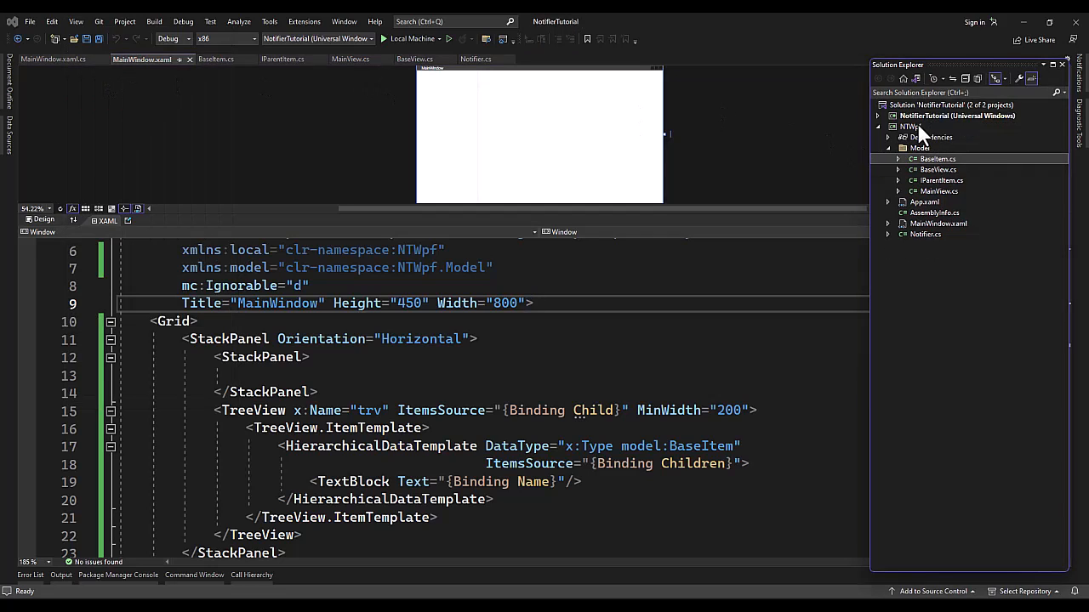
pyautogui.rightClick(908, 126)
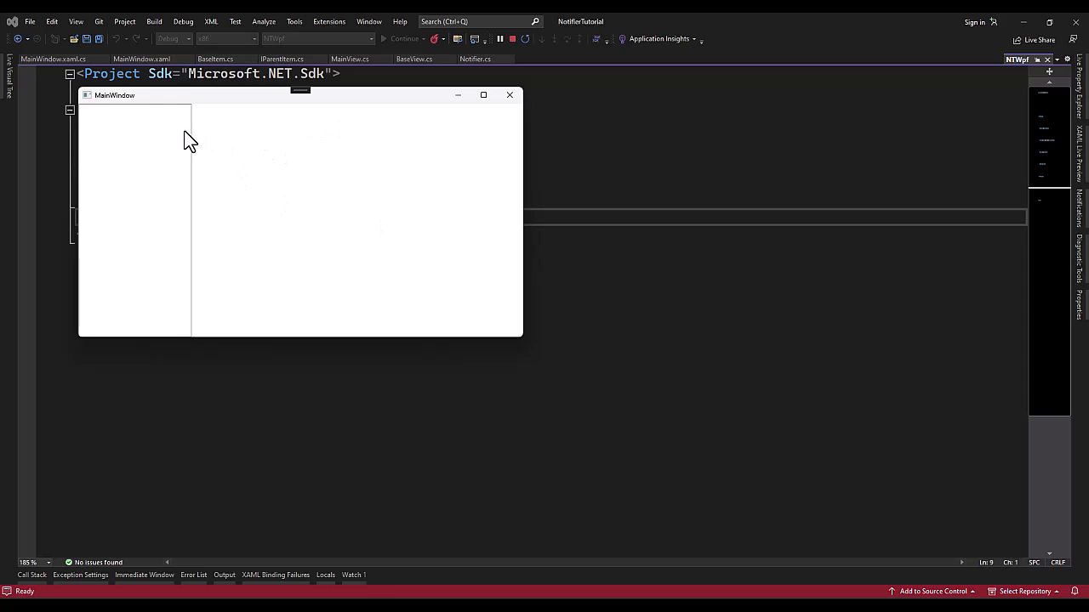
pyautogui.moveTo(327, 456)
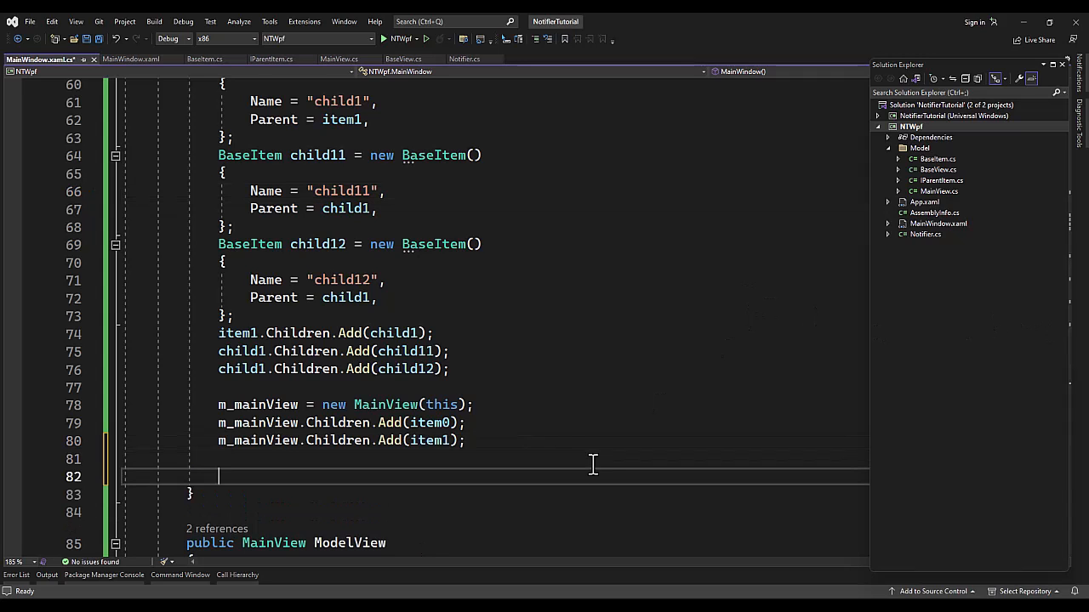
# - Add DataContext = m_mainView; to the MainWindow constructor
pyautogui.write('DataContext = m_main')
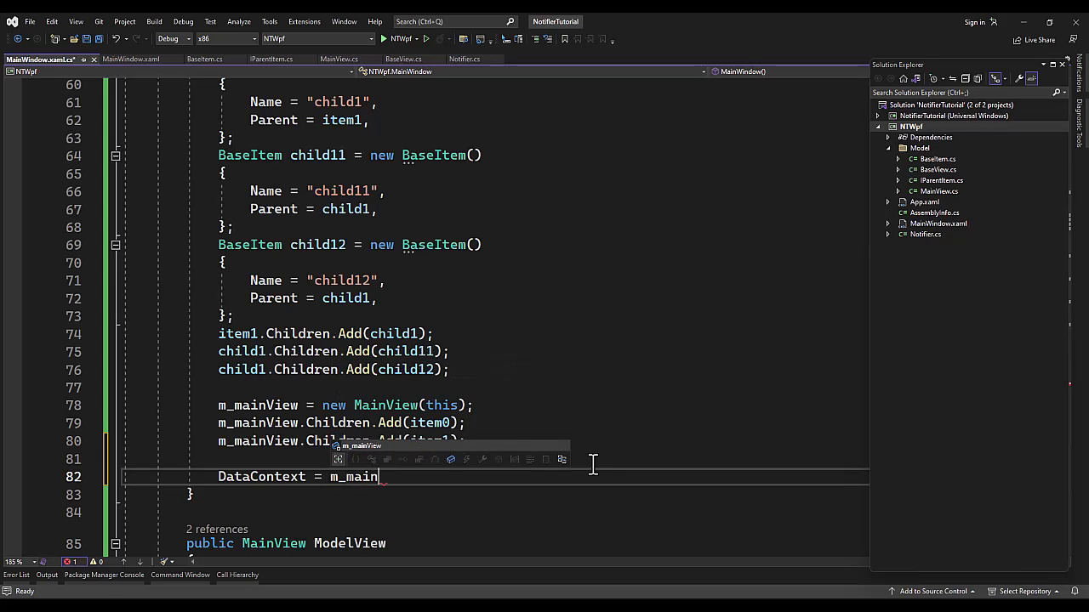
pyautogui.write('View;')
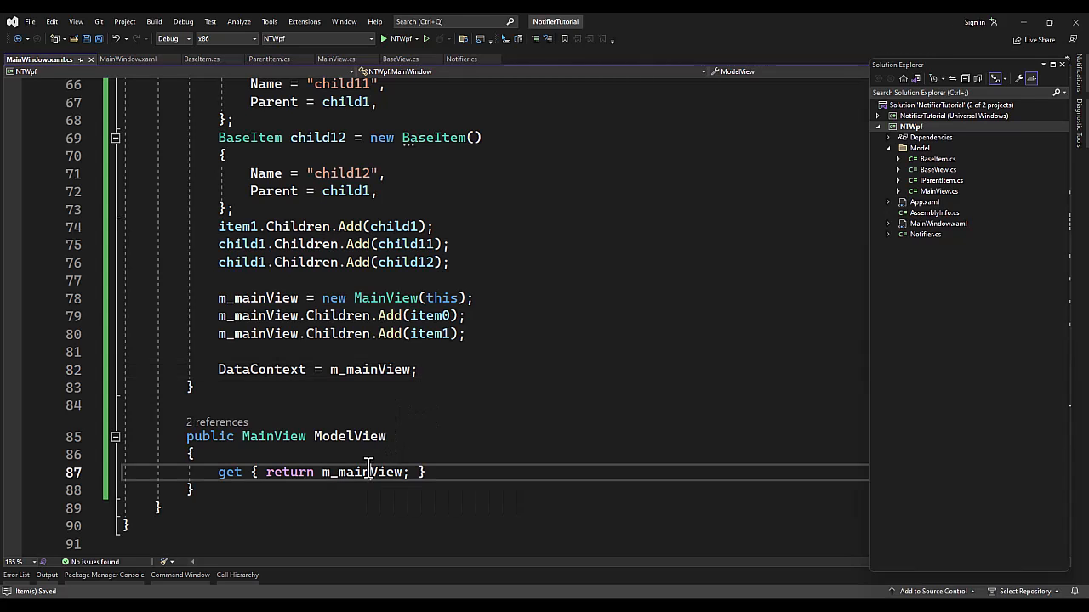
pyautogui.doubleClick(261, 370)
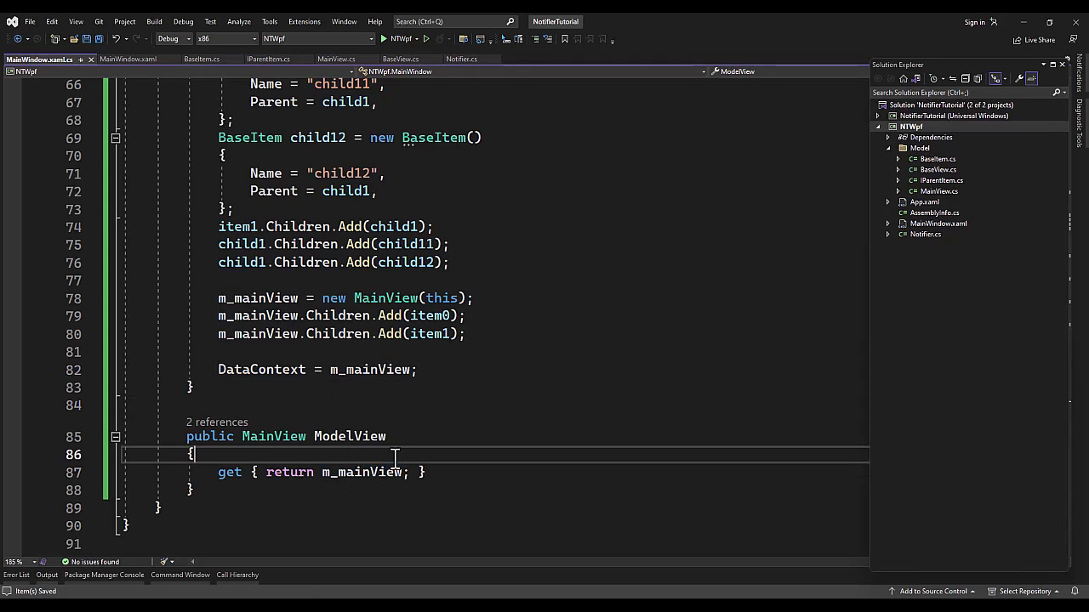
pyautogui.doubleClick(348, 436)
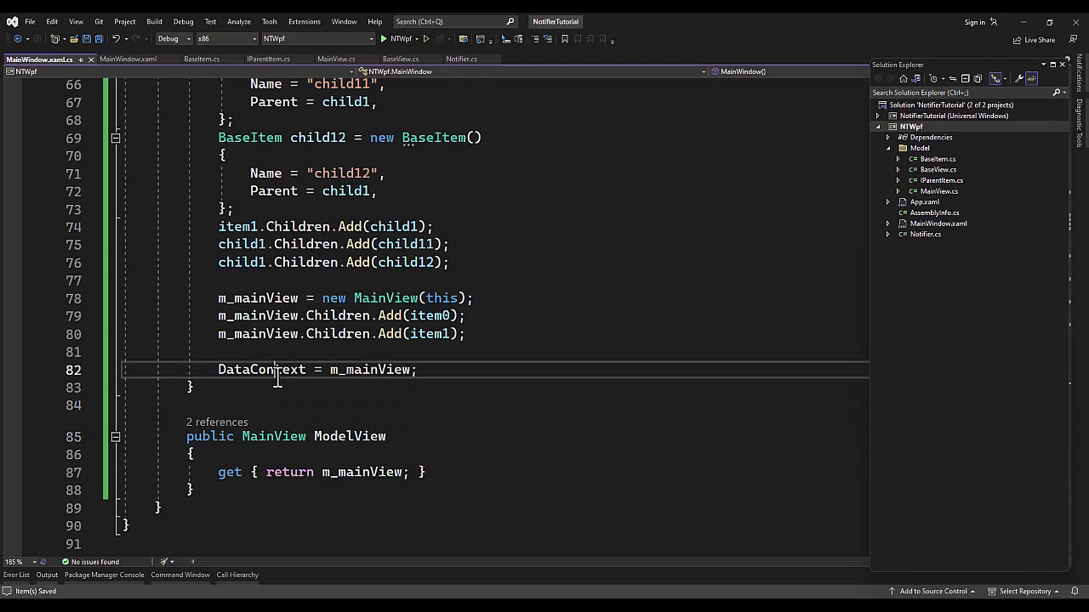
pyautogui.doubleClick(261, 370)
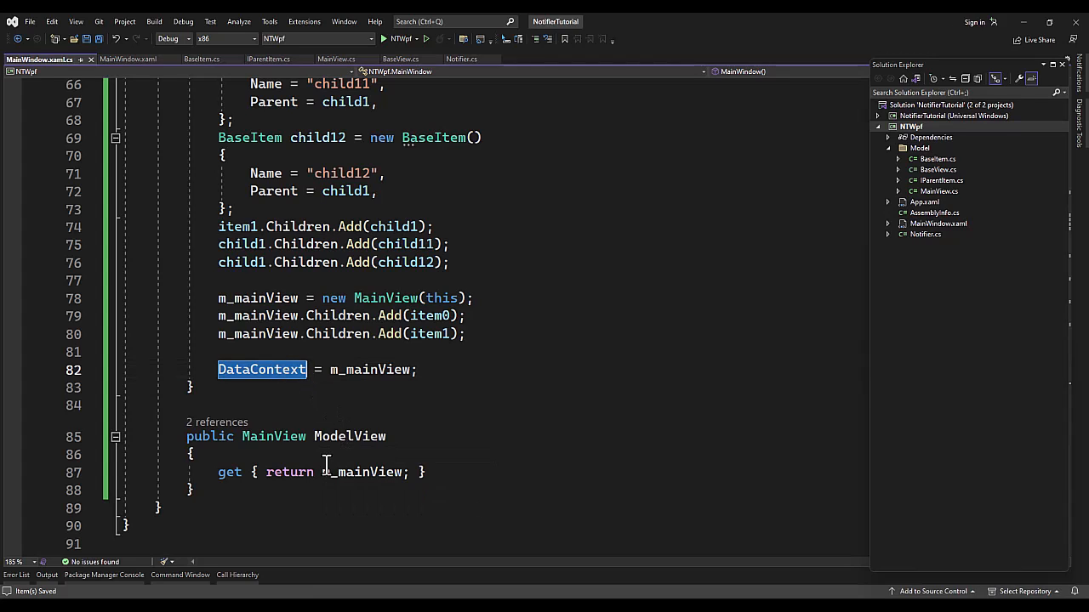
pyautogui.moveTo(417, 425)
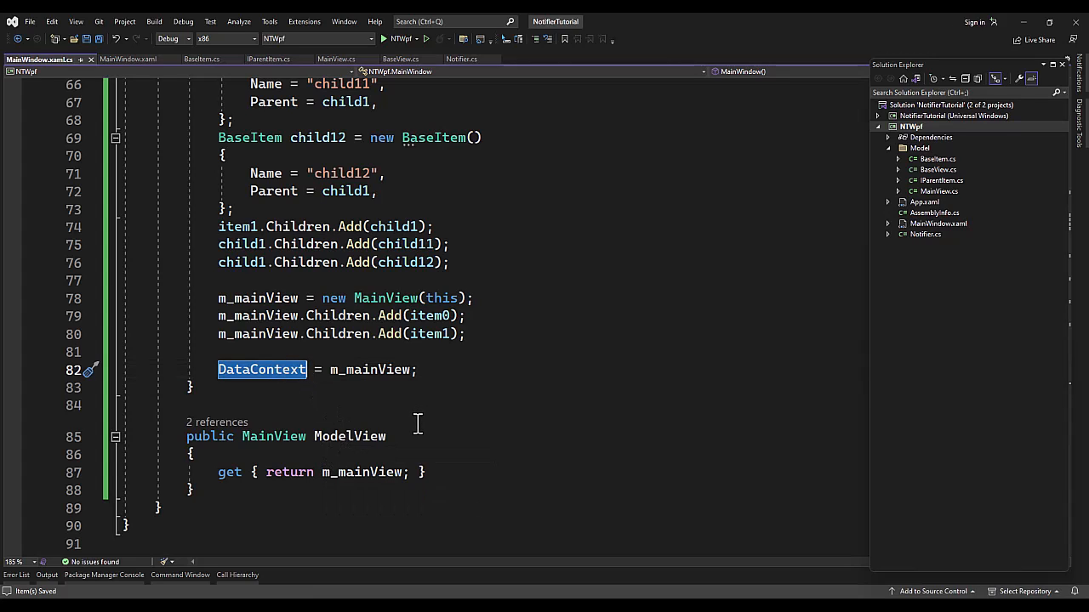
pyautogui.moveTo(391, 404)
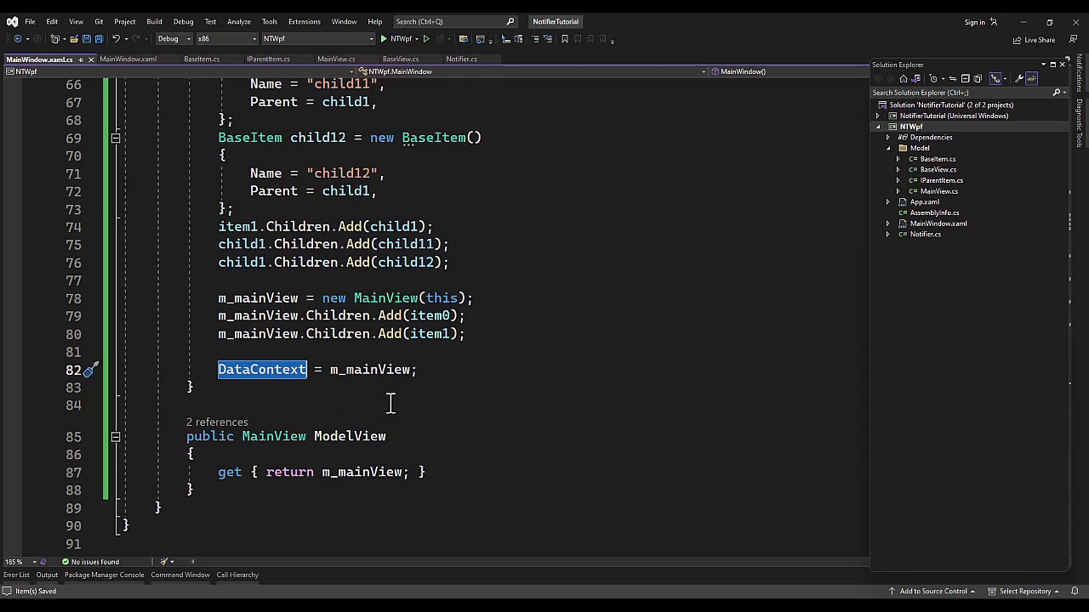
pyautogui.doubleClick(371, 370)
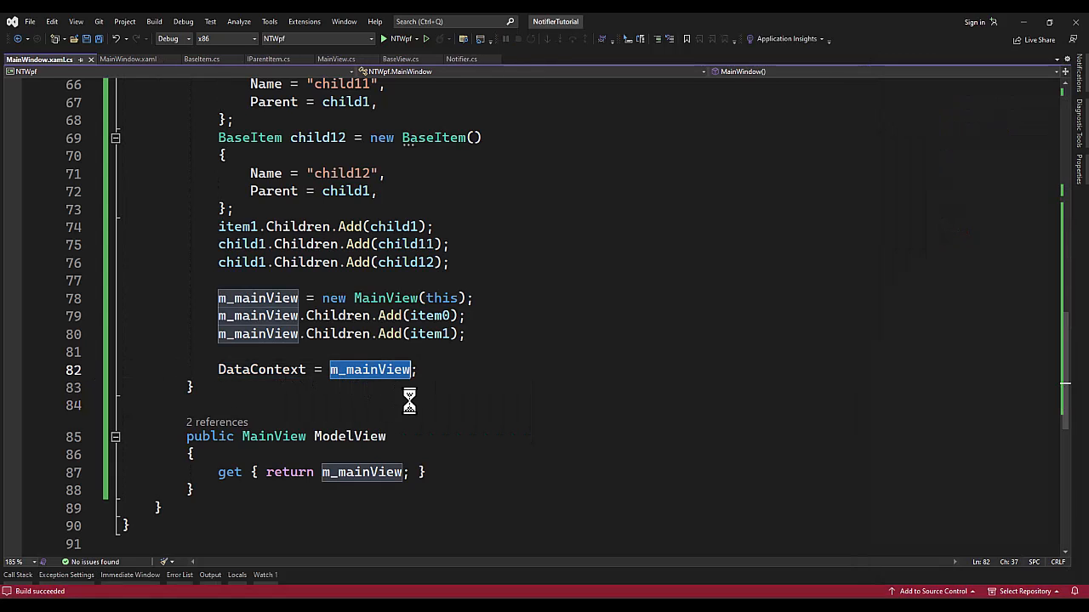
# - Run the app, close its empty window, and reopen MainWindow.xaml
pyautogui.click(381, 38)
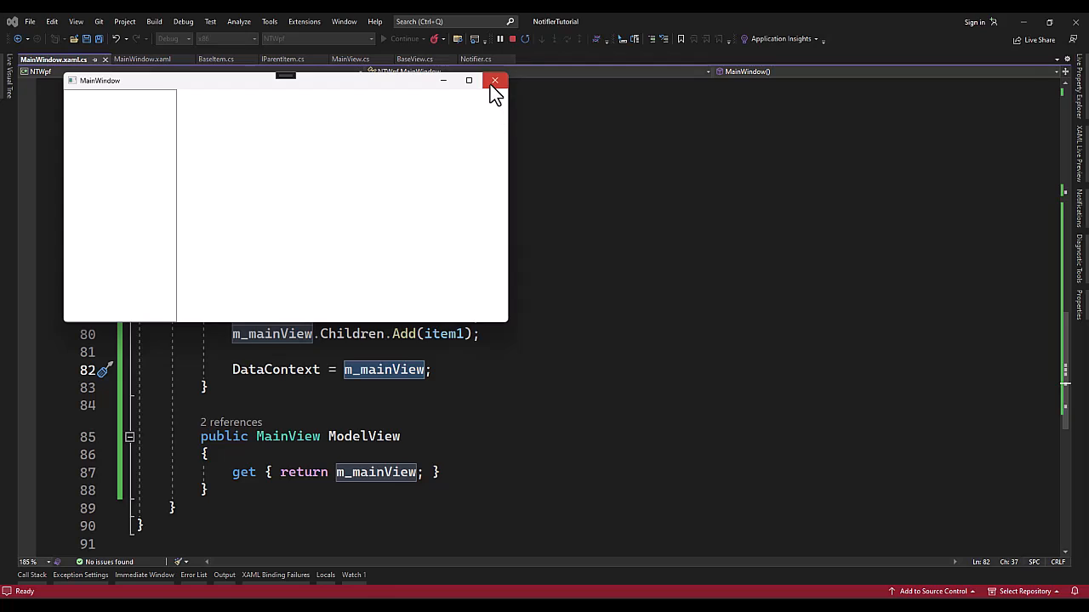
pyautogui.click(494, 80)
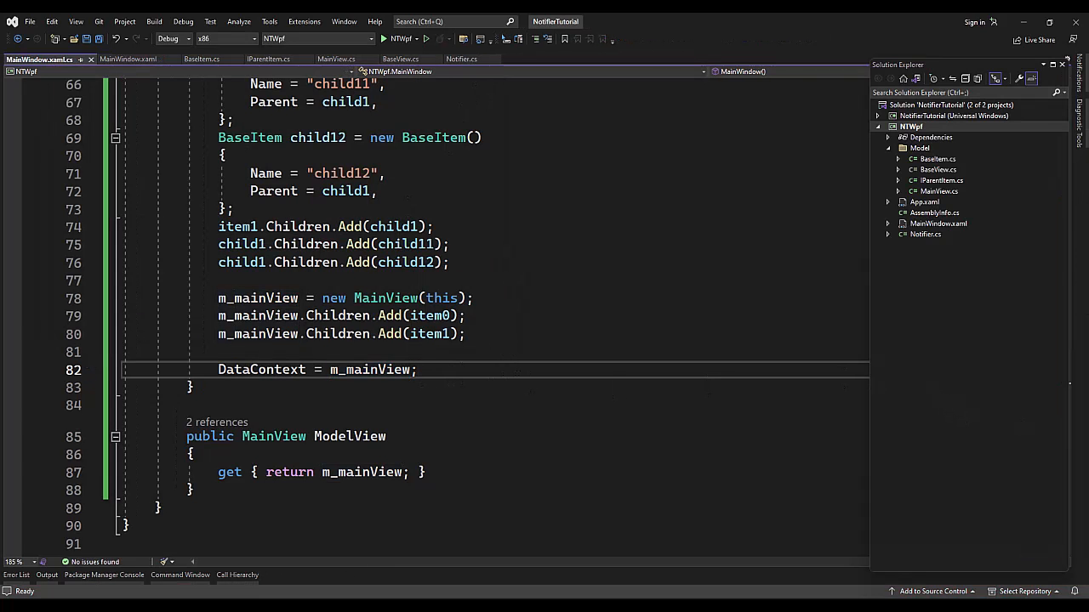
pyautogui.moveTo(874, 325)
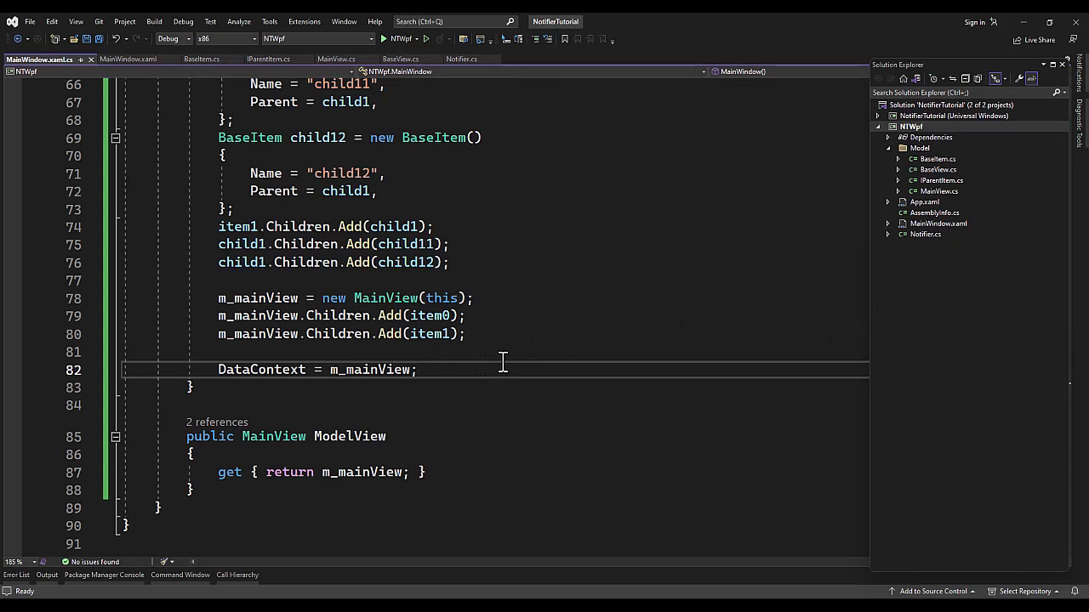
pyautogui.click(144, 60)
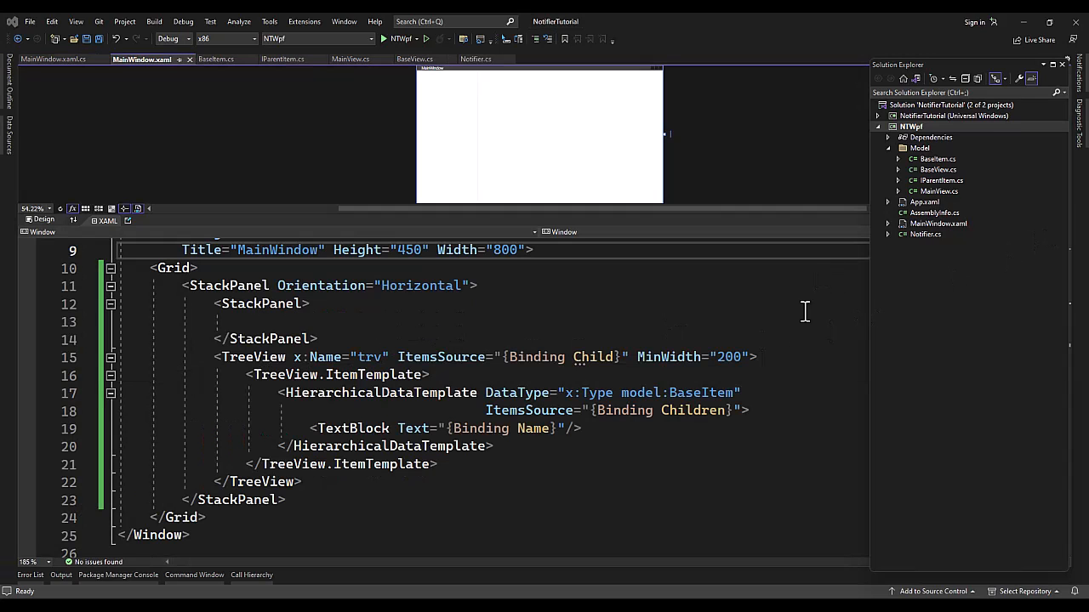
# - Bind ItemsSource to Children, rerun, expand item0 and item1, and select child12
pyautogui.click(598, 356)
pyautogui.write('ren')
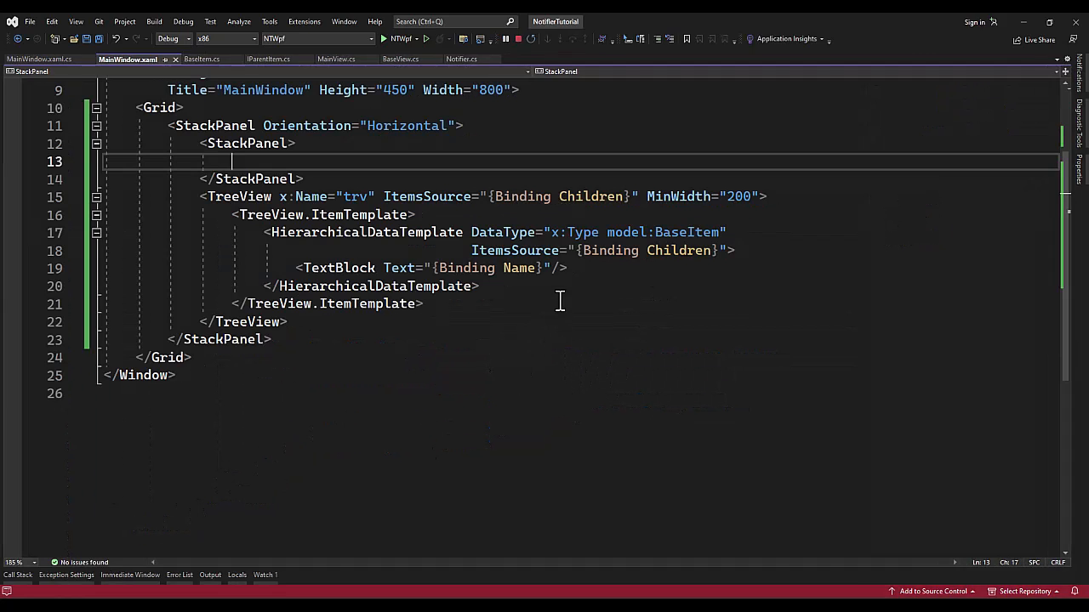
pyautogui.click(377, 38)
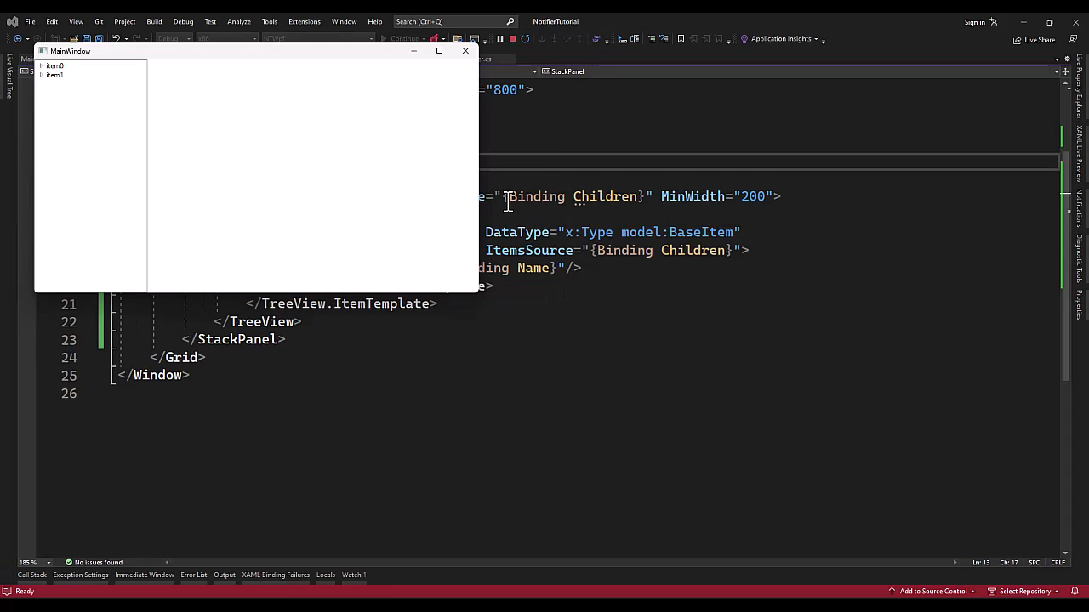
pyautogui.click(44, 75)
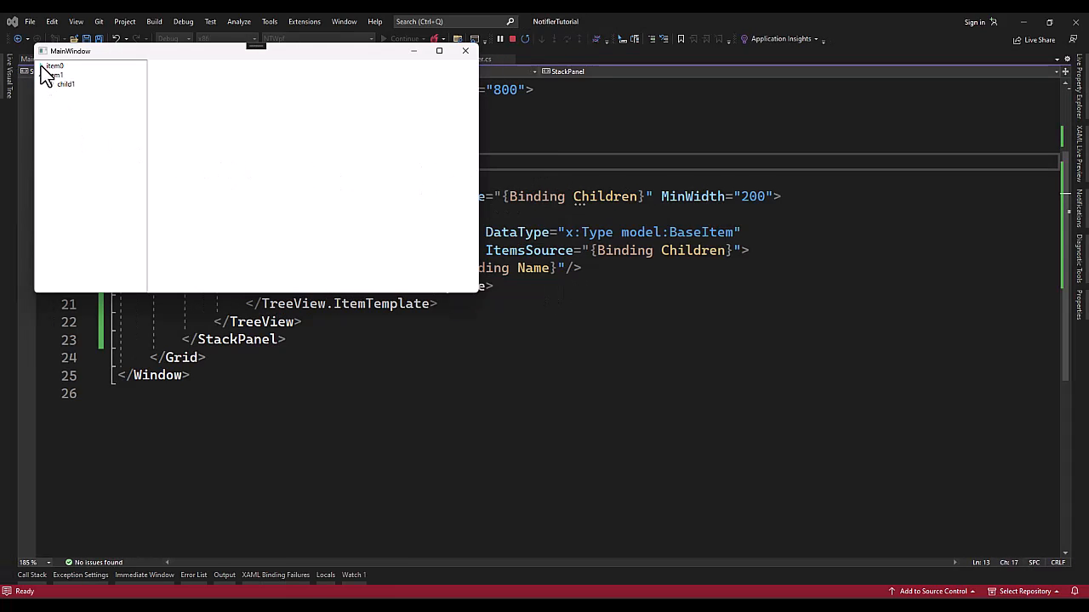
pyautogui.click(41, 66)
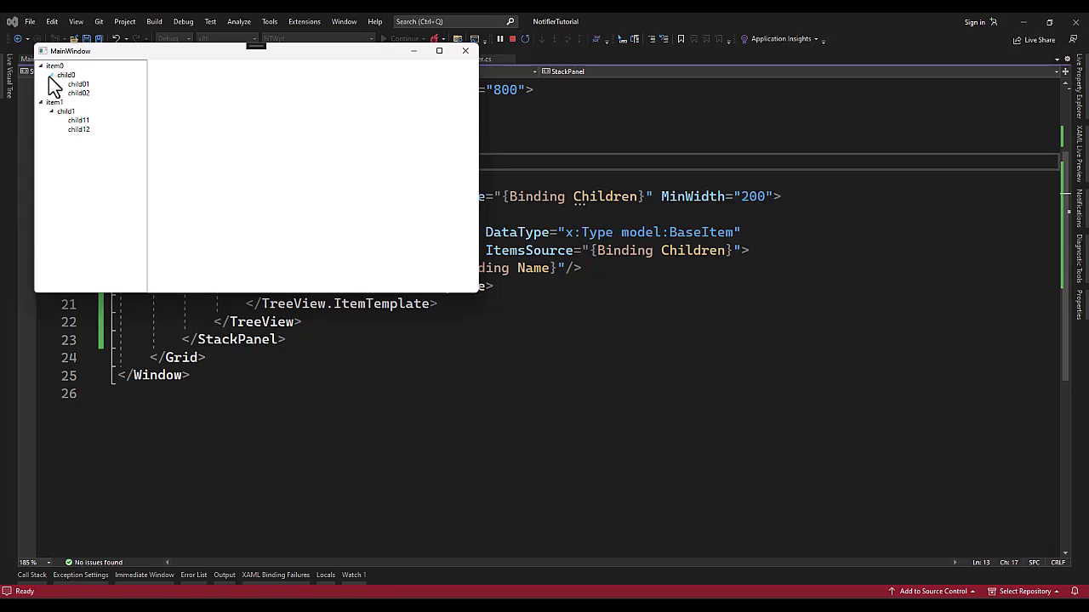
pyautogui.click(77, 129)
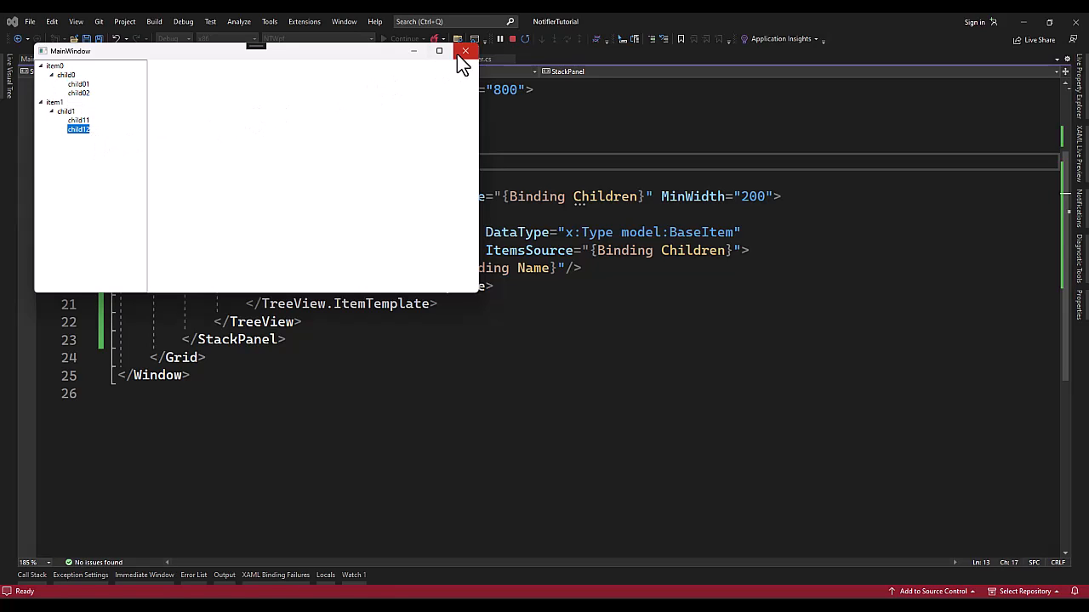
pyautogui.moveTo(466, 60)
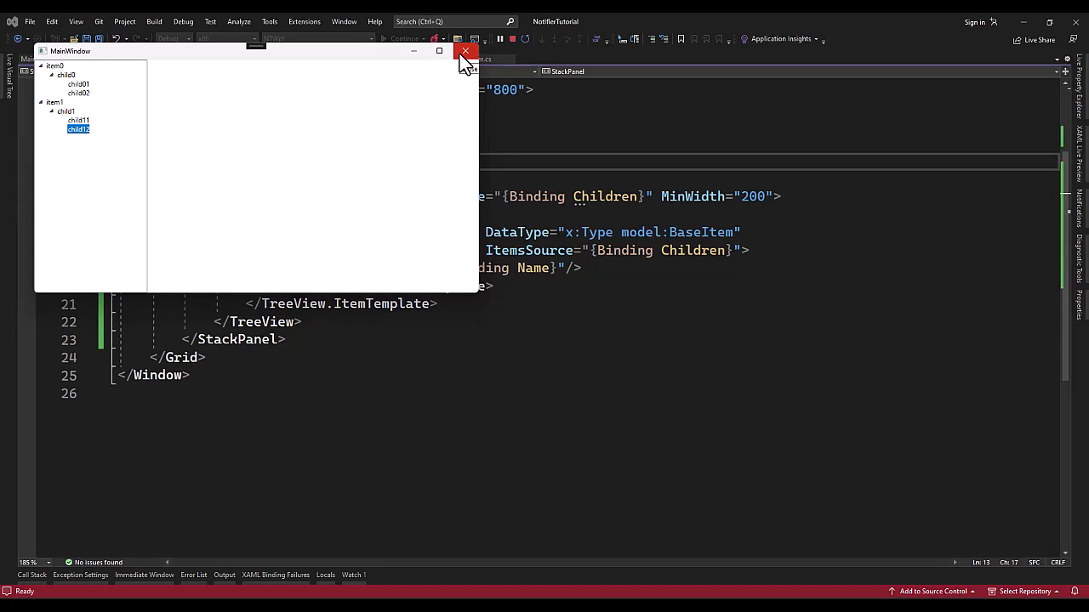
pyautogui.click(466, 51)
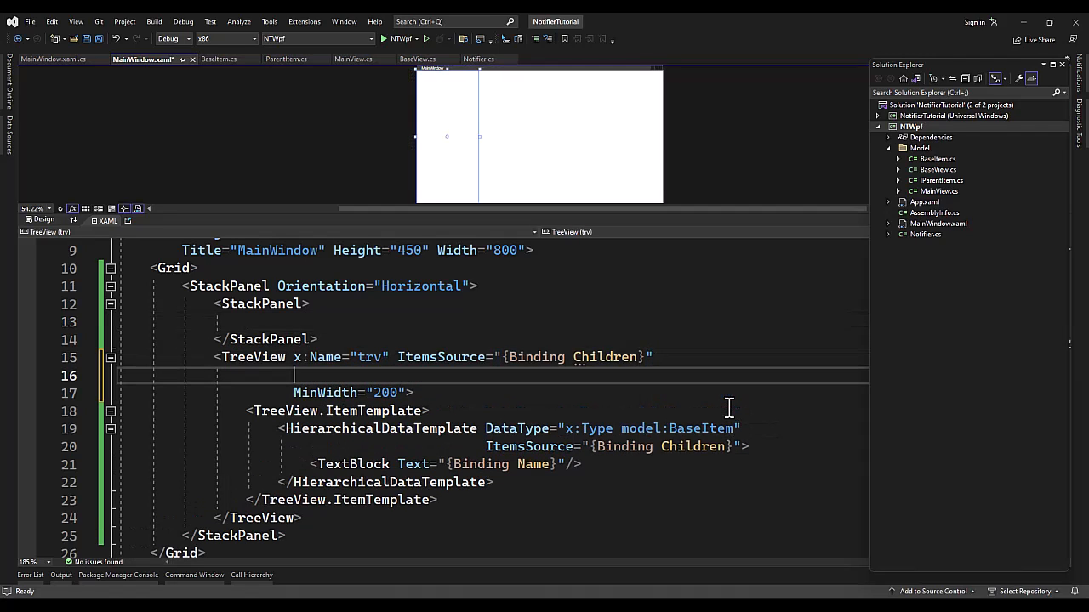
# - Add SelectedItemChanged to the TreeView with a new trv_SelectedItemChanged handler
pyautogui.write('SelectedItem')
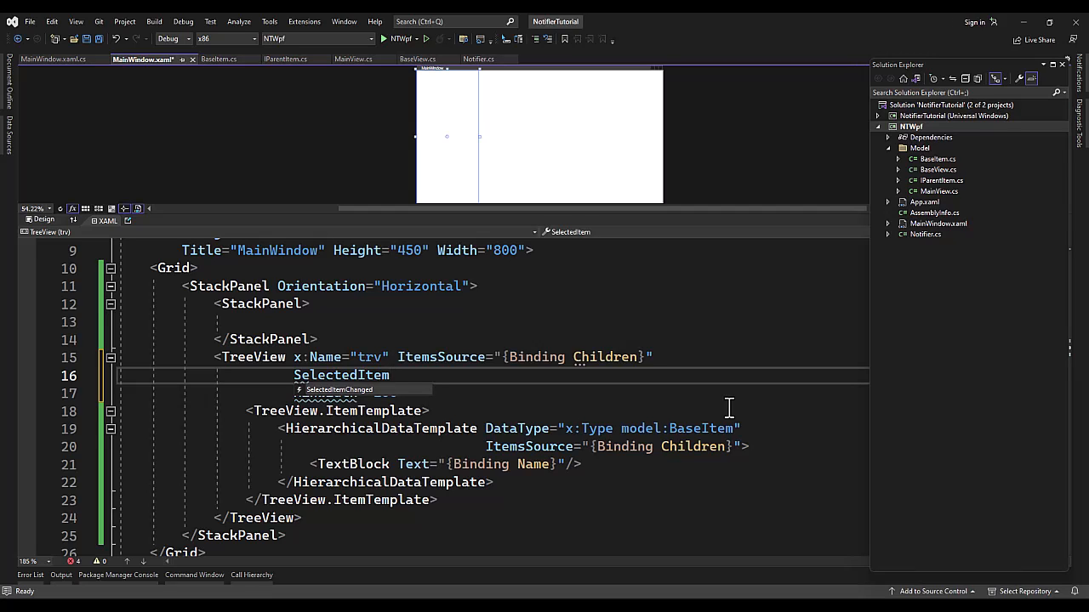
pyautogui.doubleClick(341, 375)
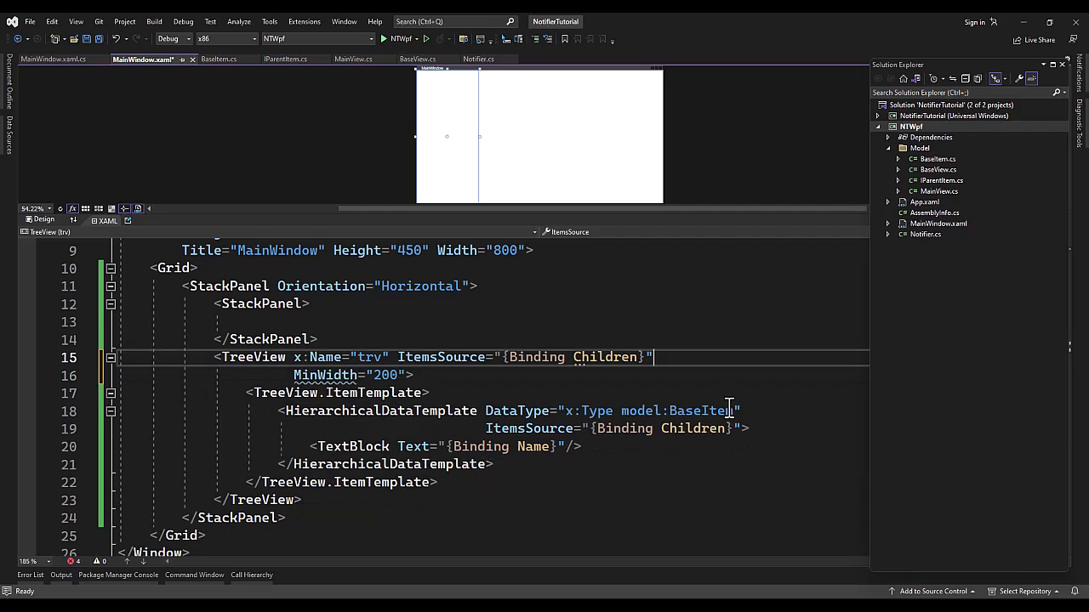
pyautogui.write('Item')
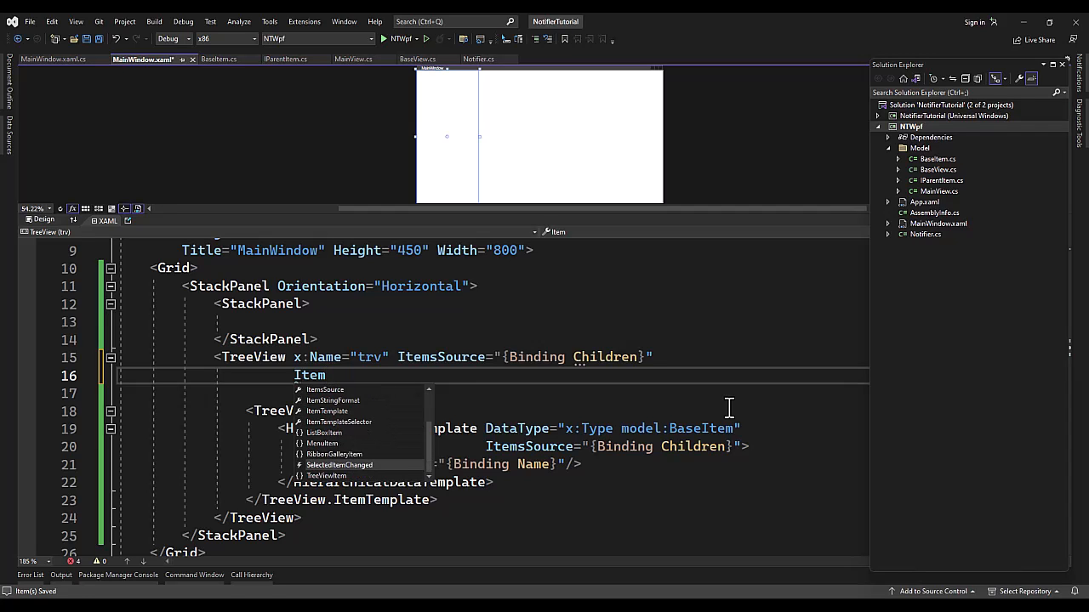
pyautogui.click(338, 464)
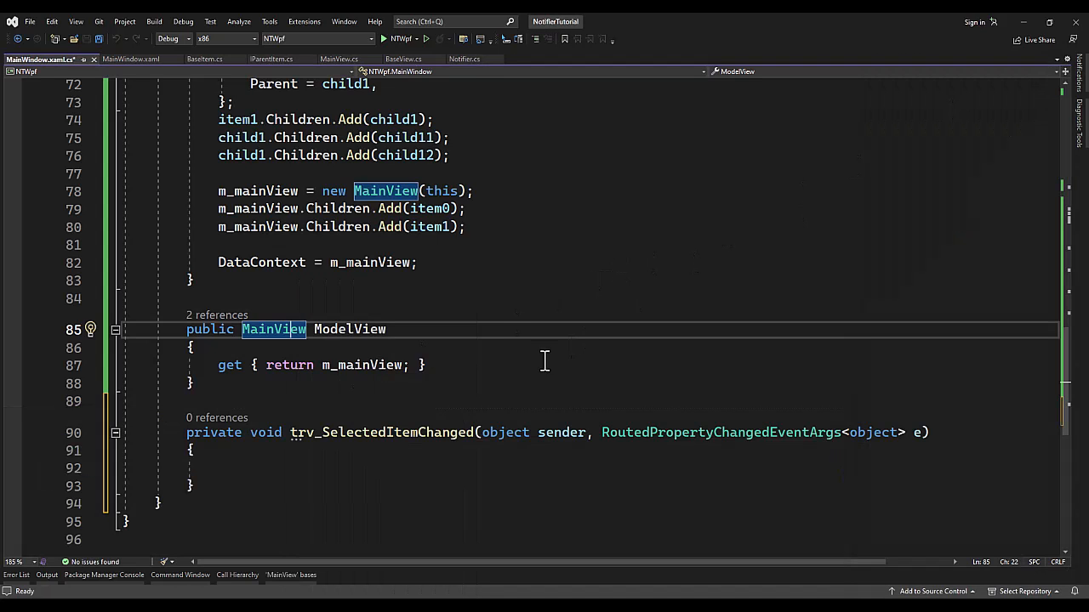
# - In MainView, add m_selectedItem and a SelectedItem setter calling OnPropertyChanged(nameof(SelectedItem))
pyautogui.rightClick(273, 329)
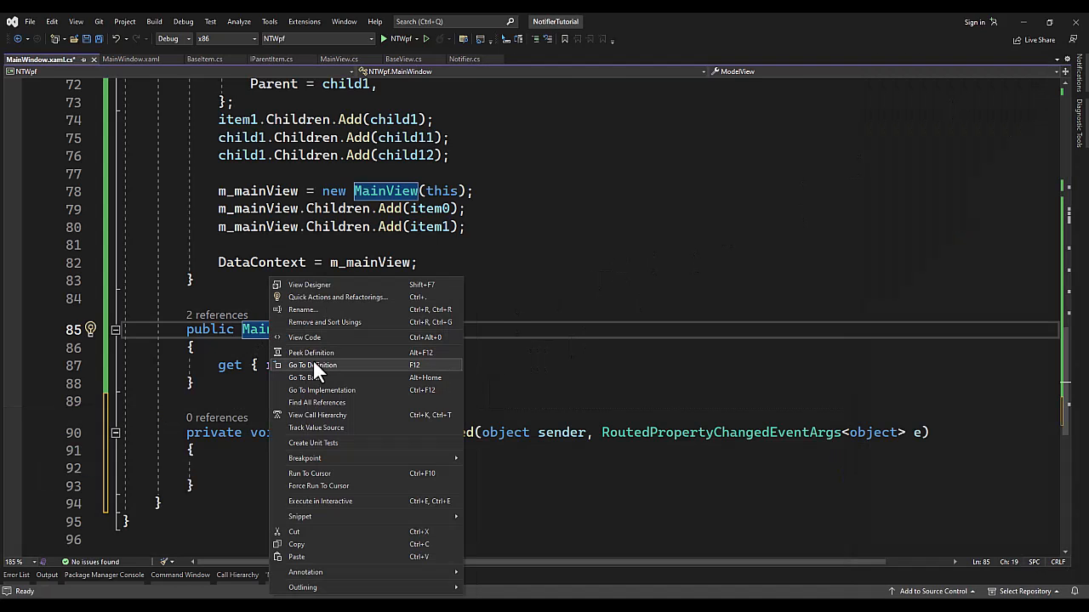
pyautogui.click(311, 365)
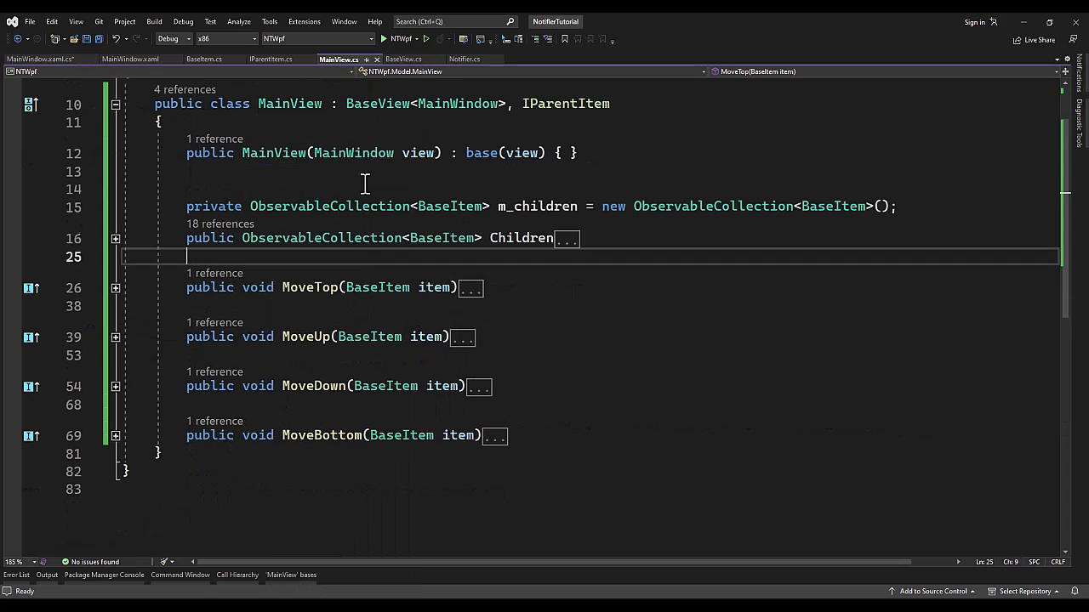
pyautogui.write('p')
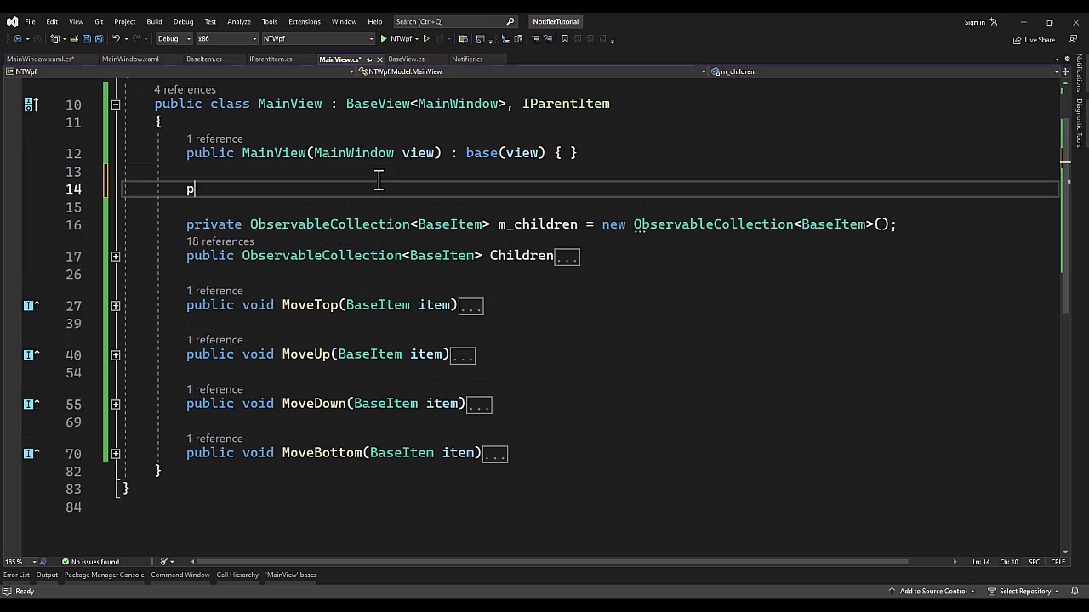
pyautogui.write('rivate BaseItem m_sel')
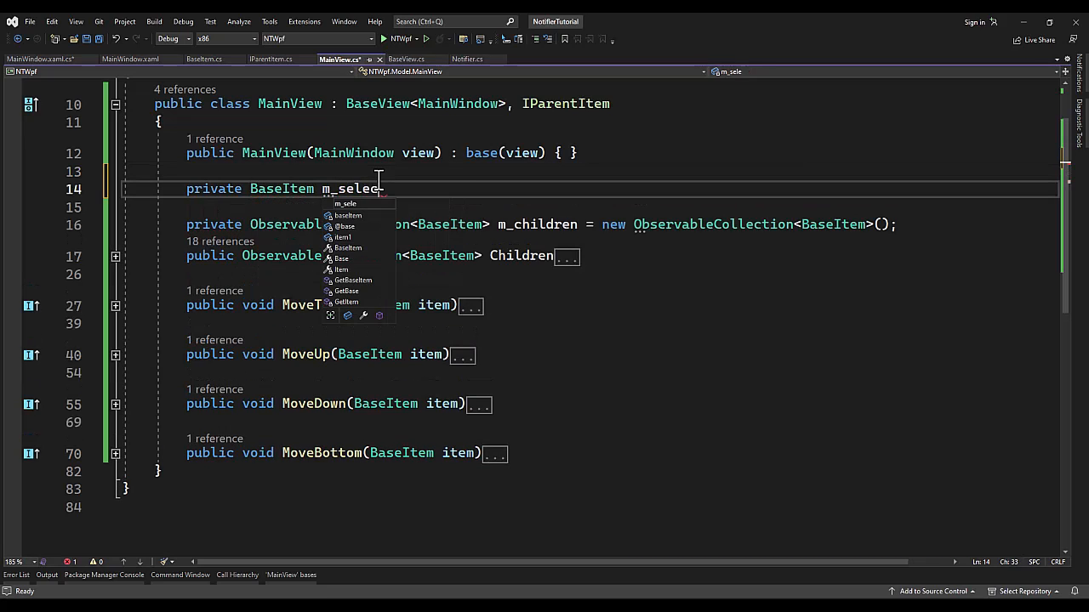
pyautogui.write('ectedItem = null;')
pyautogui.click(591, 206)
pyautogui.write('public B')
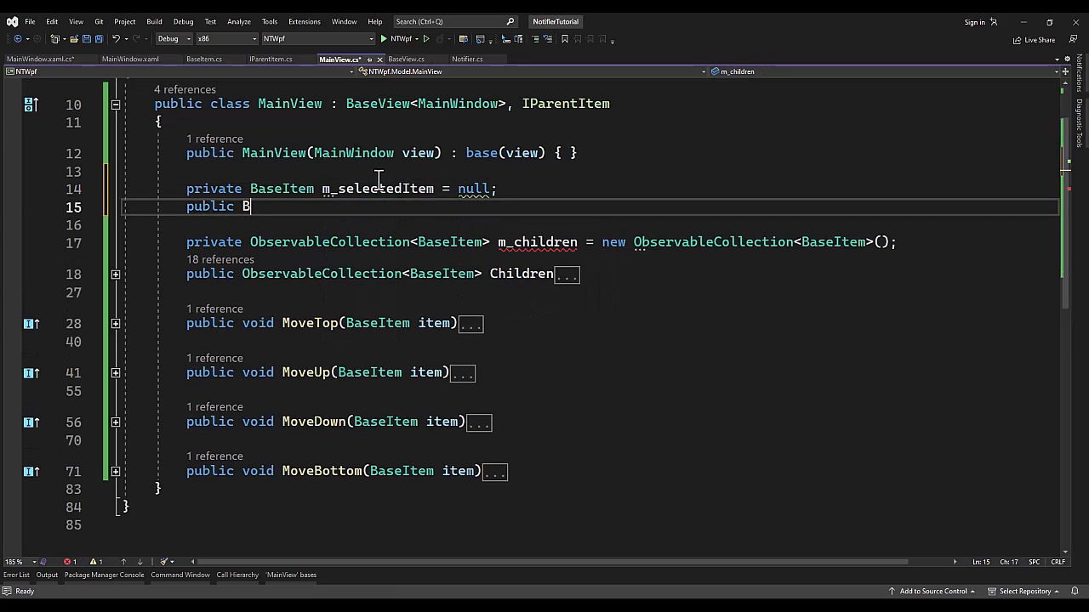
pyautogui.write('aseItem Selec')
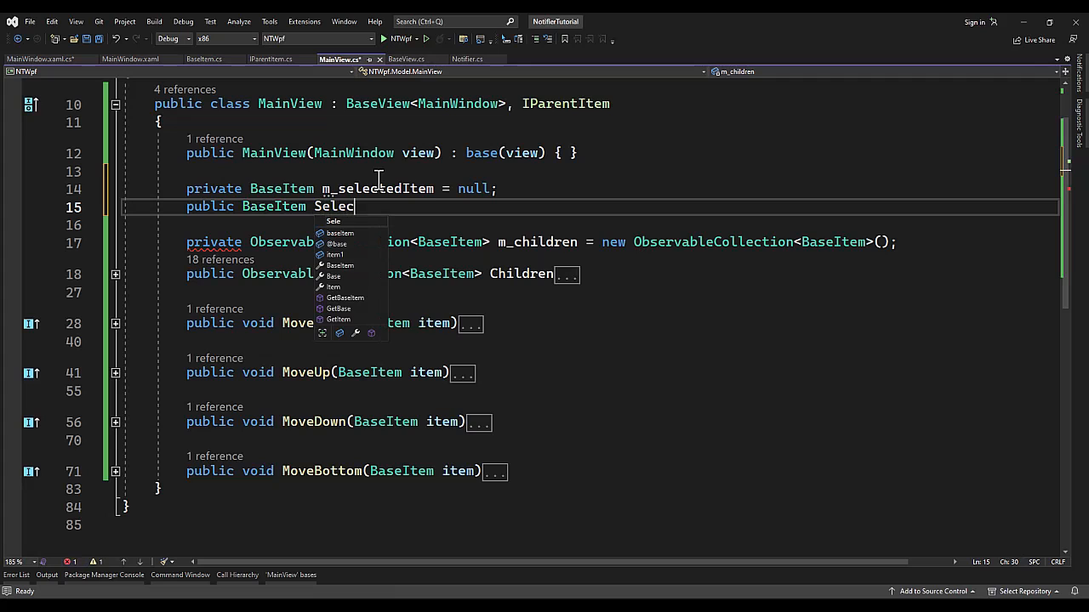
pyautogui.write('tedItem')
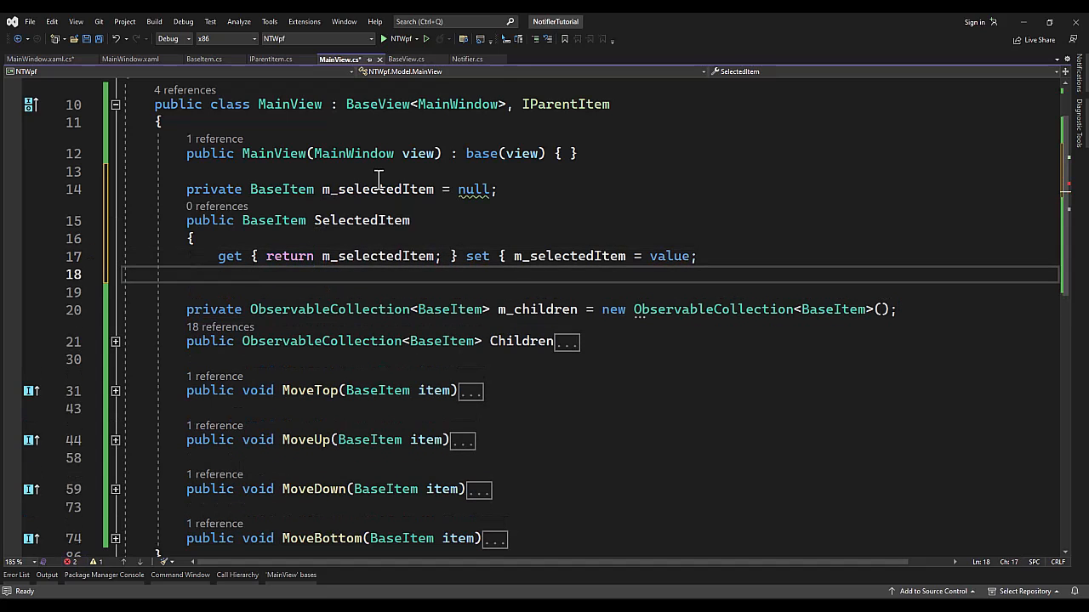
pyautogui.write('OnPropertyChanged()')
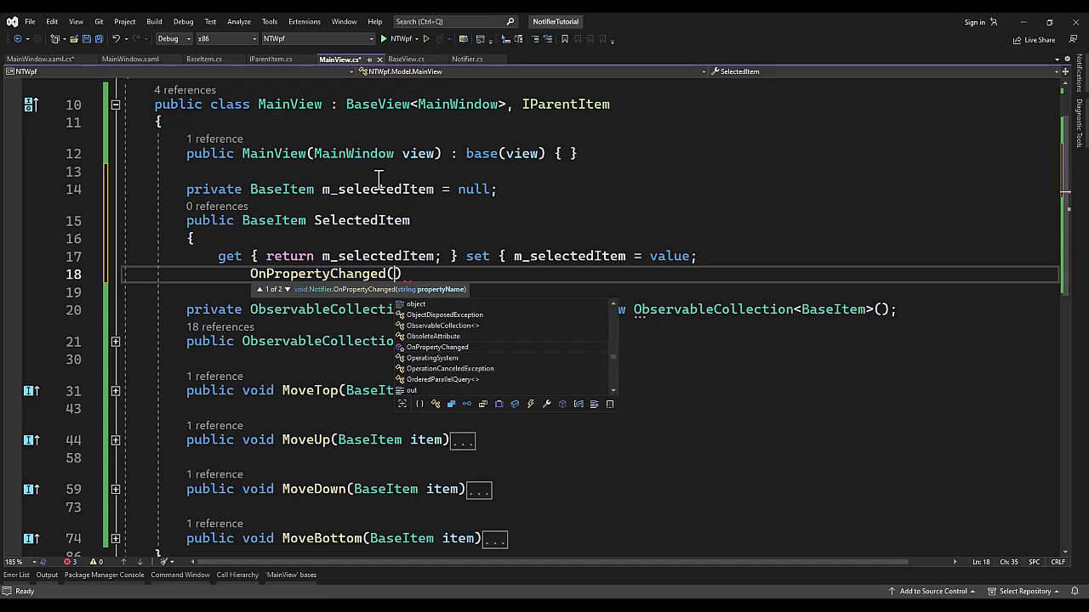
pyautogui.write('nameof(SelectedItem')
pyautogui.click(589, 292)
pyautogui.write('}')
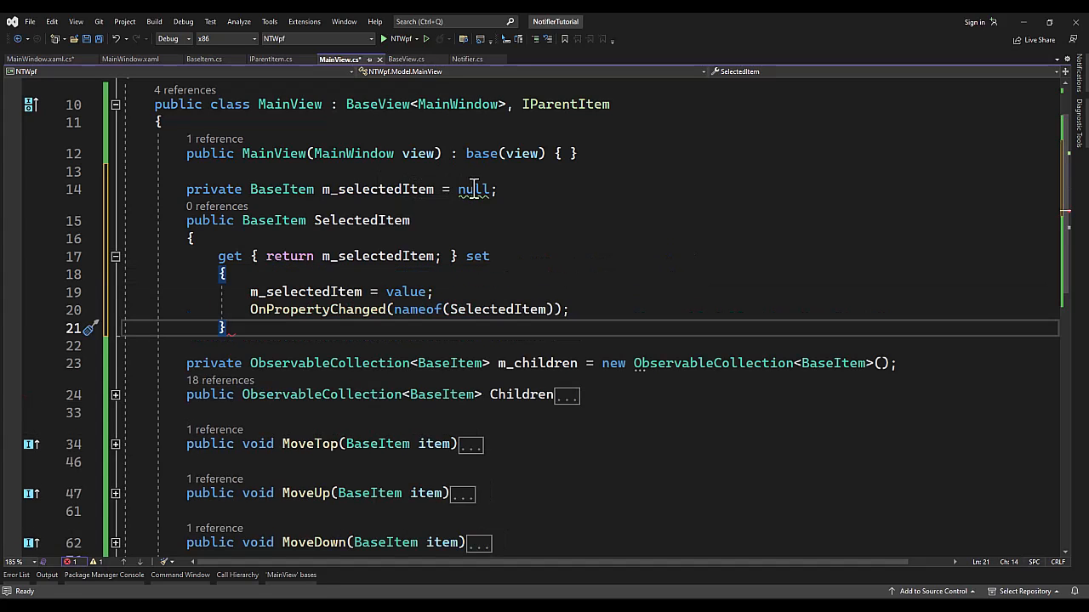
pyautogui.moveTo(473, 189)
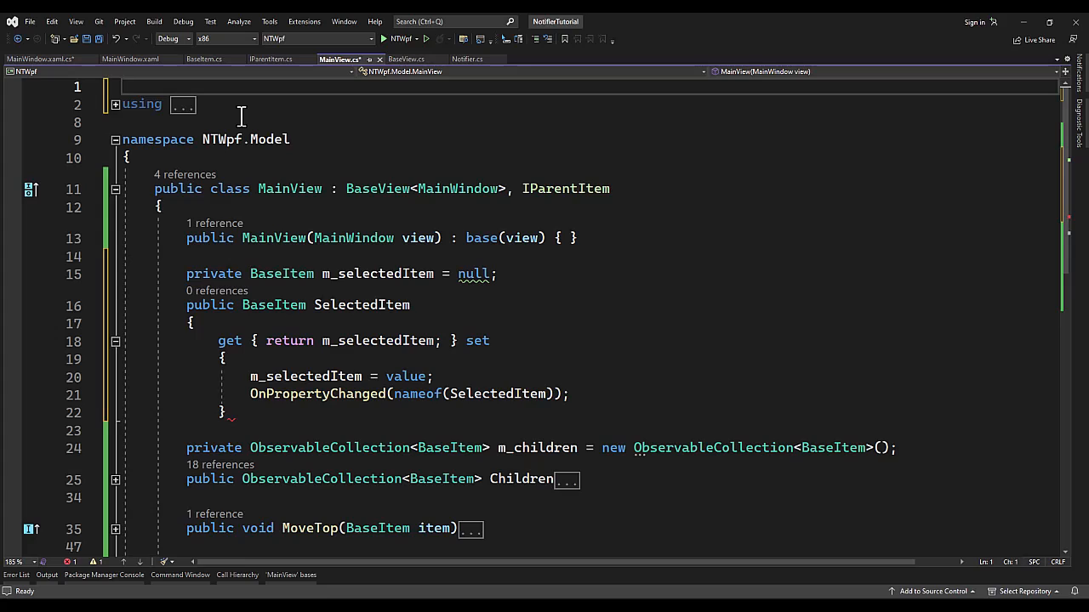
# - Add #pragma warning disable CS8625 atop MainView.cs and return to trv_SelectedItemChanged
pyautogui.write('#pragma warning')
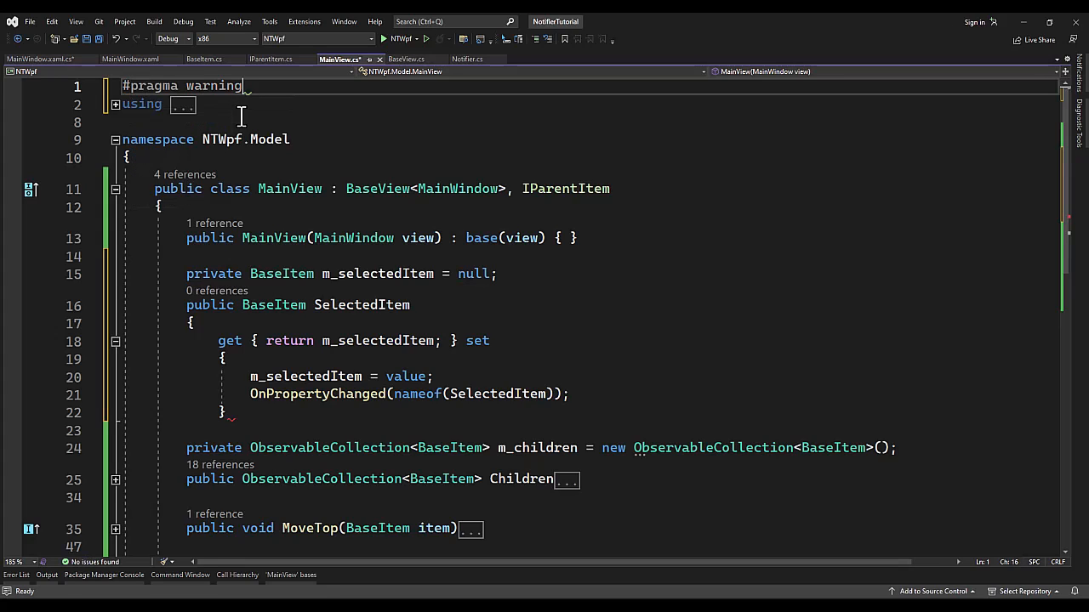
pyautogui.write('disable CS8625')
pyautogui.write('}')
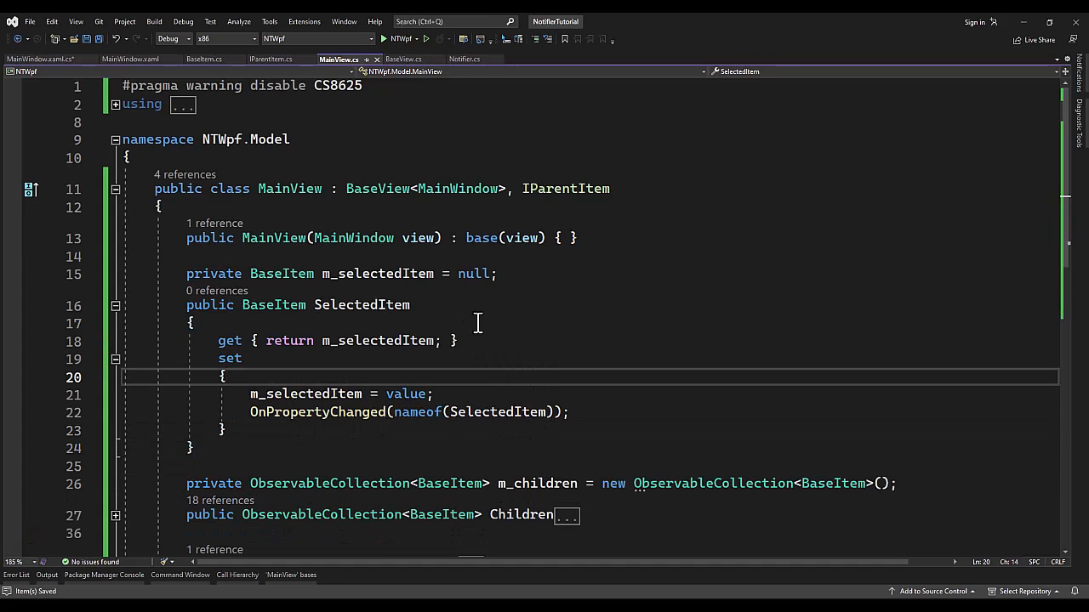
pyautogui.doubleClick(361, 304)
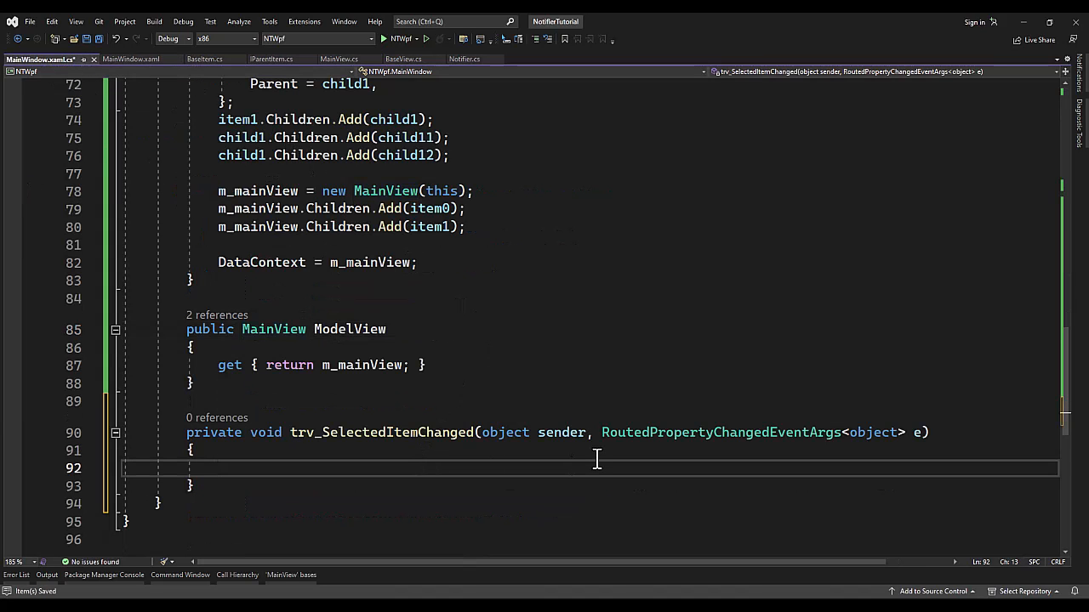
# - Write Debug.Write(e.NewValue); in the handler, set a breakpoint, then delete the line
pyautogui.click(220, 468)
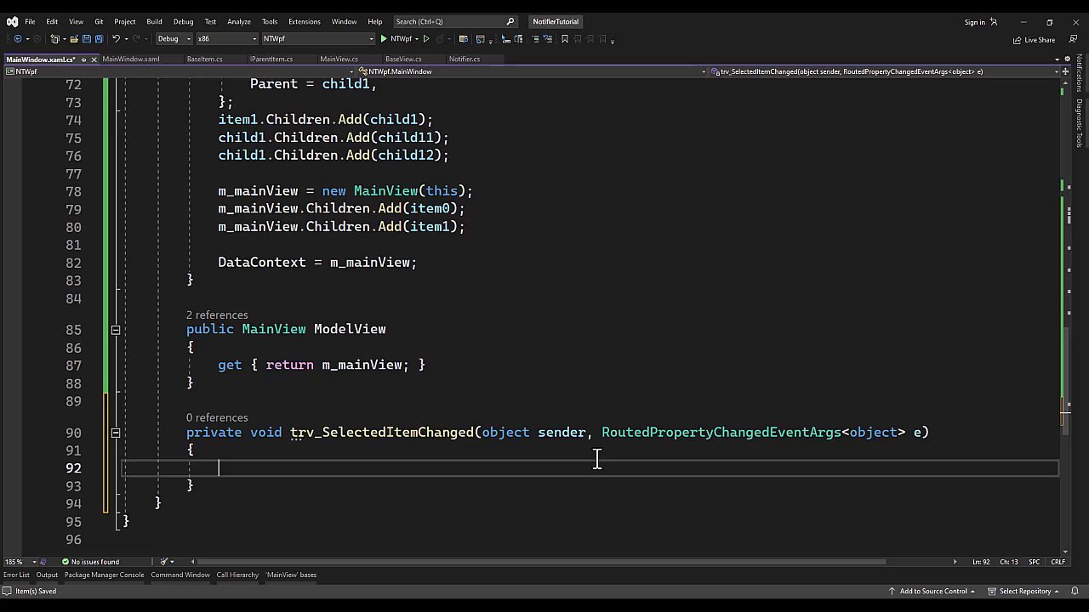
pyautogui.write('e.')
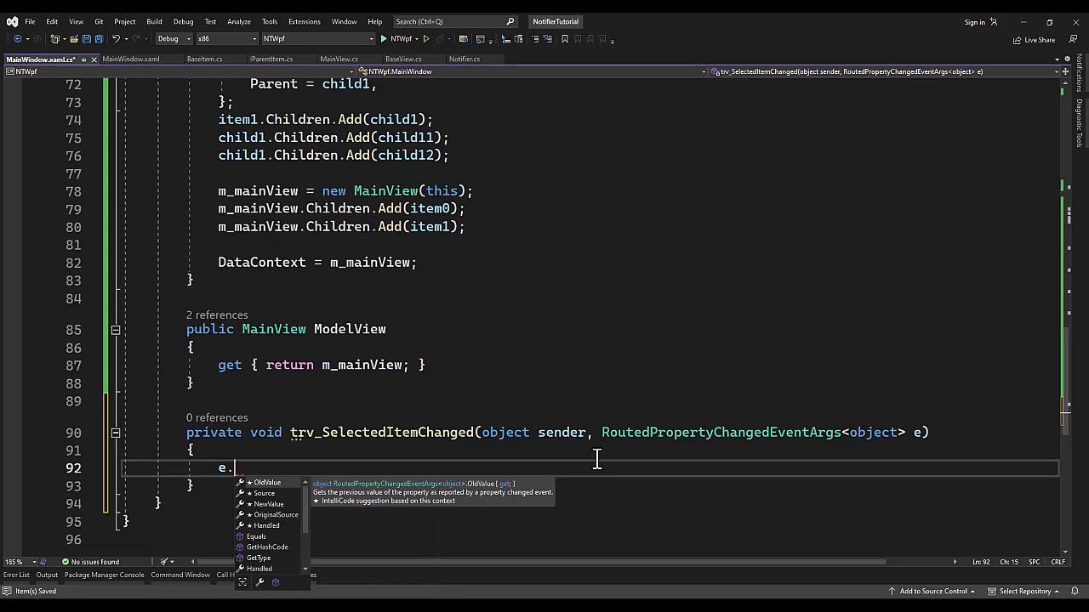
pyautogui.write('new')
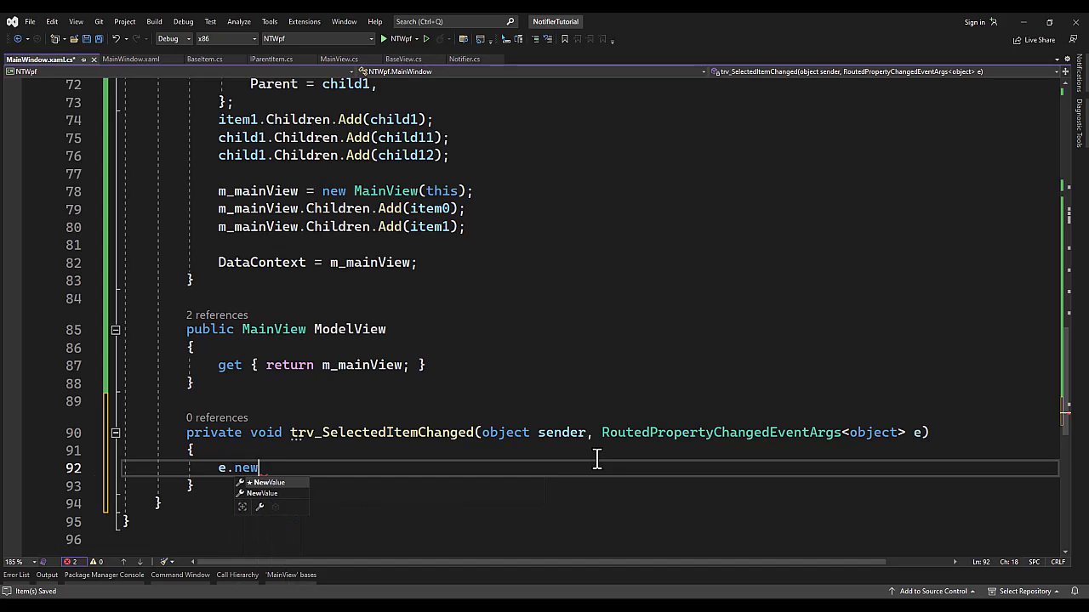
pyautogui.press('Tab')
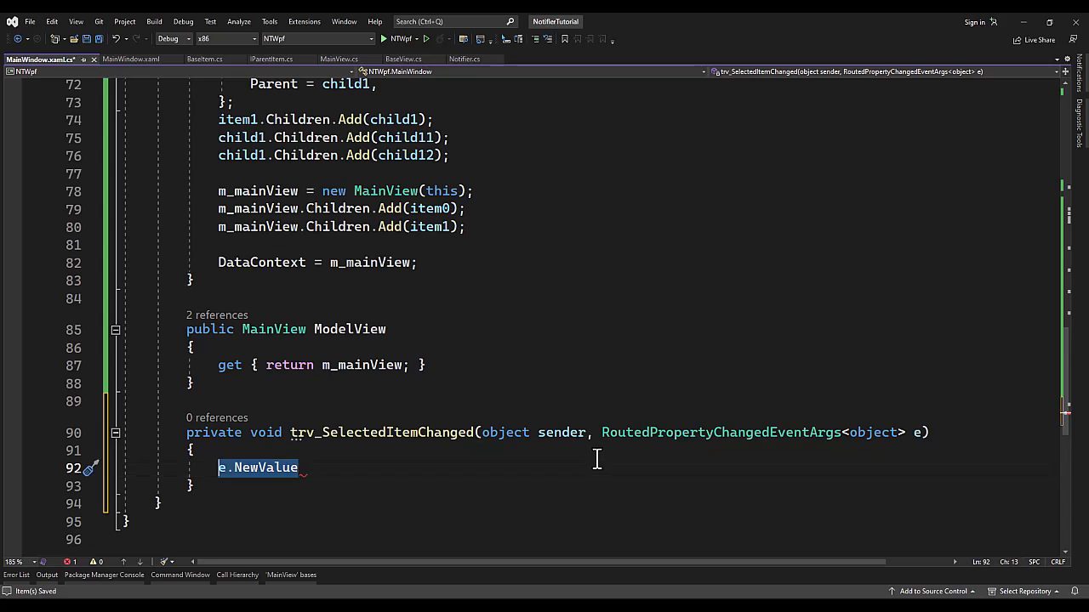
pyautogui.write('Deu')
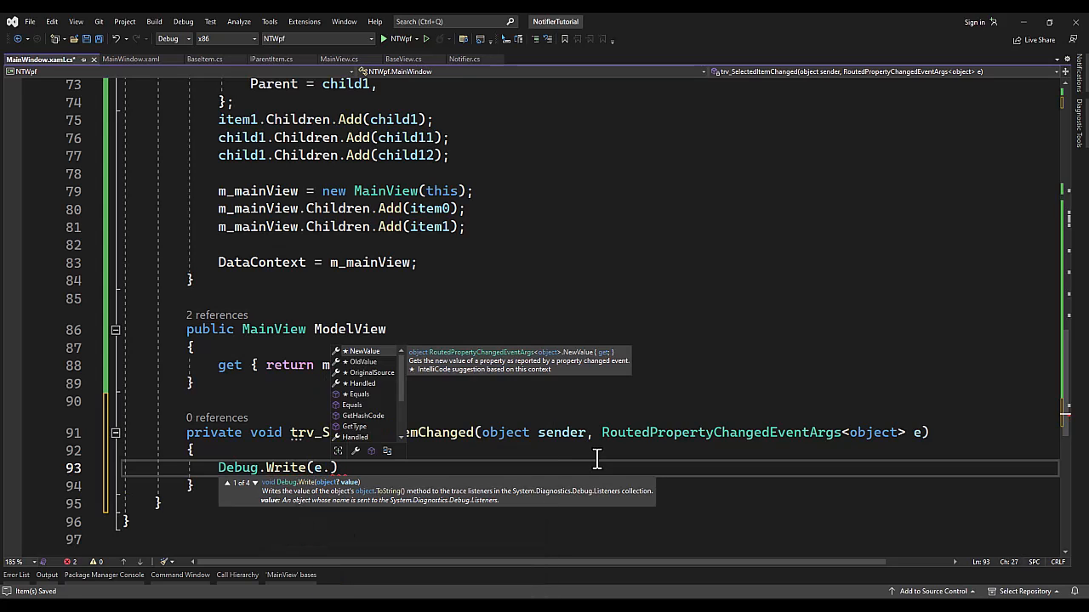
pyautogui.write('NewValue);')
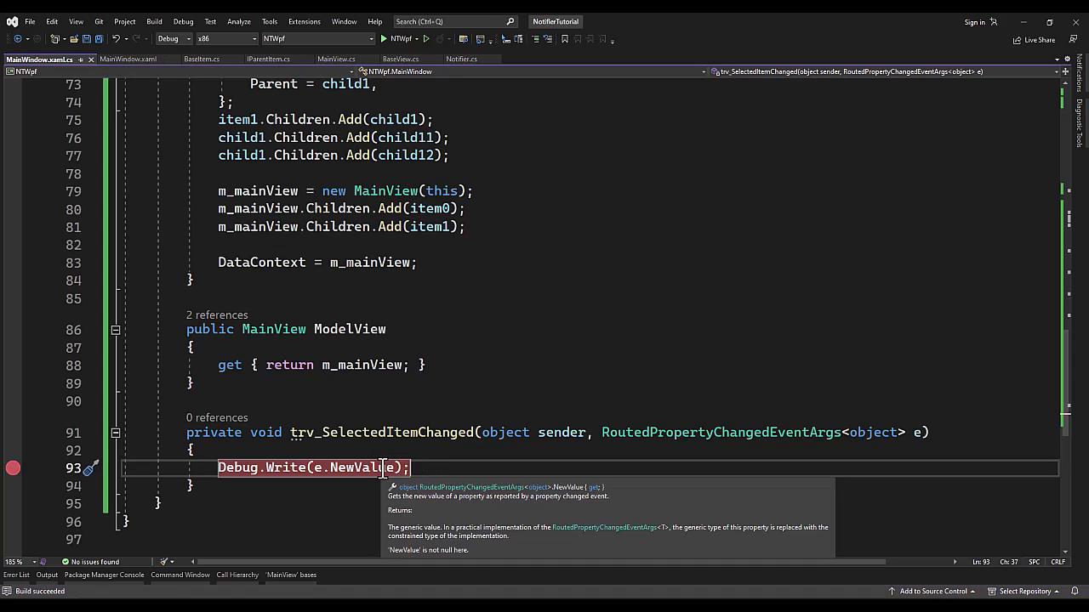
pyautogui.click(377, 38)
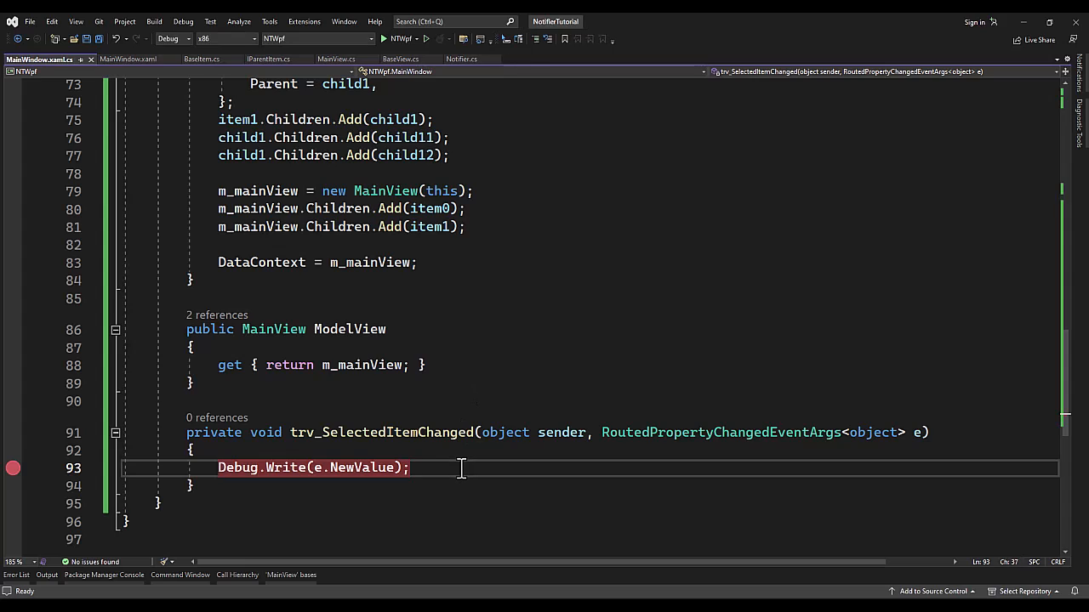
pyautogui.press('Ctrl+Shift+K')
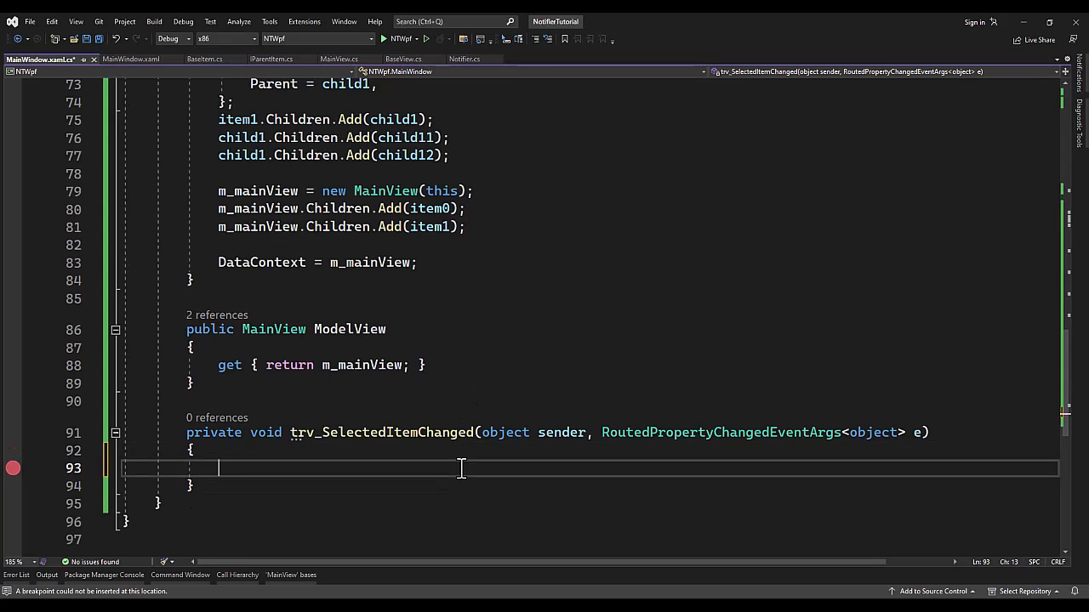
# - Write if (e.NewValue is BaseItem) { ModelView.SelectedItem = (BaseItem)e.NewValue; } in the handler
pyautogui.write('if (e.new')
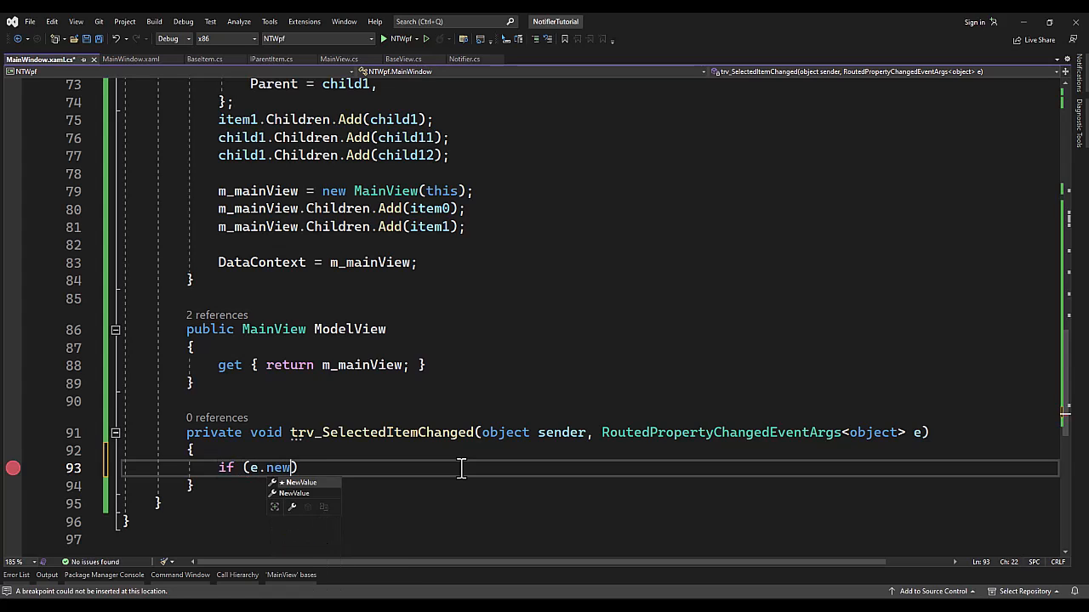
pyautogui.write('Value is BaseItem')
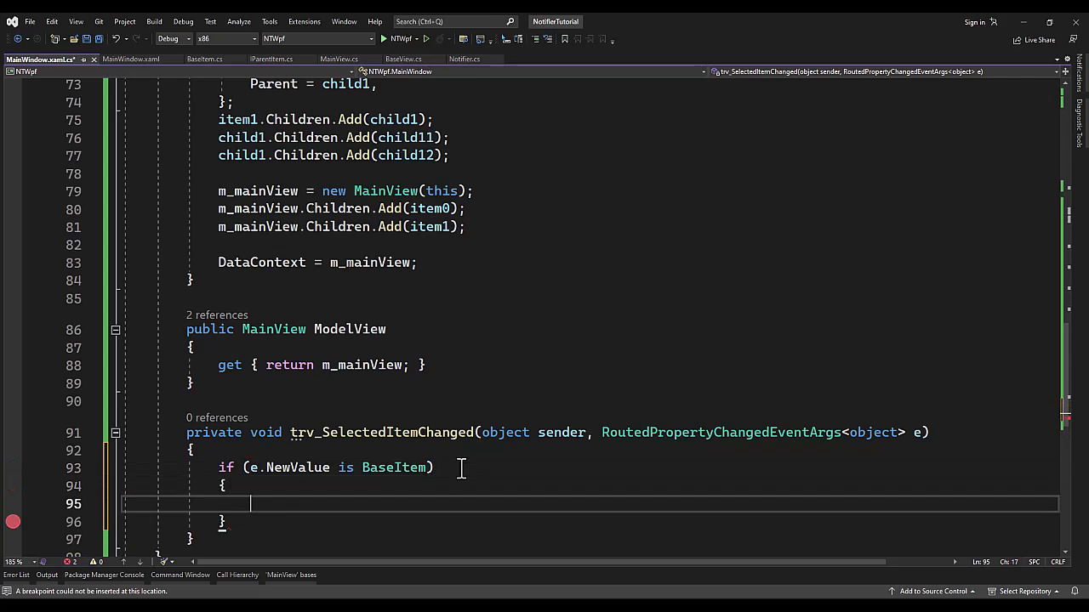
pyautogui.write('ModelView.SelectedItem = e')
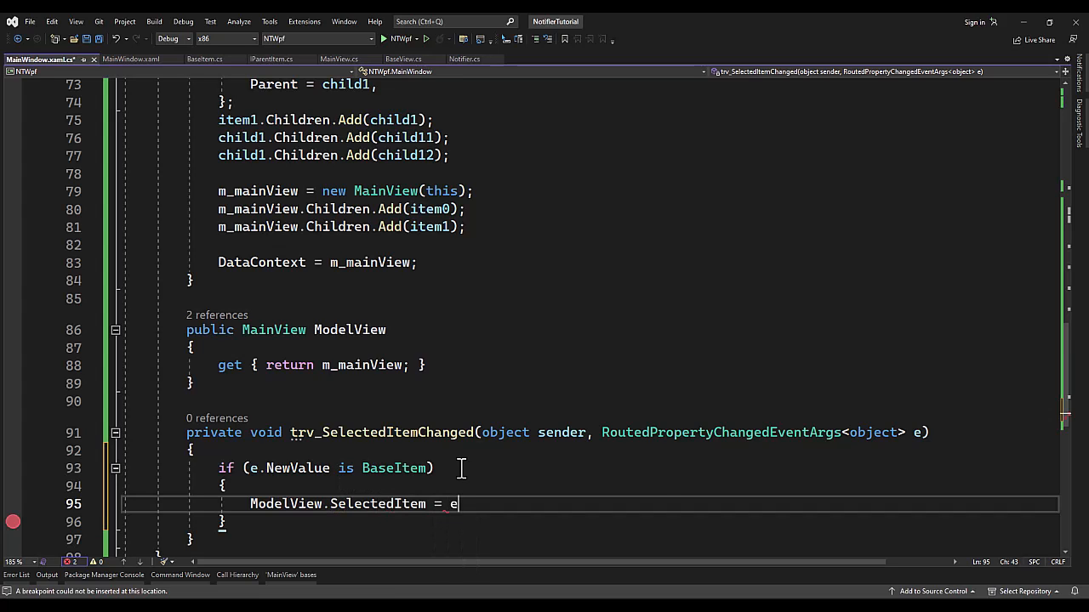
pyautogui.write('.NewValue as BaseItem')
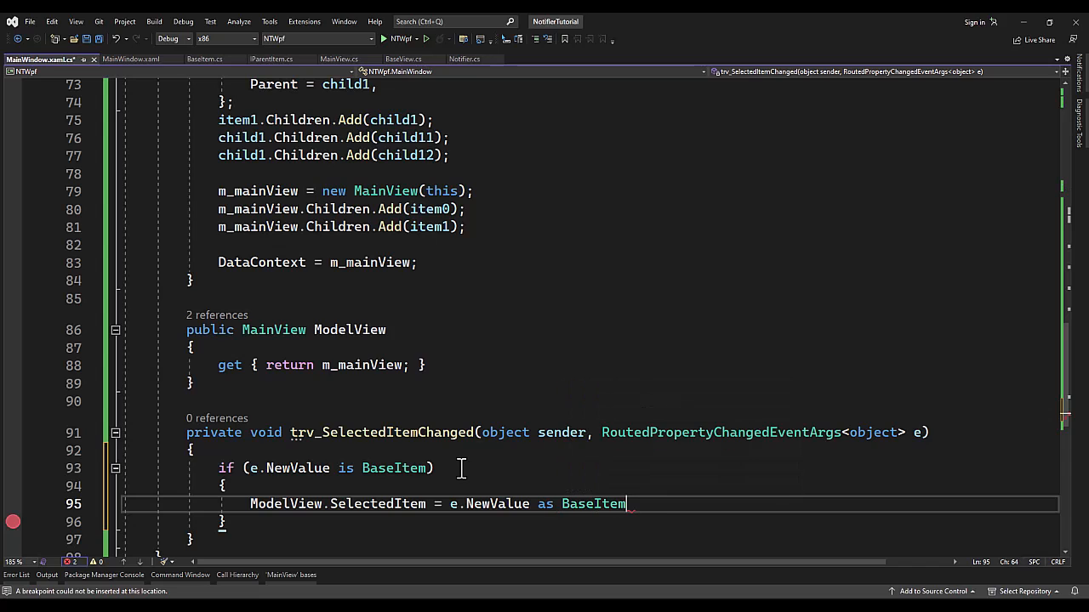
pyautogui.write(';')
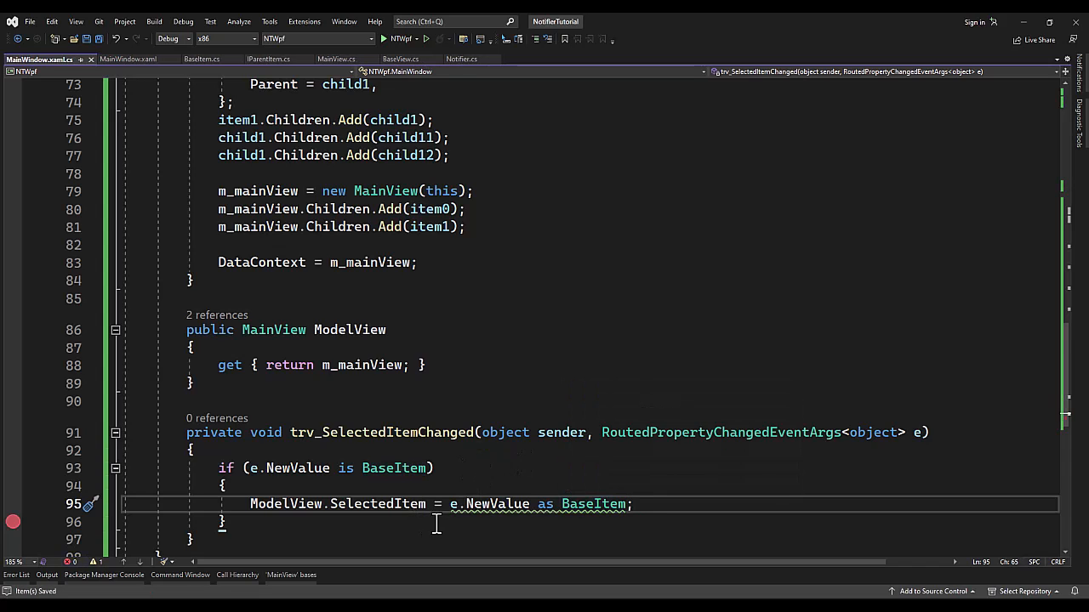
pyautogui.moveTo(506, 504)
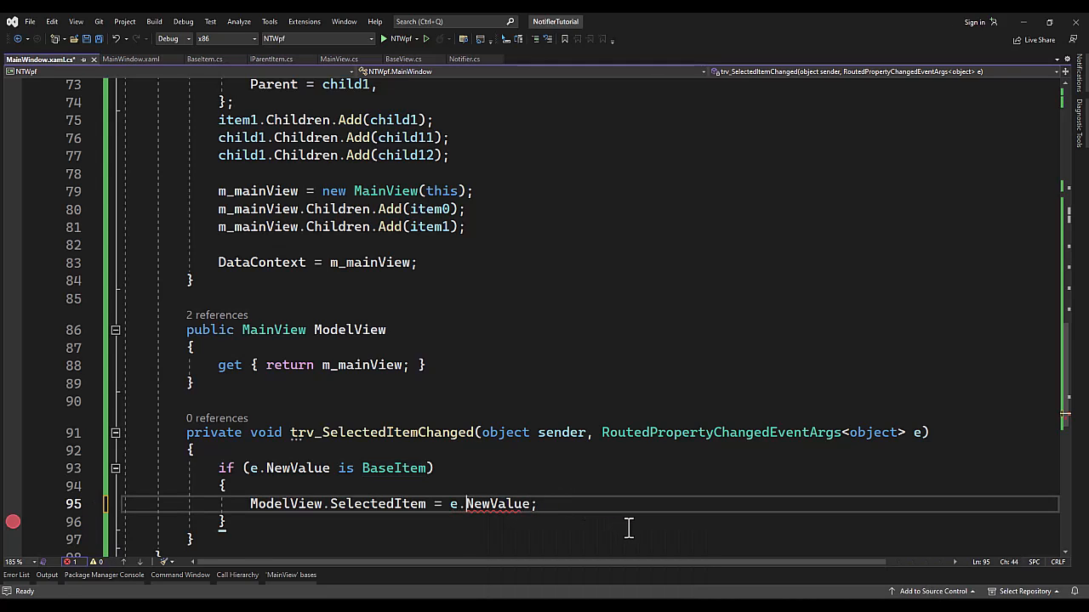
pyautogui.write('(')
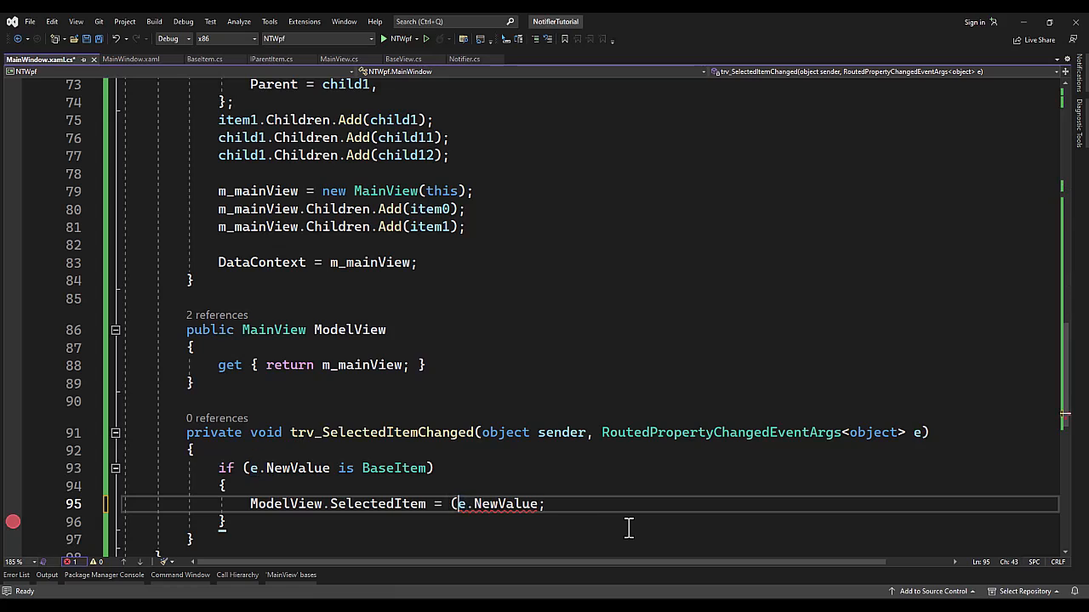
pyautogui.write('BaseItem)')
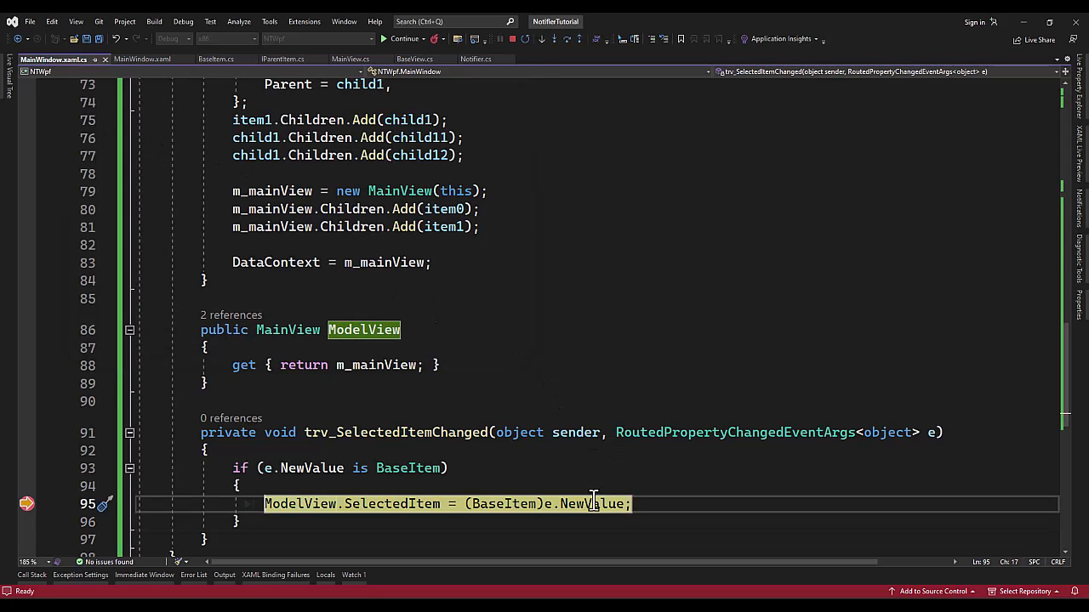
# - Step over the SelectedItem assignment after selecting item1, continue, and close the app
pyautogui.press('F10')
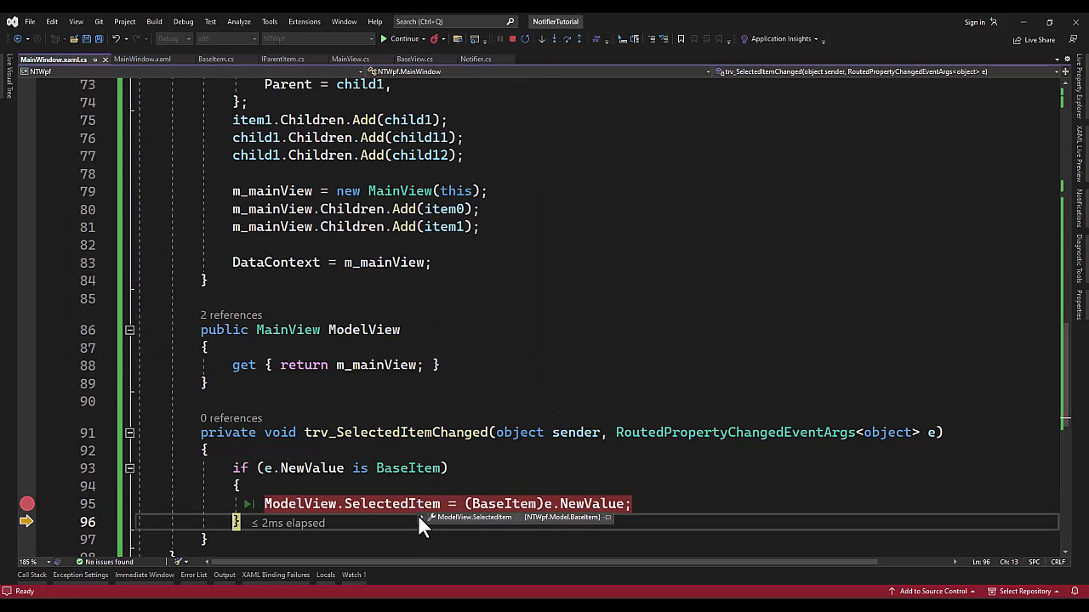
pyautogui.click(434, 517)
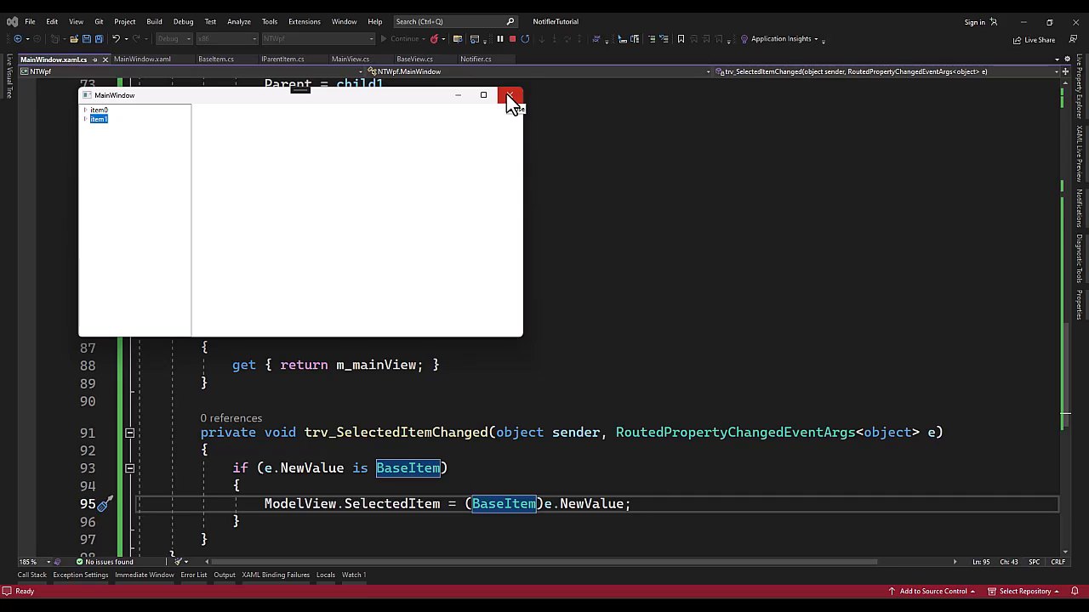
pyautogui.click(510, 95)
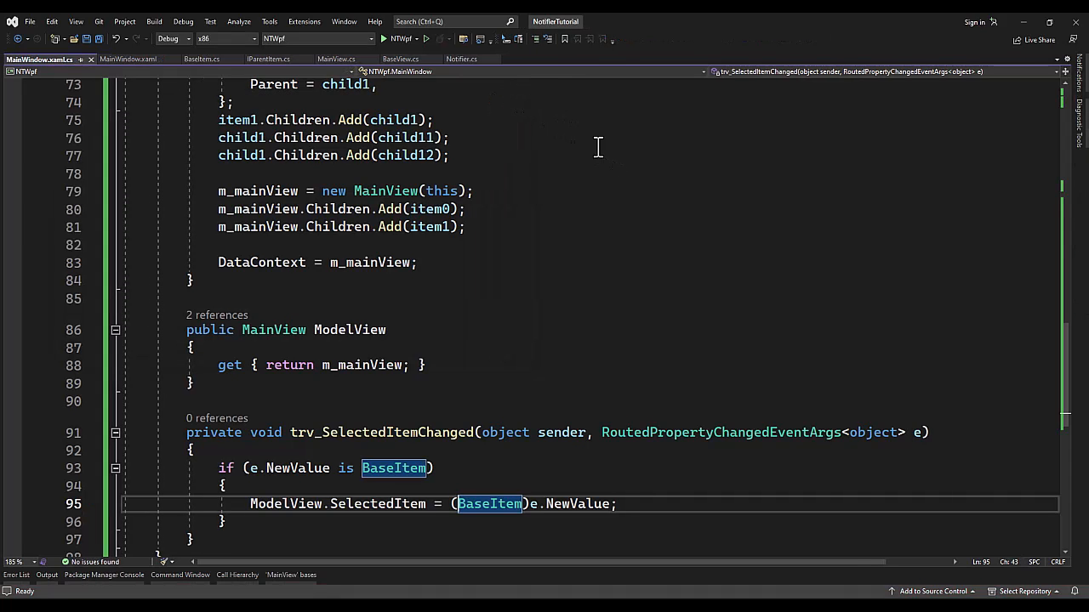